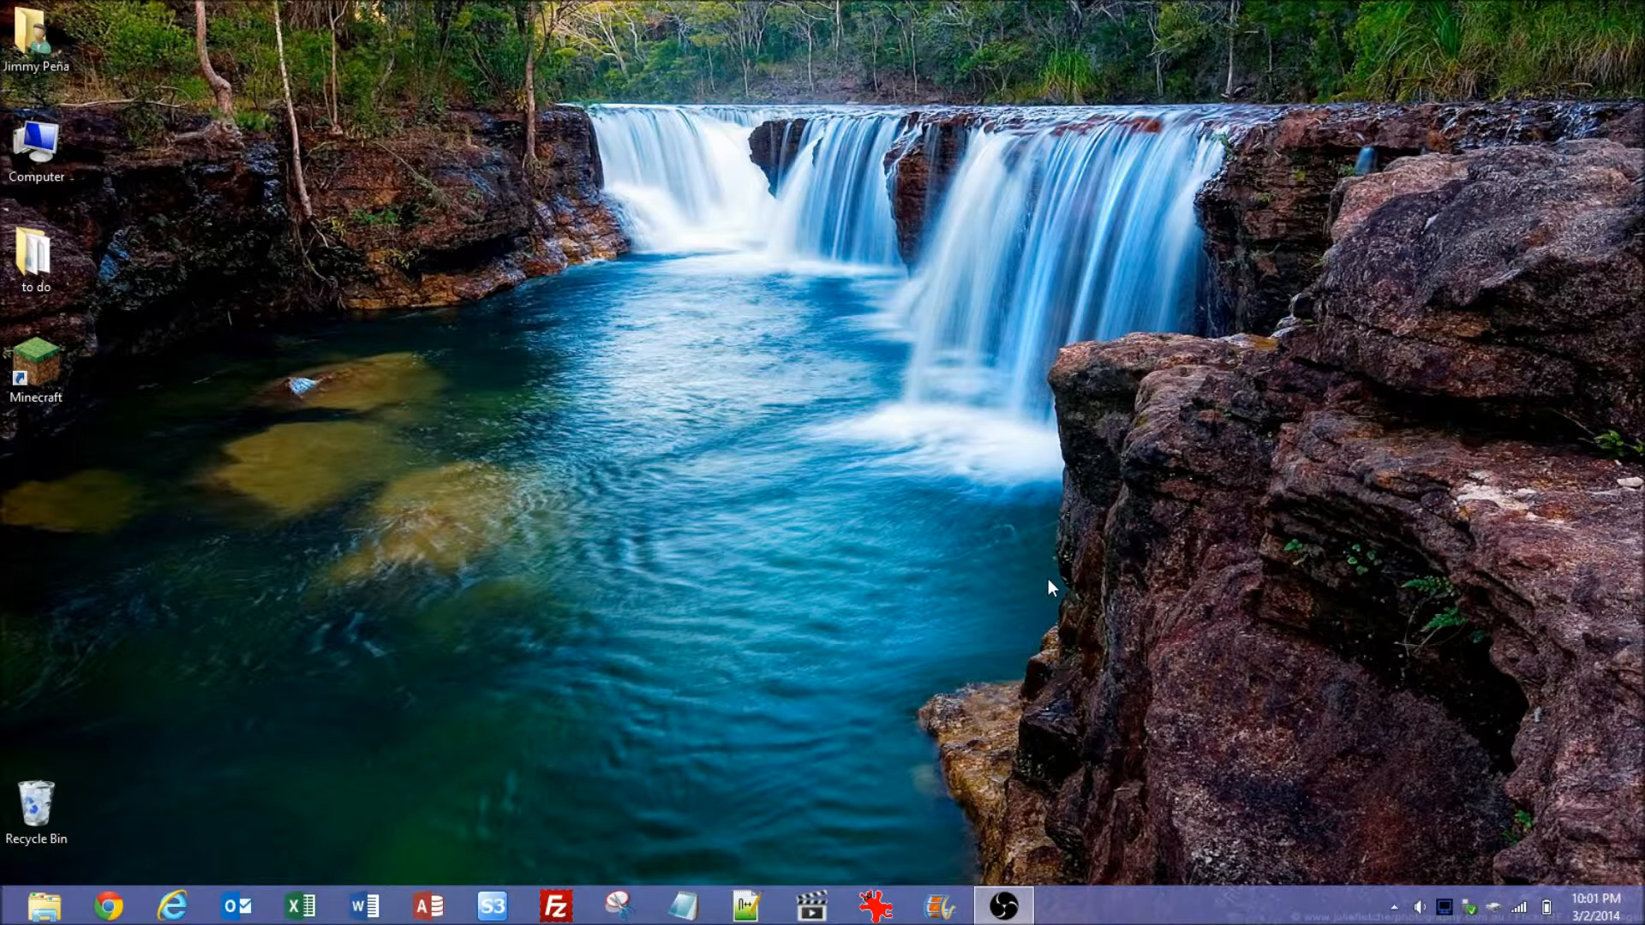
mouse_move(1053, 576)
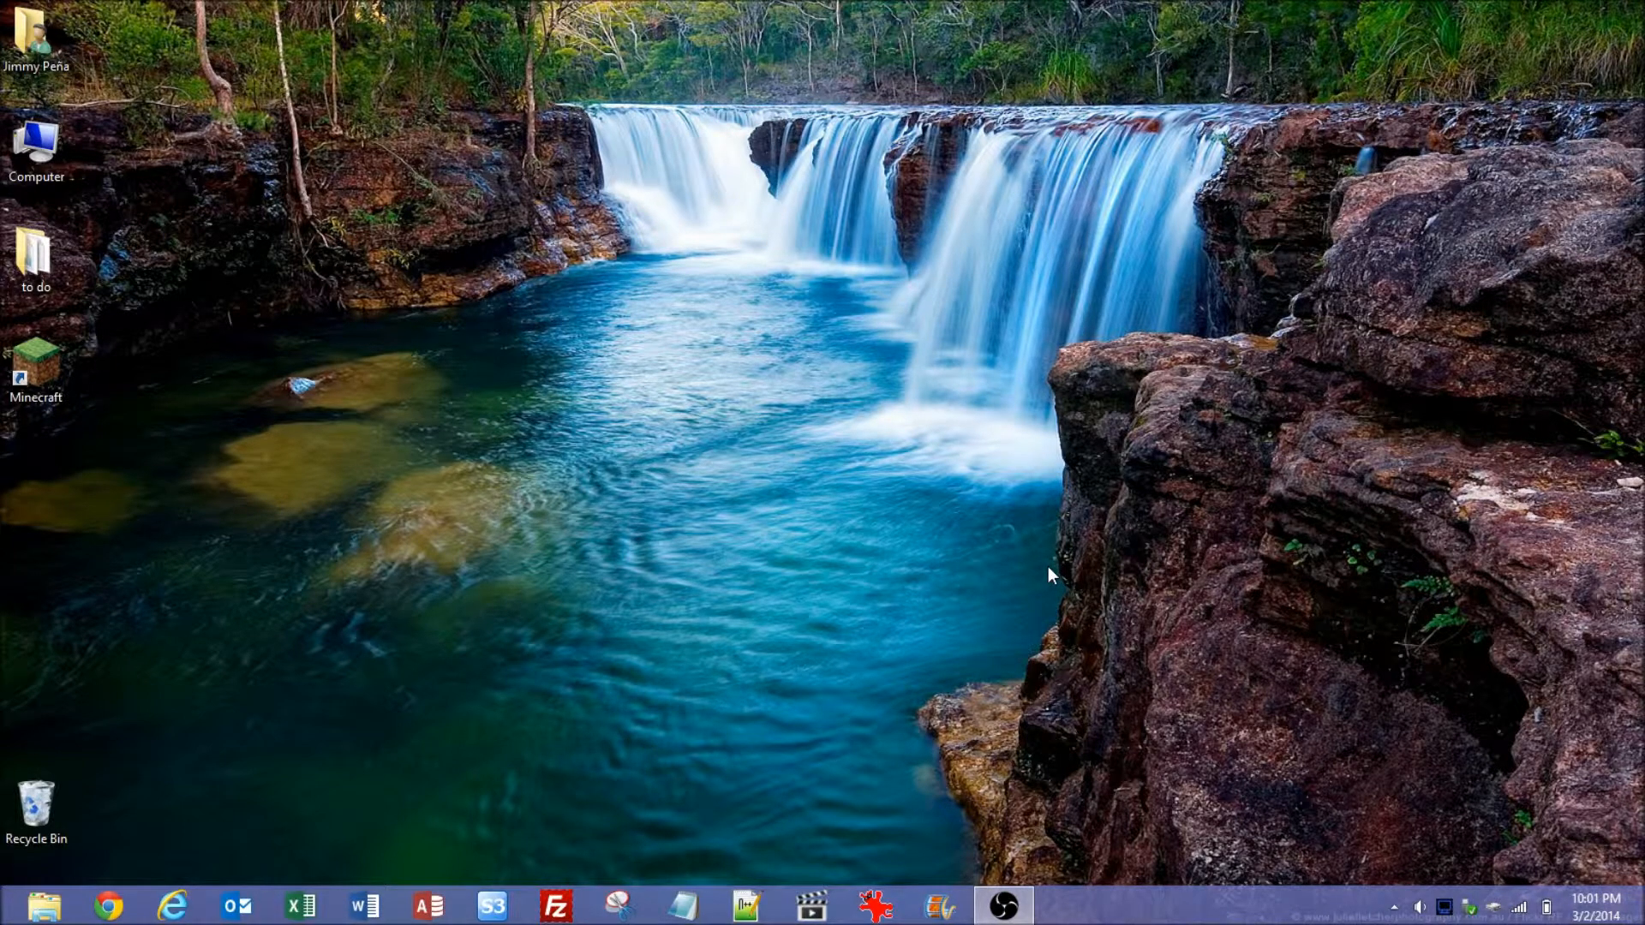
mouse_move(1453, 919)
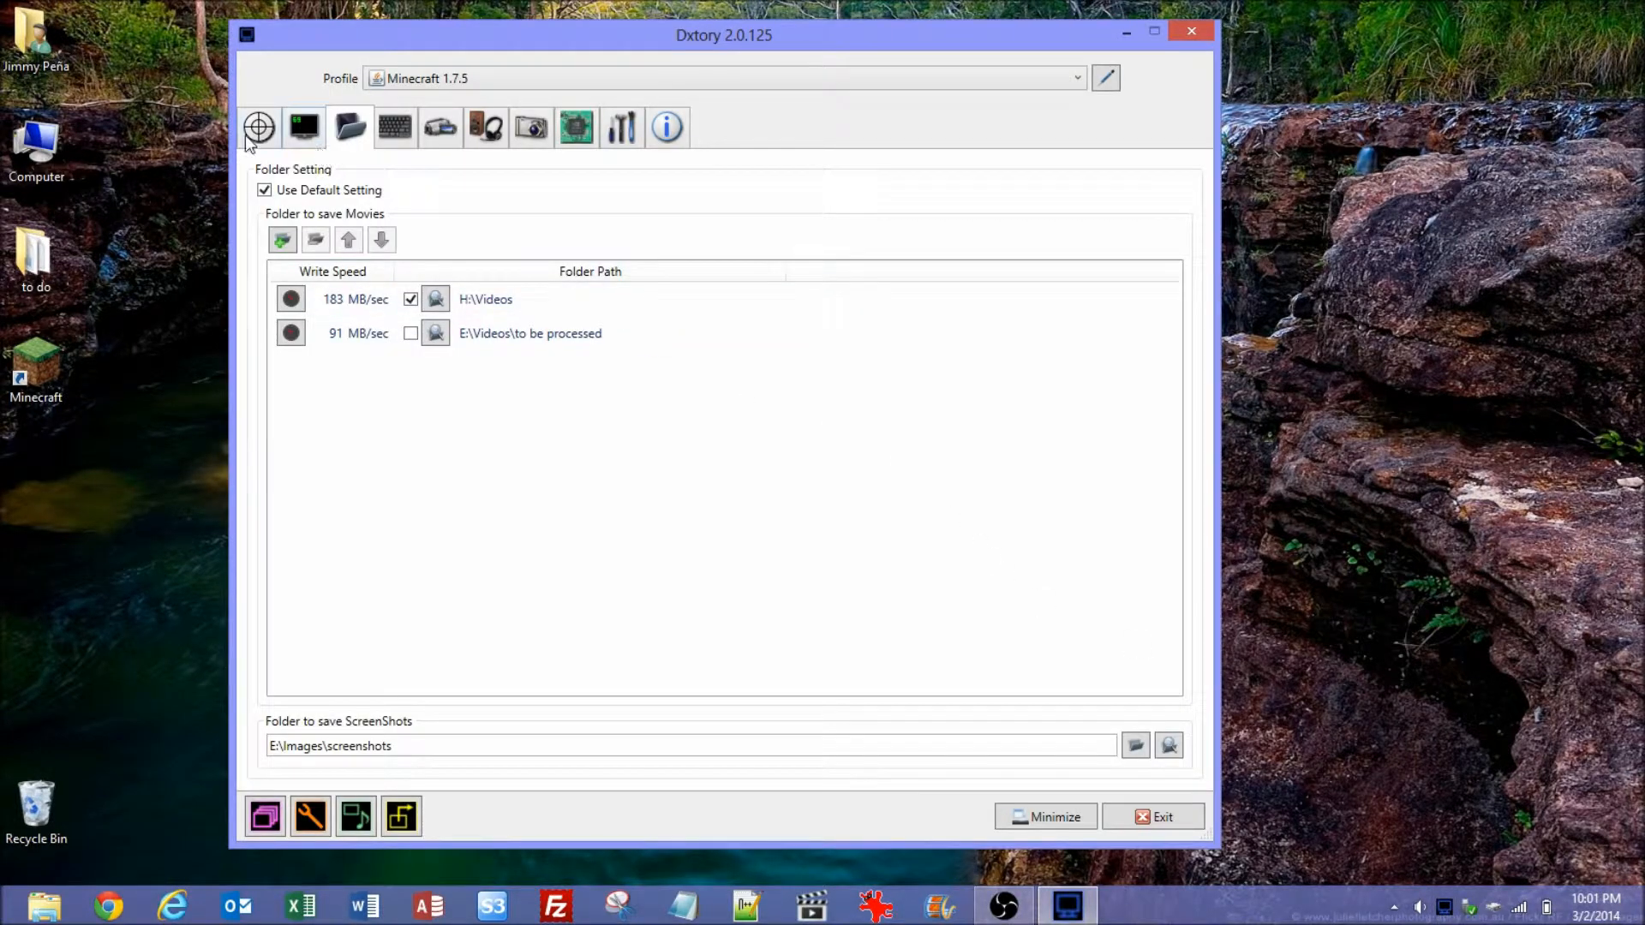
View the captured Minecraft process details, then the overlay settings with Video FPS and Record Status
click(259, 127)
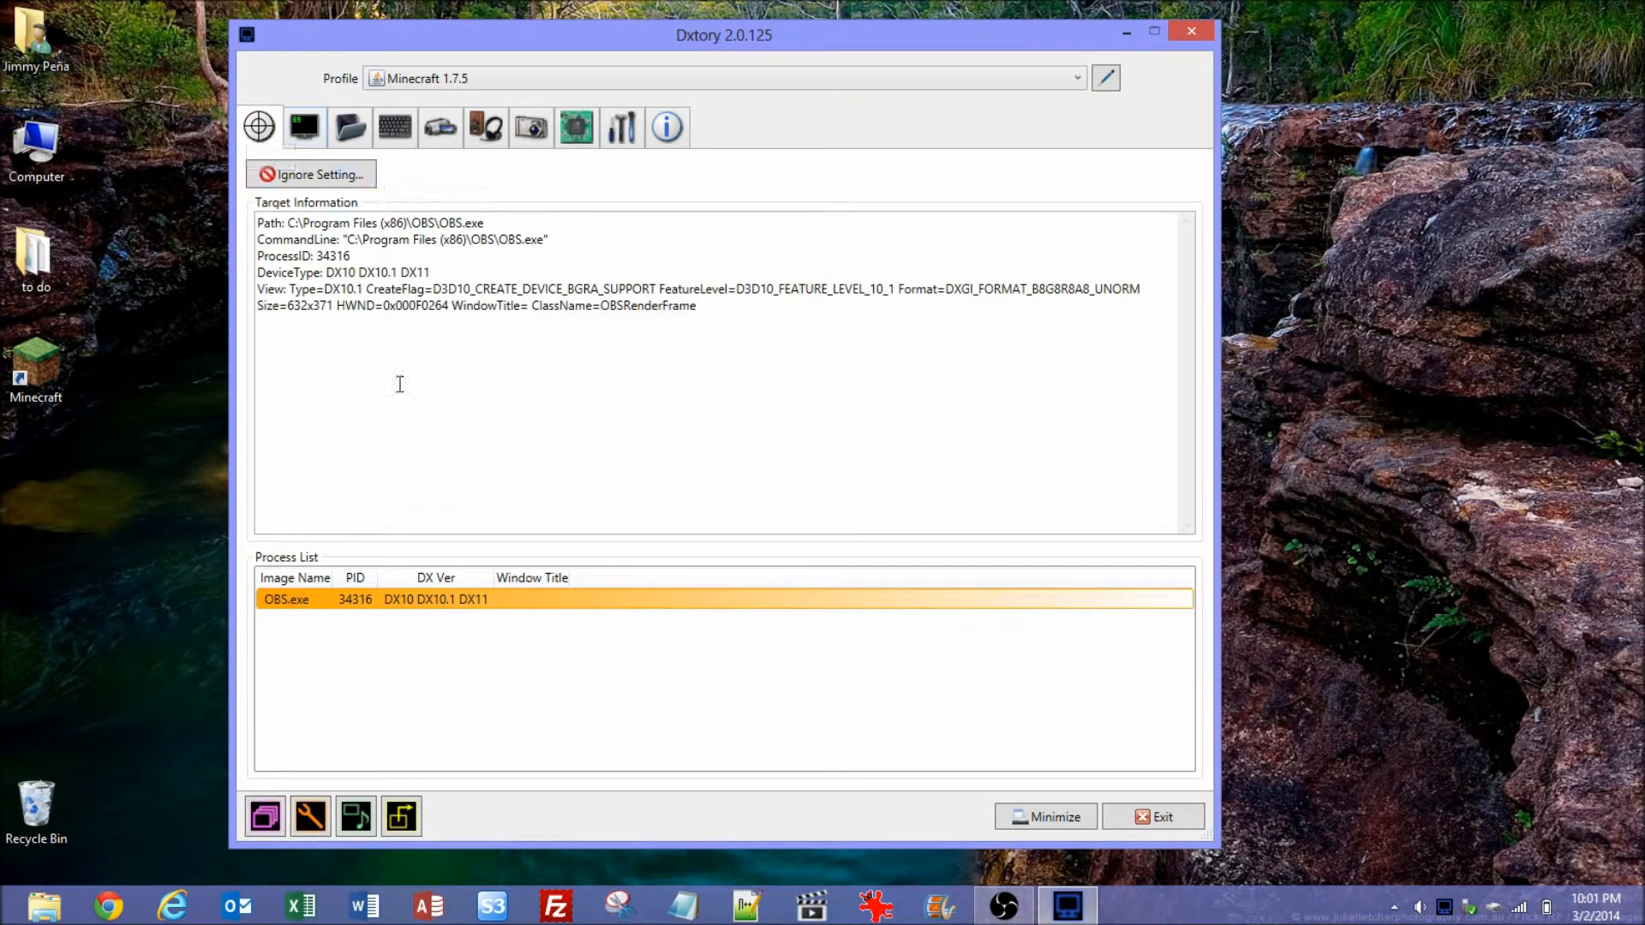
mouse_move(357, 260)
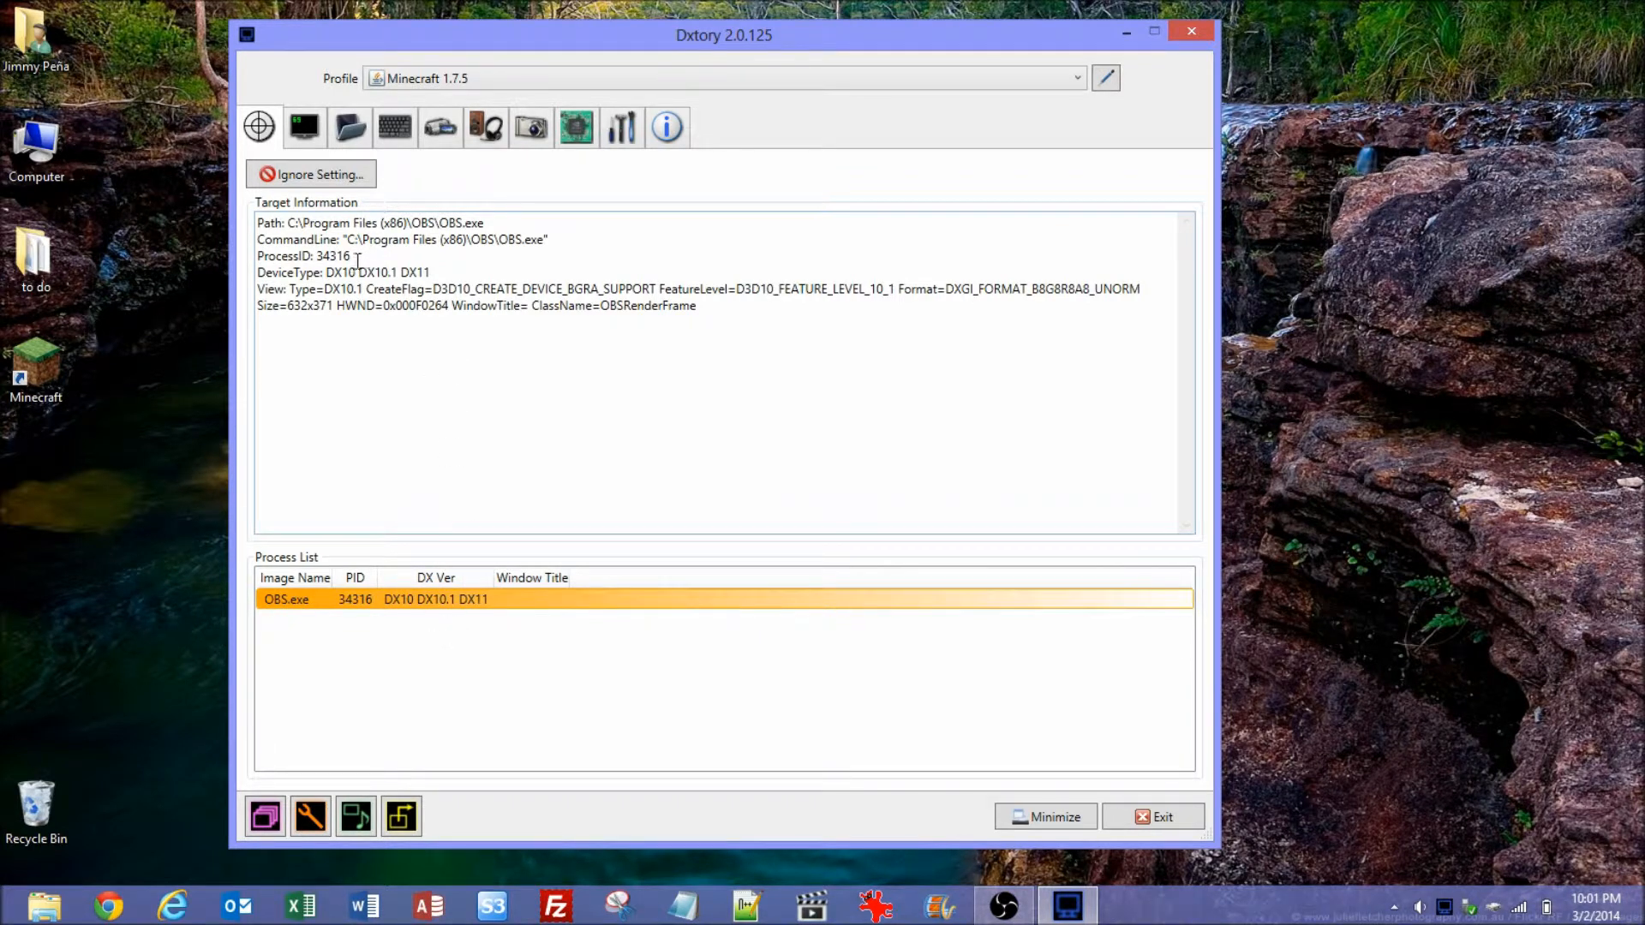
click(304, 125)
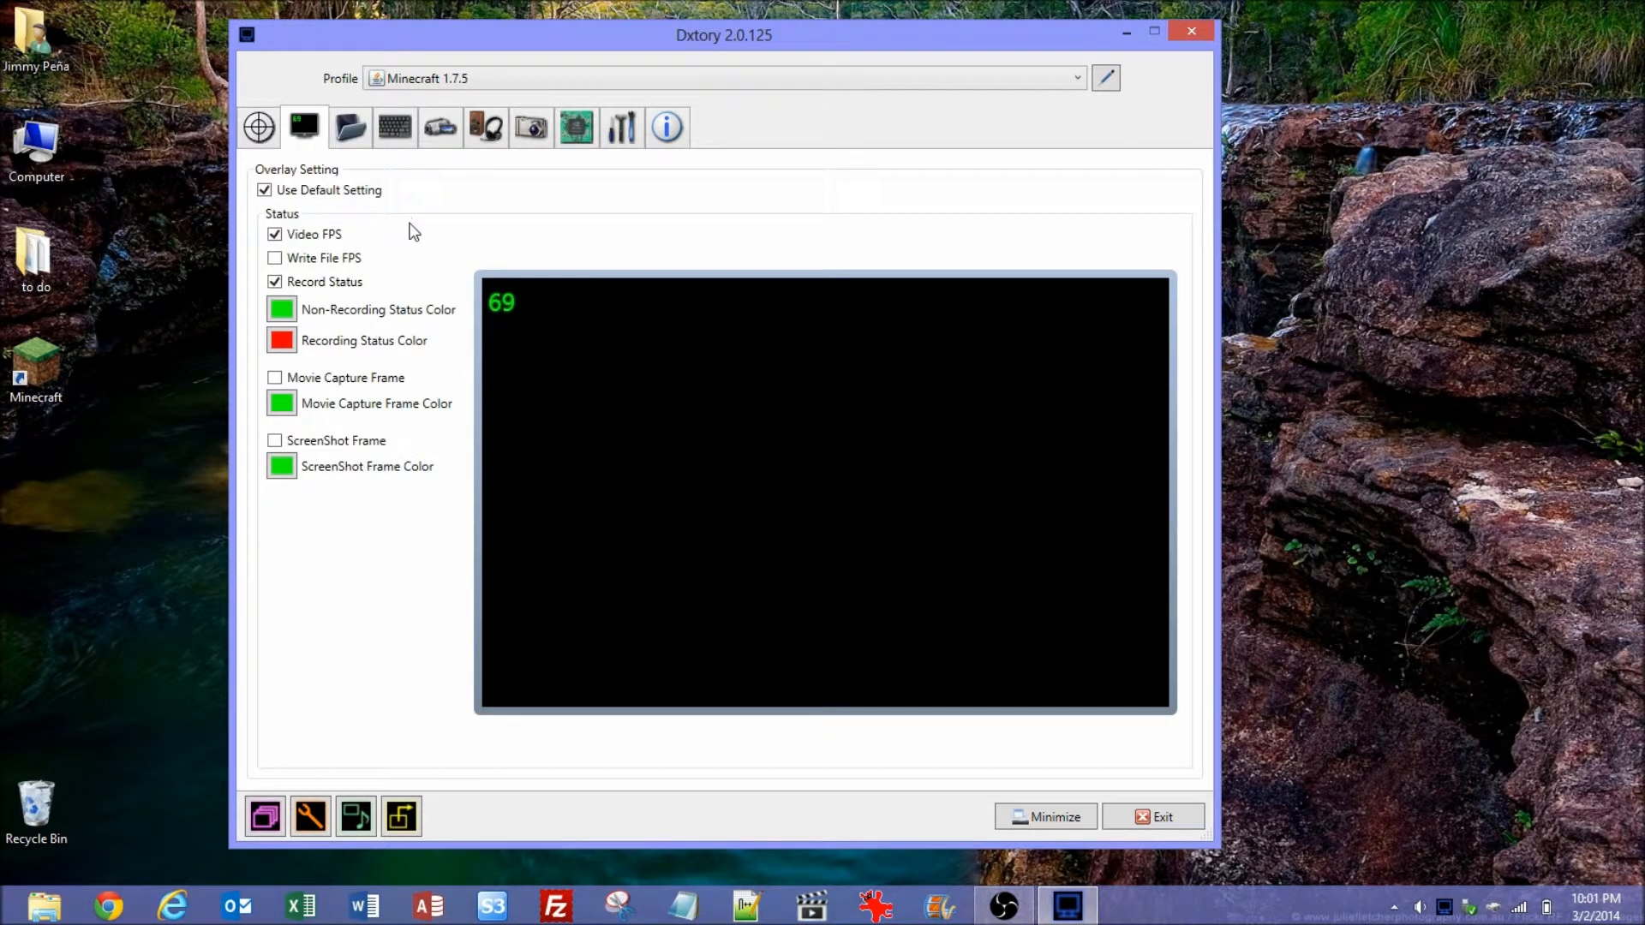
mouse_move(331, 231)
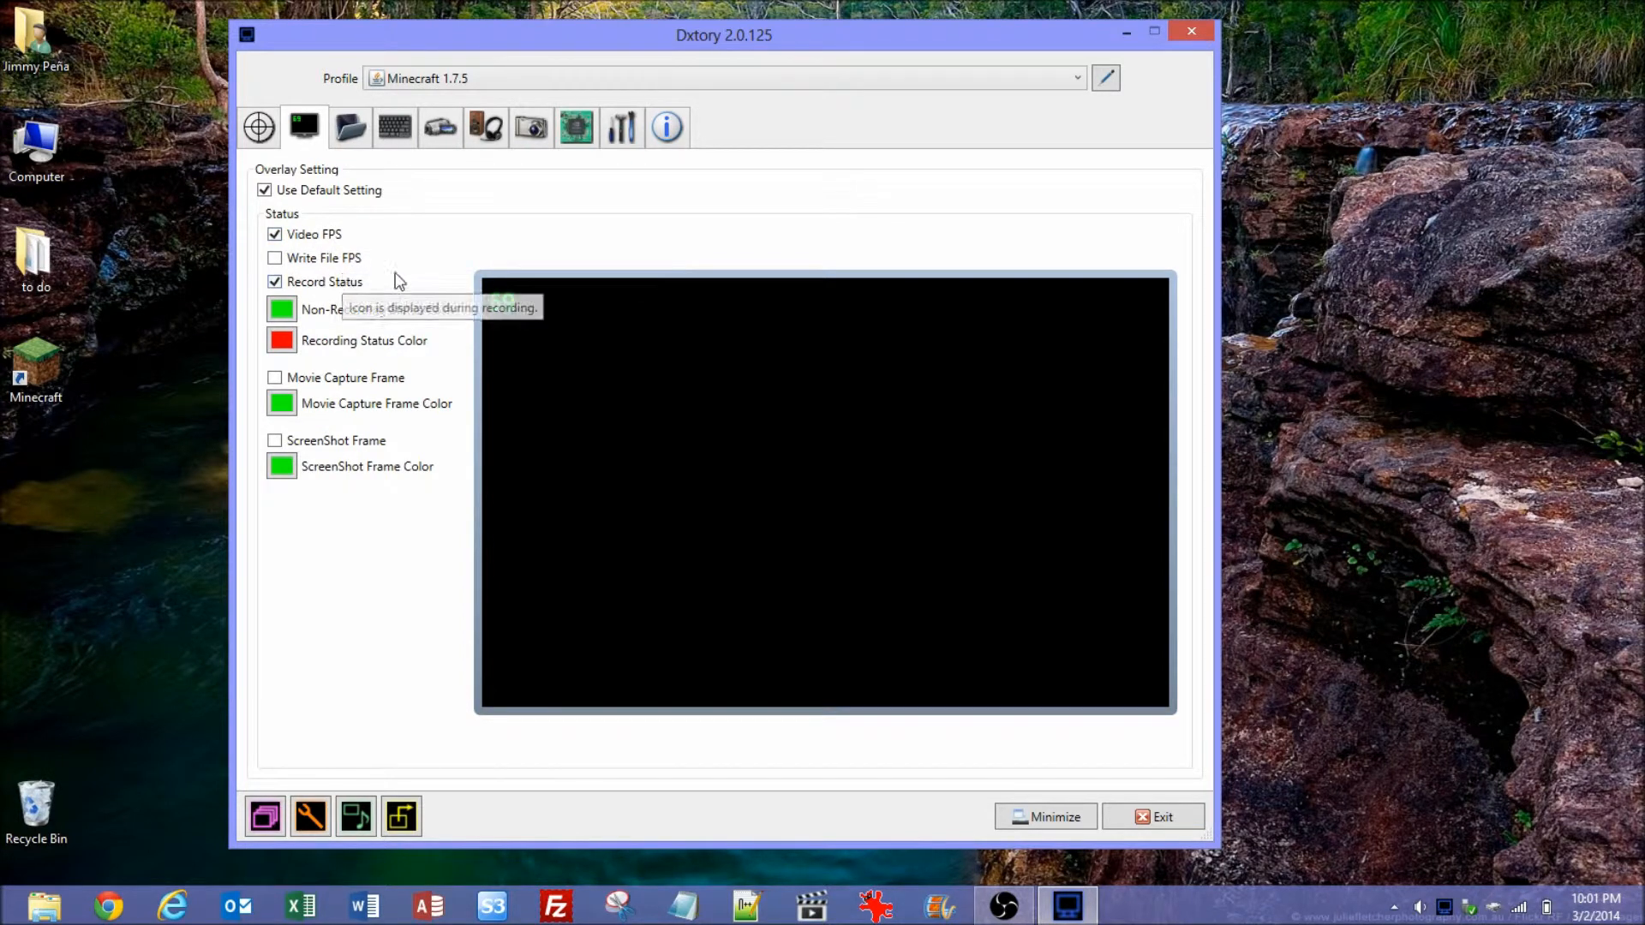
mouse_move(357, 262)
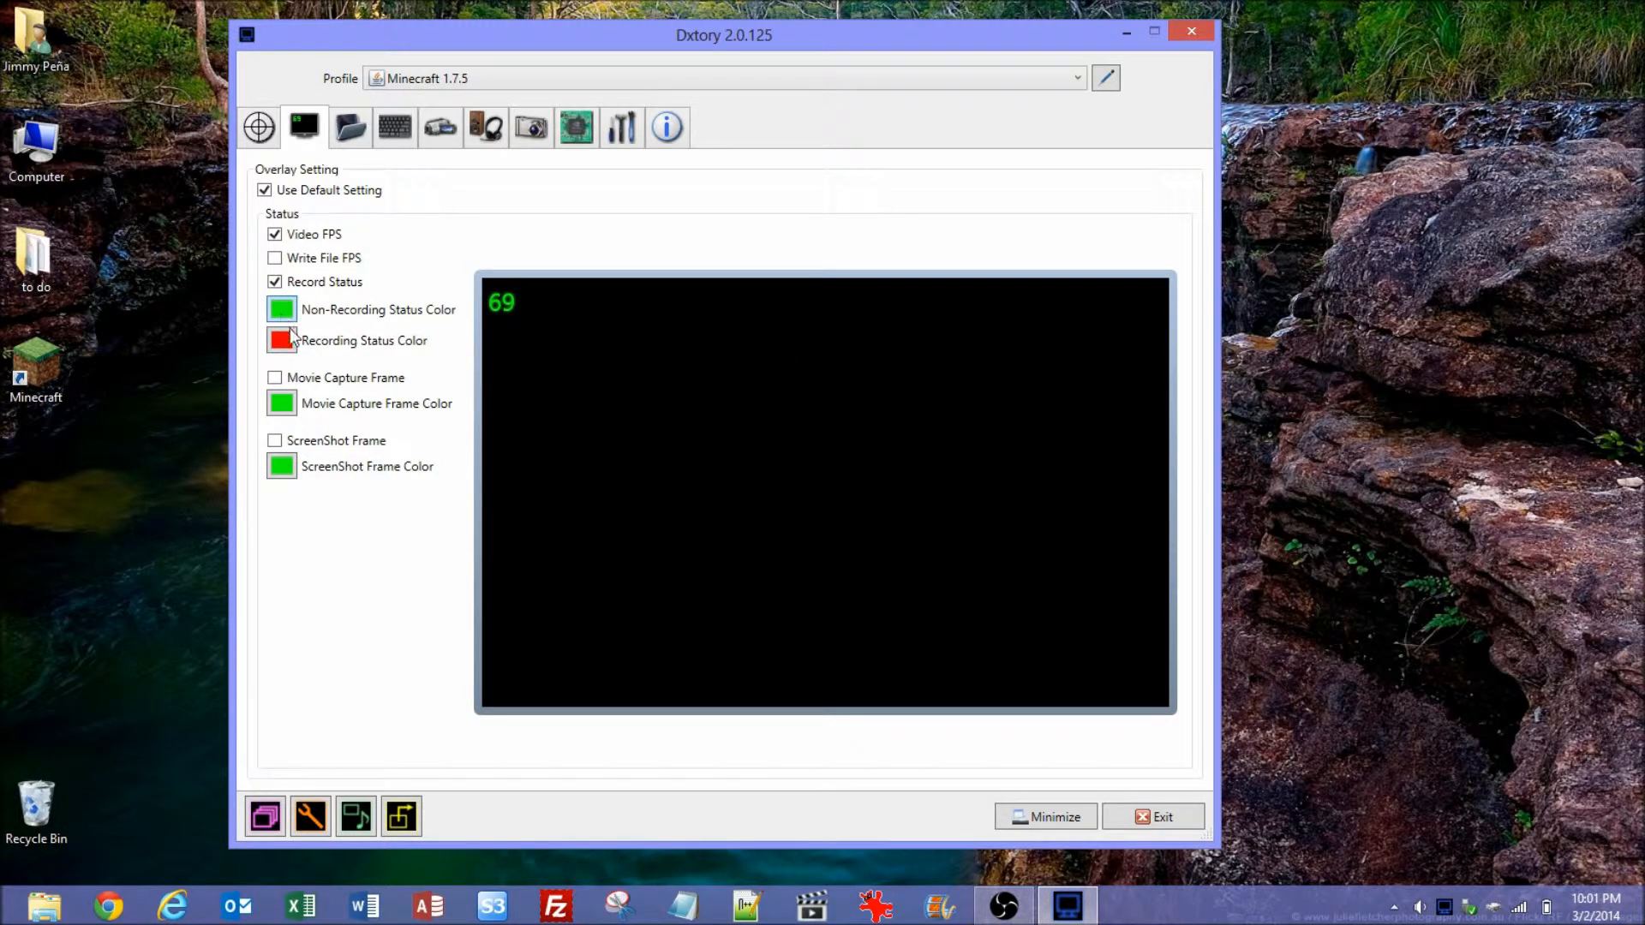
mouse_move(349, 126)
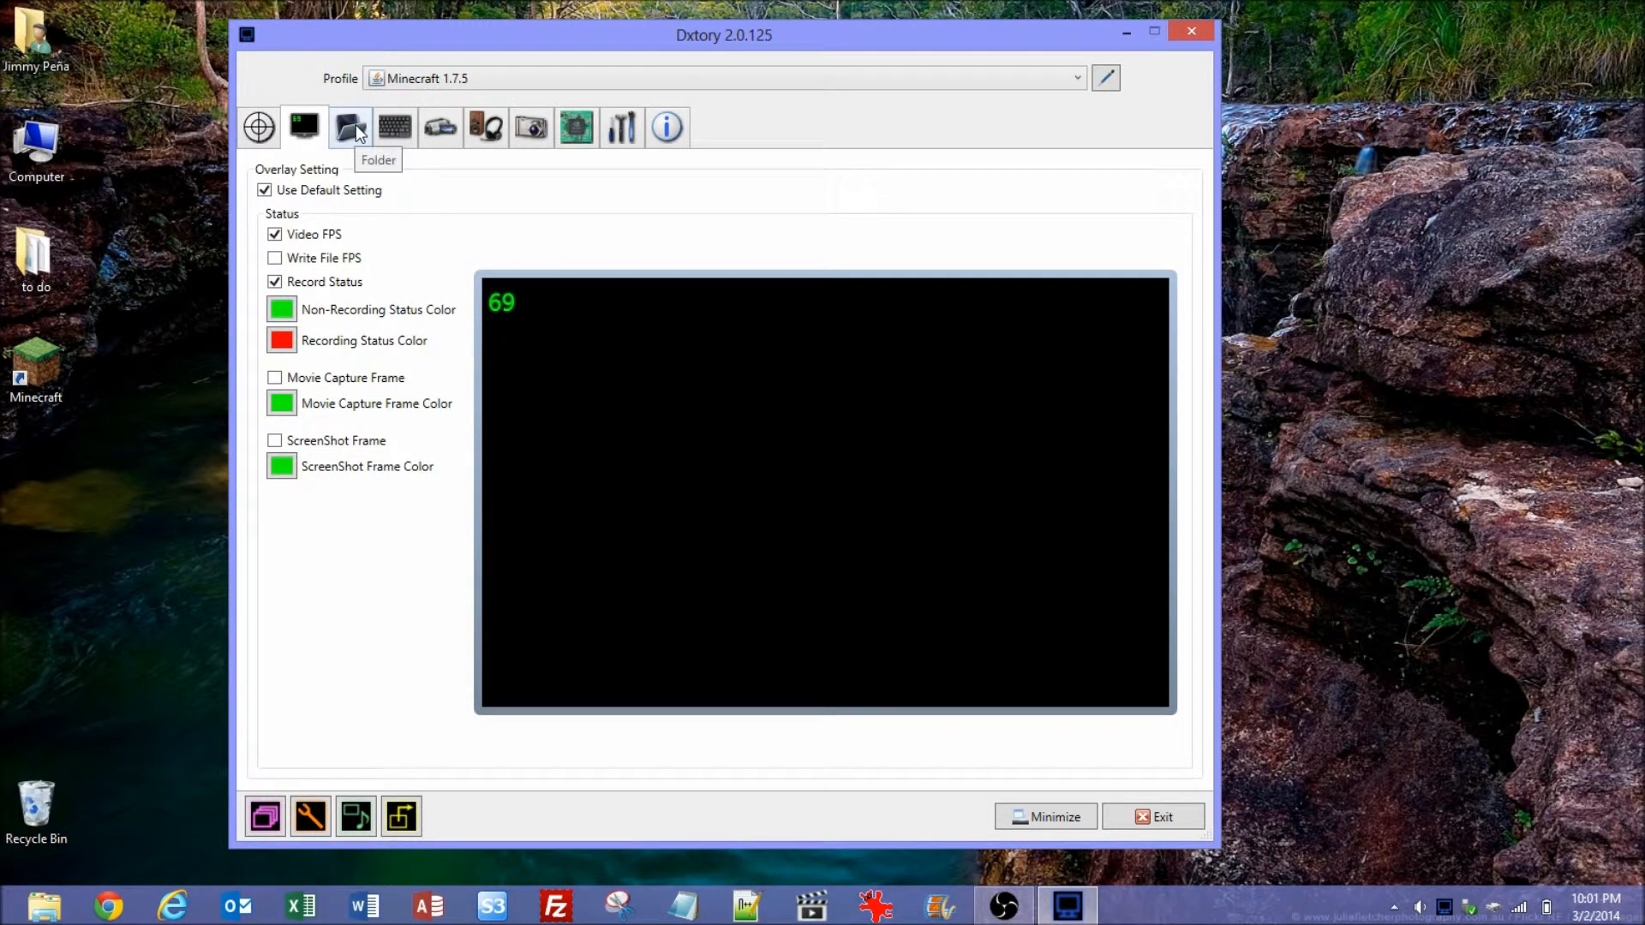
Review the movie save folders H:\Videos and E:\Videos\to be processed, keeping H:\Videos first
click(349, 127)
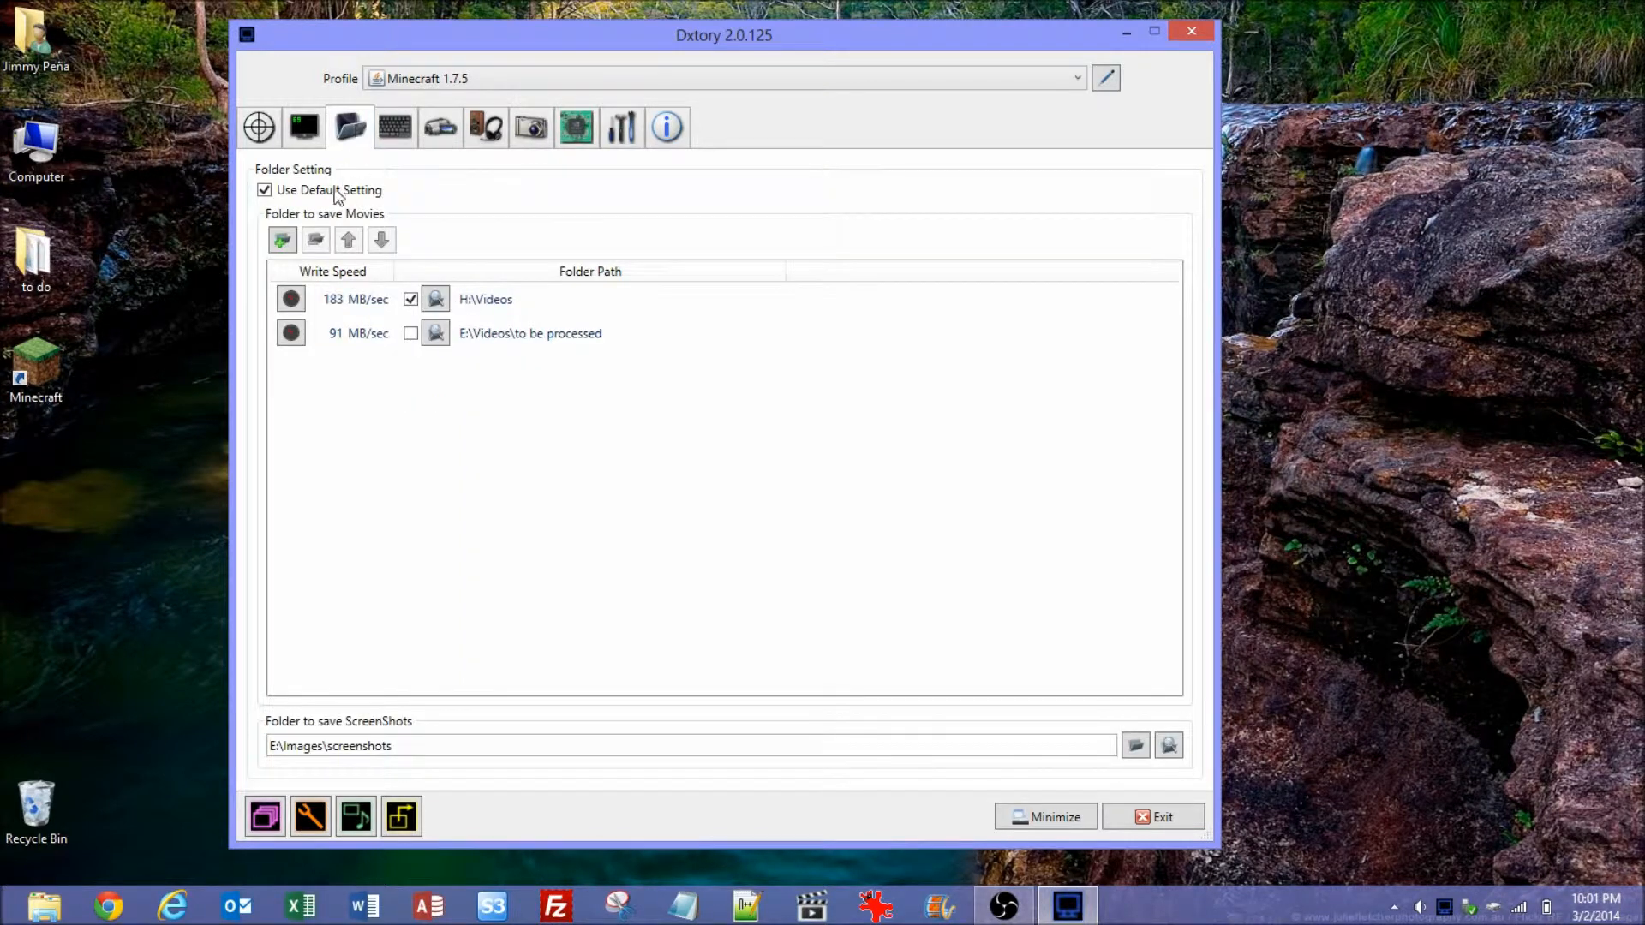
click(530, 298)
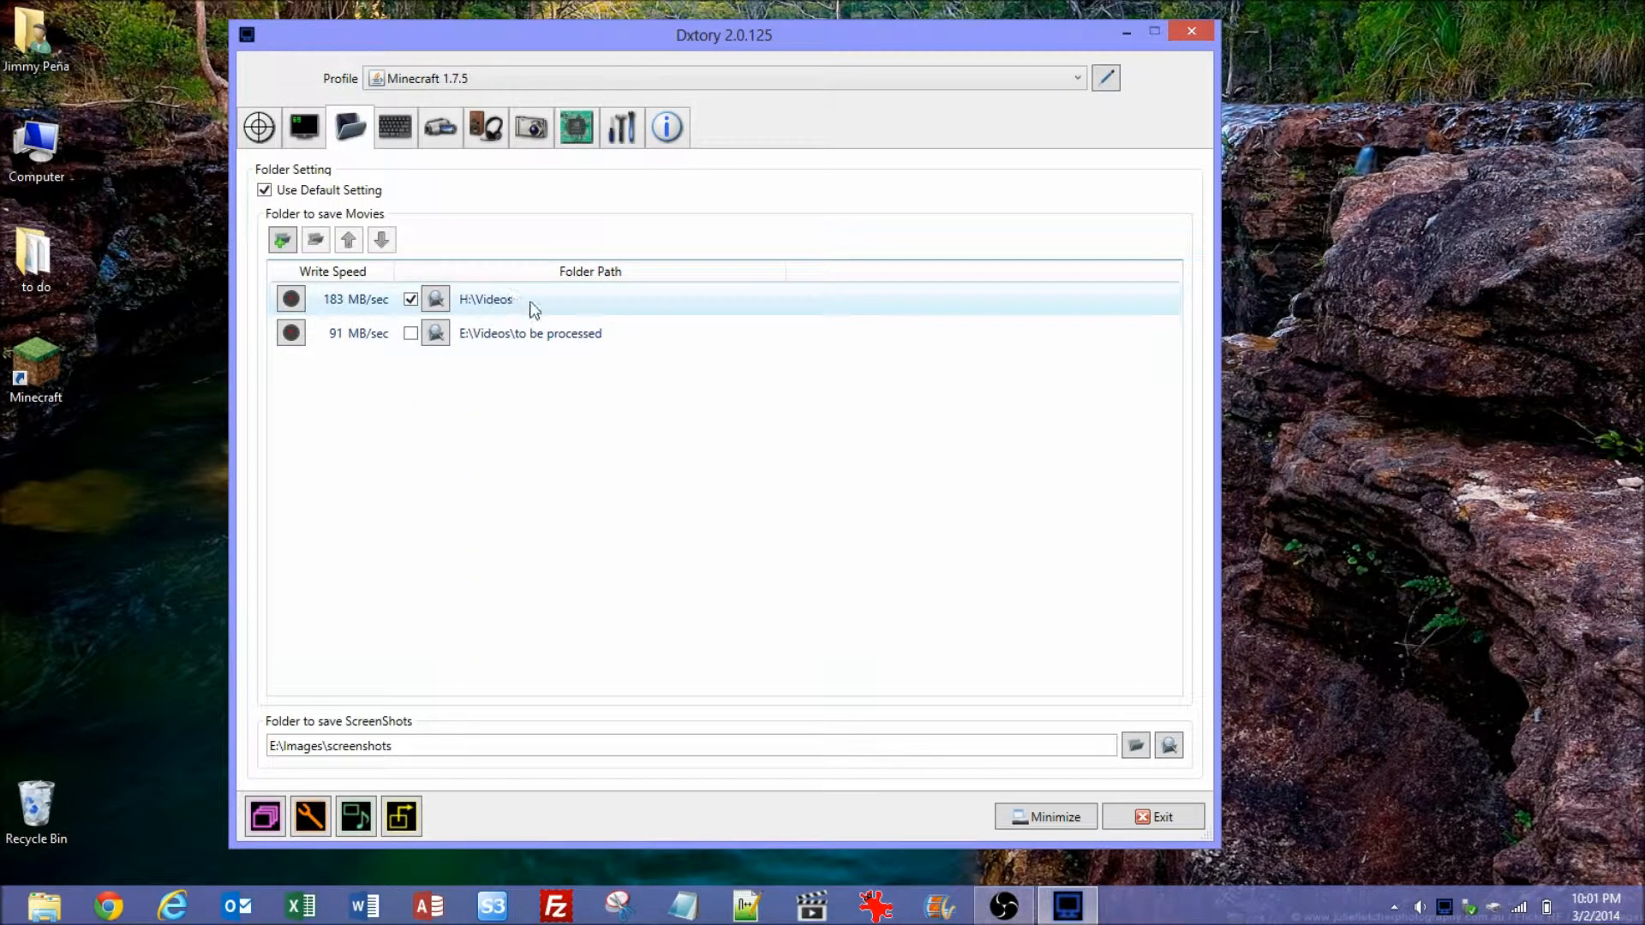
mouse_move(544, 307)
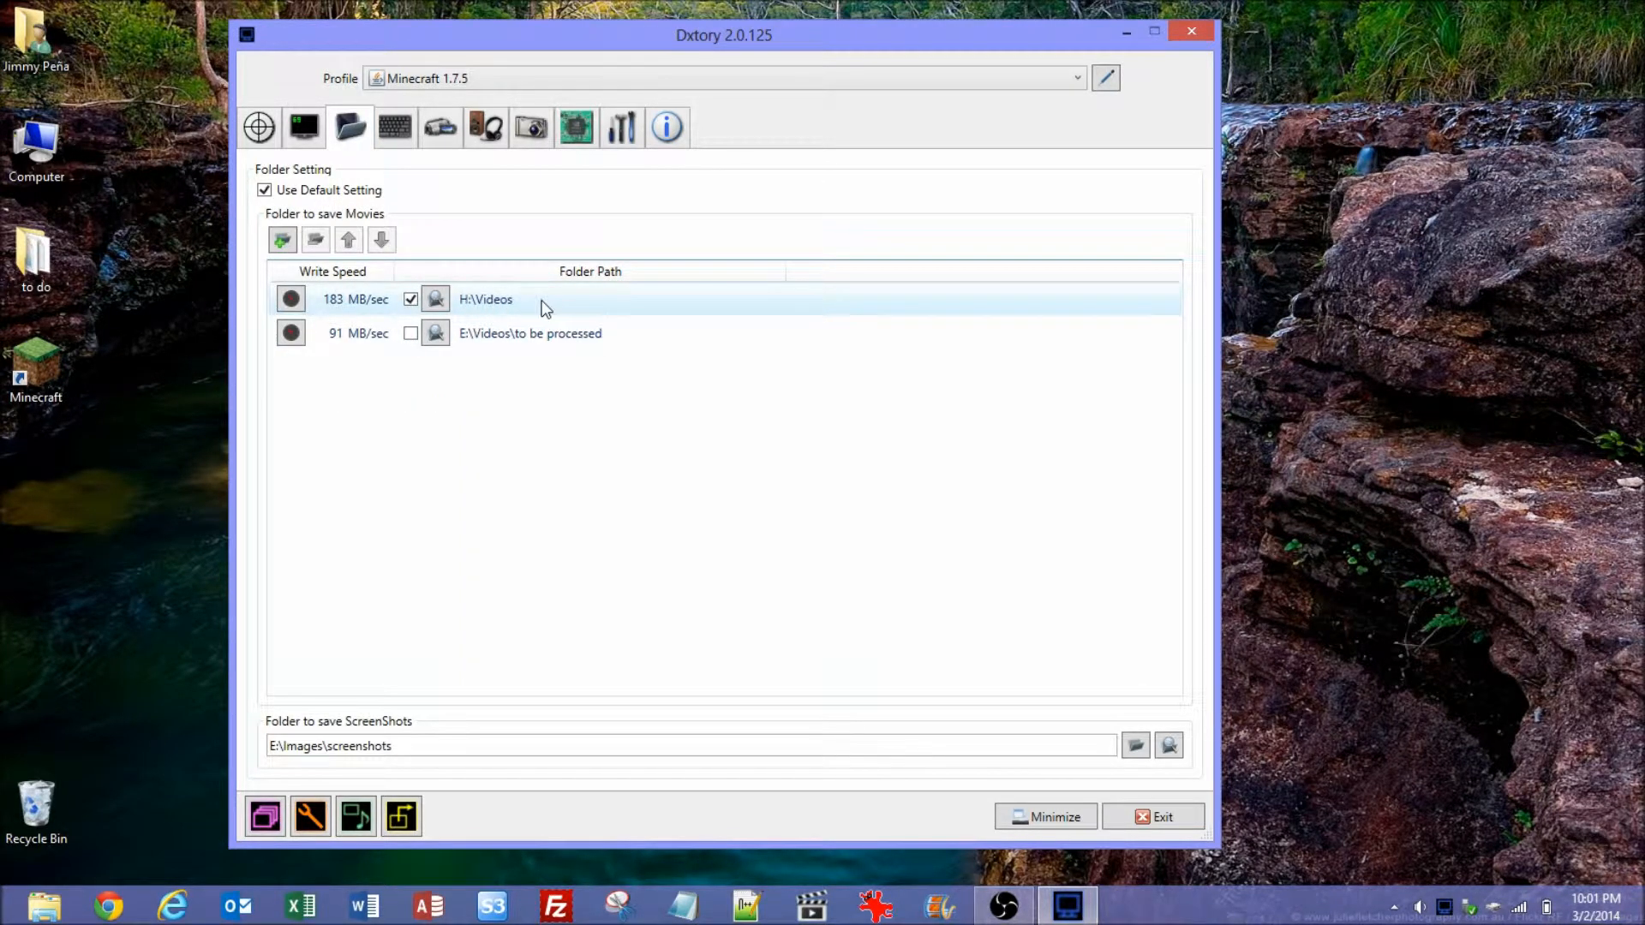
mouse_move(512, 302)
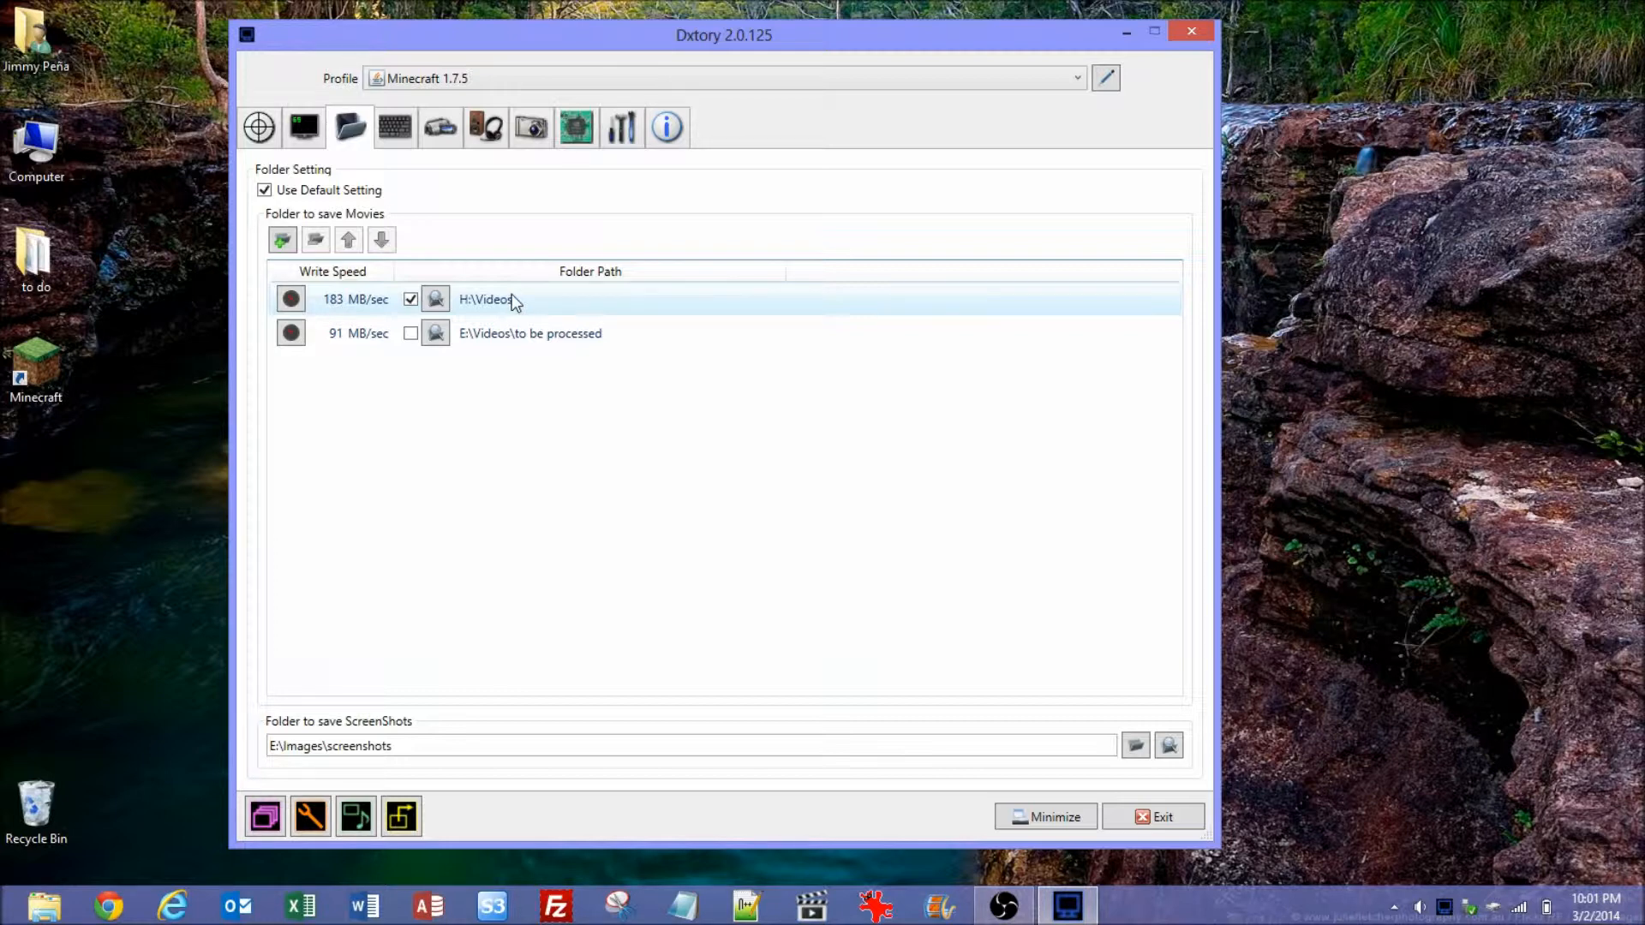
click(530, 333)
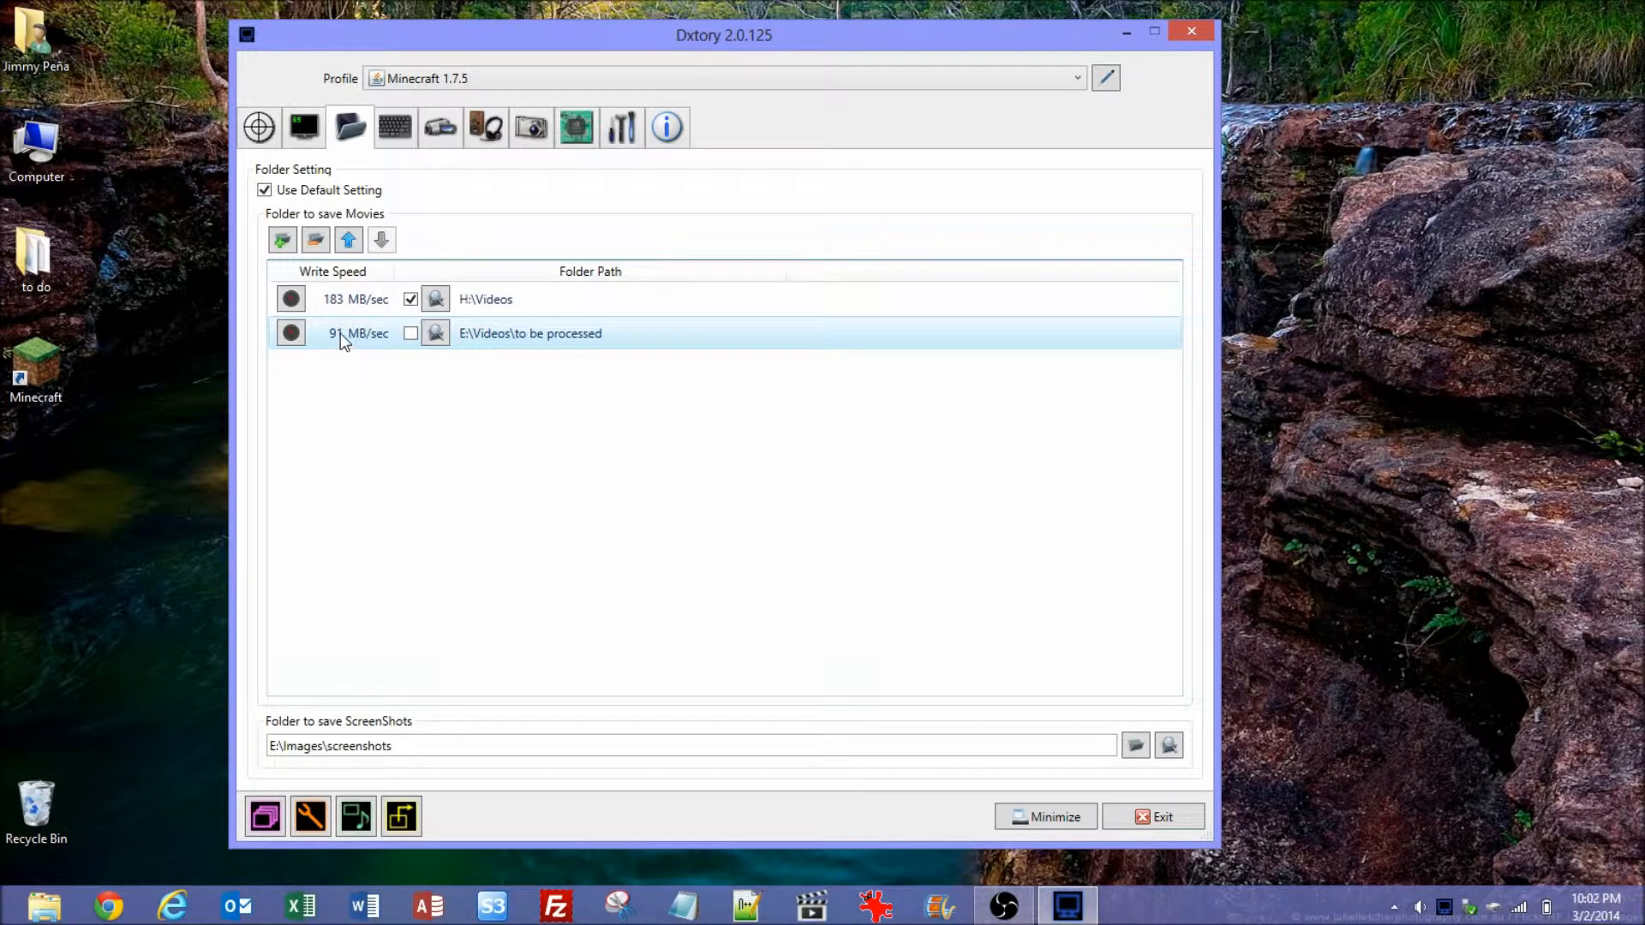
click(485, 298)
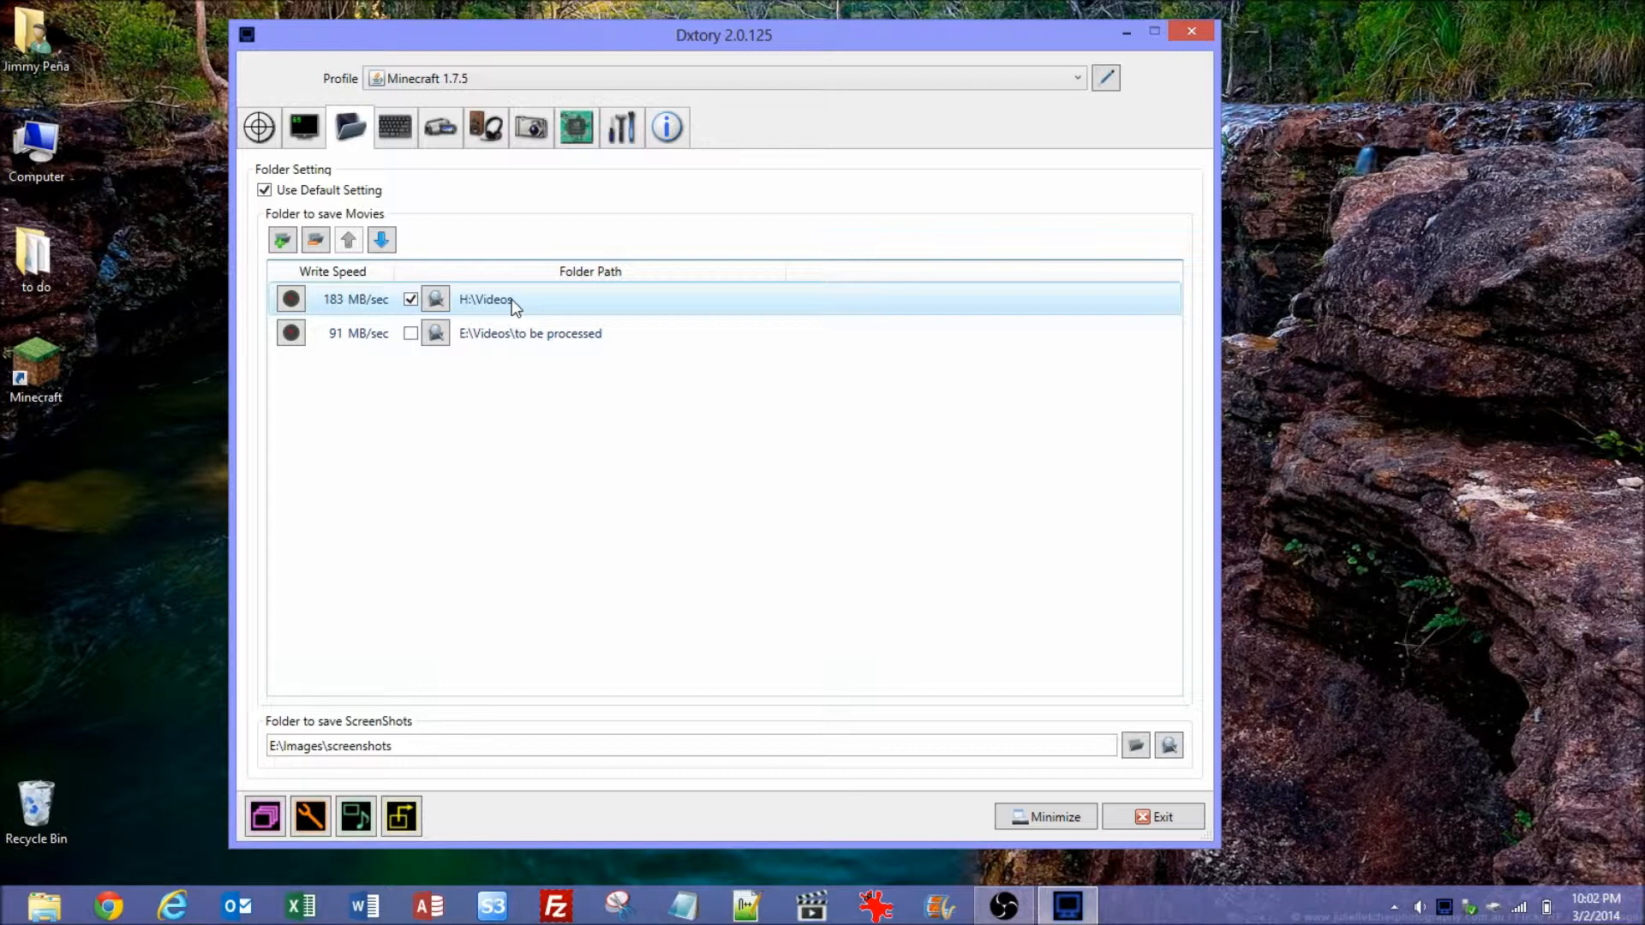
mouse_move(396, 240)
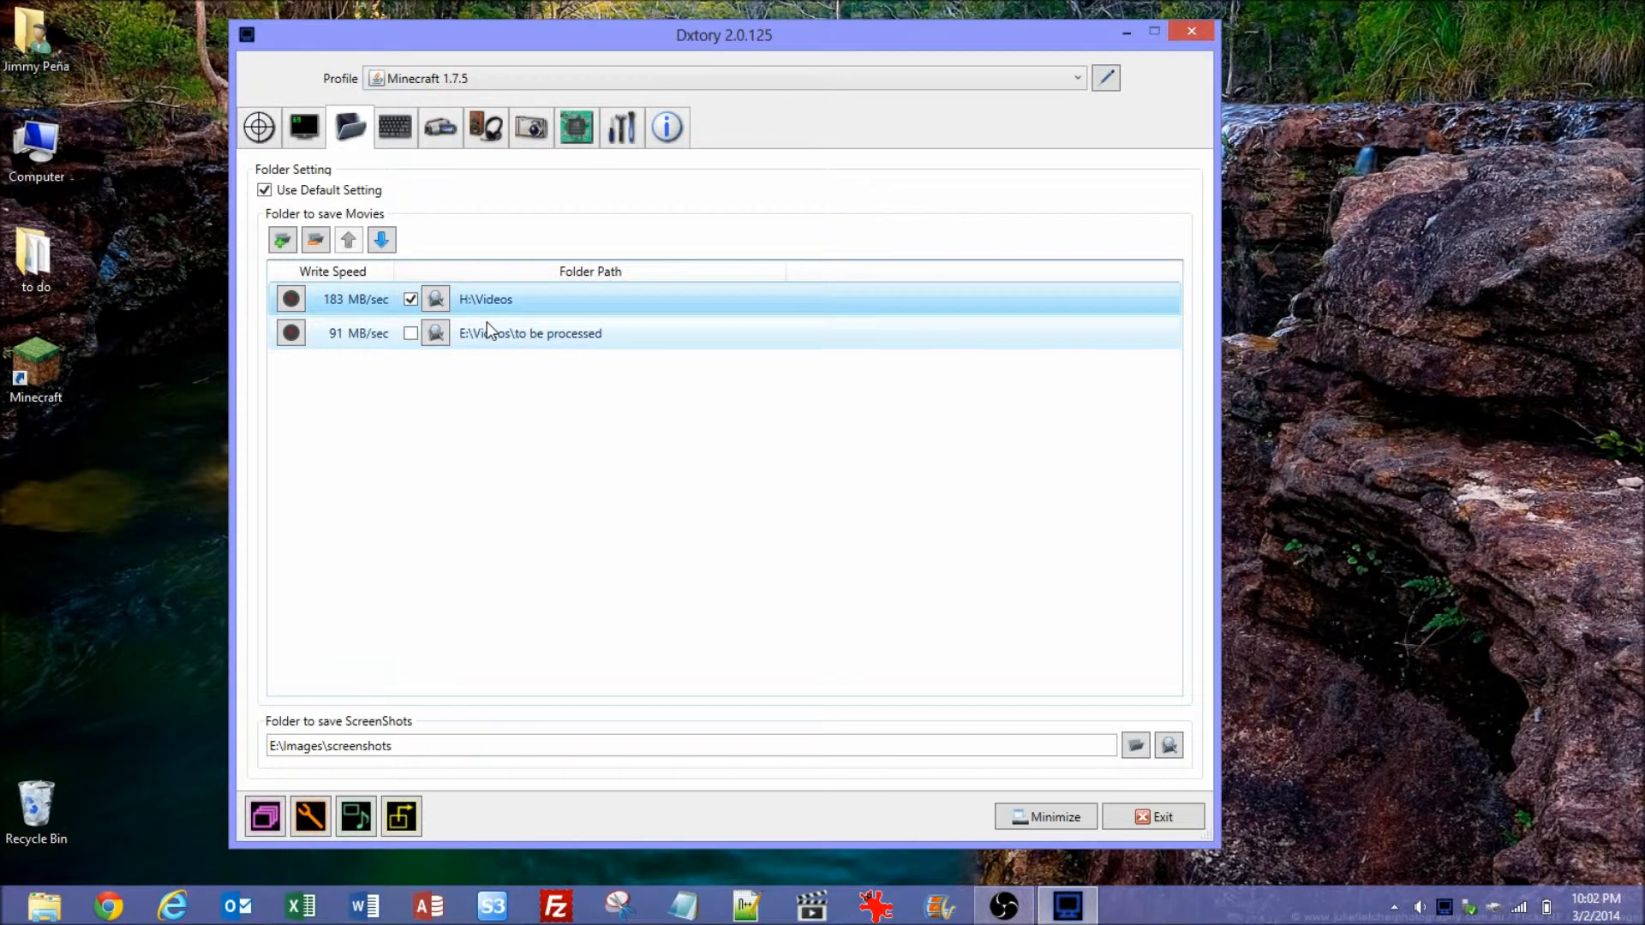
Show the hotkeys: F9 for movie capture, F12 for a single screenshot
click(395, 125)
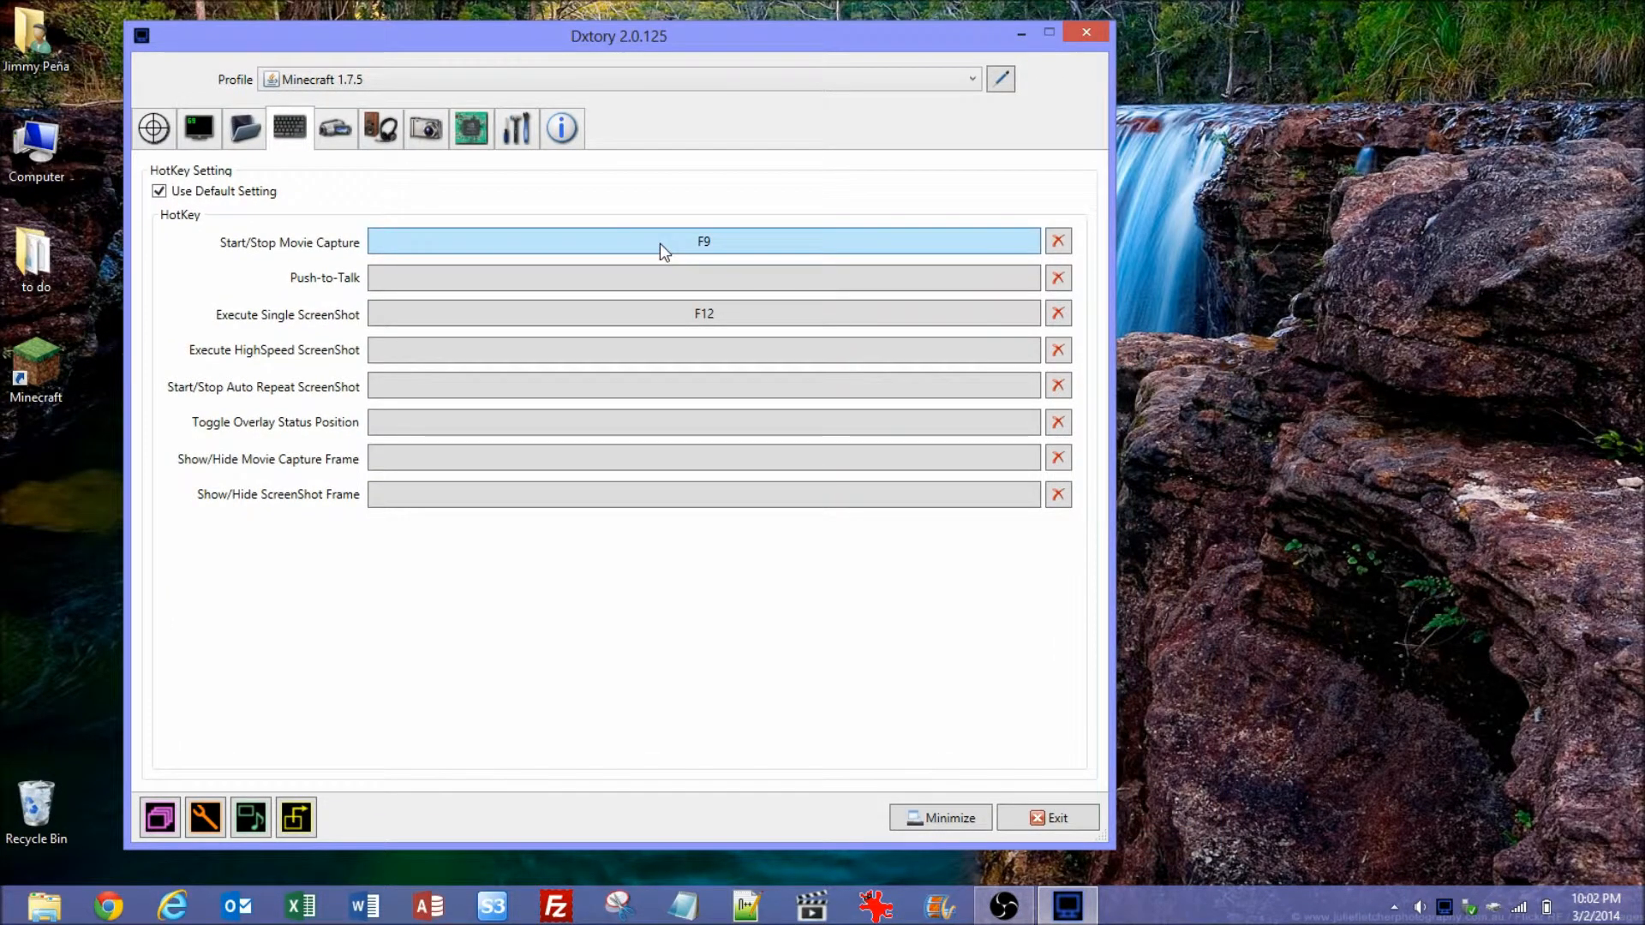
Show the movie settings: Lagarith Lossless Codec, 30 fps, AVI file output
click(335, 129)
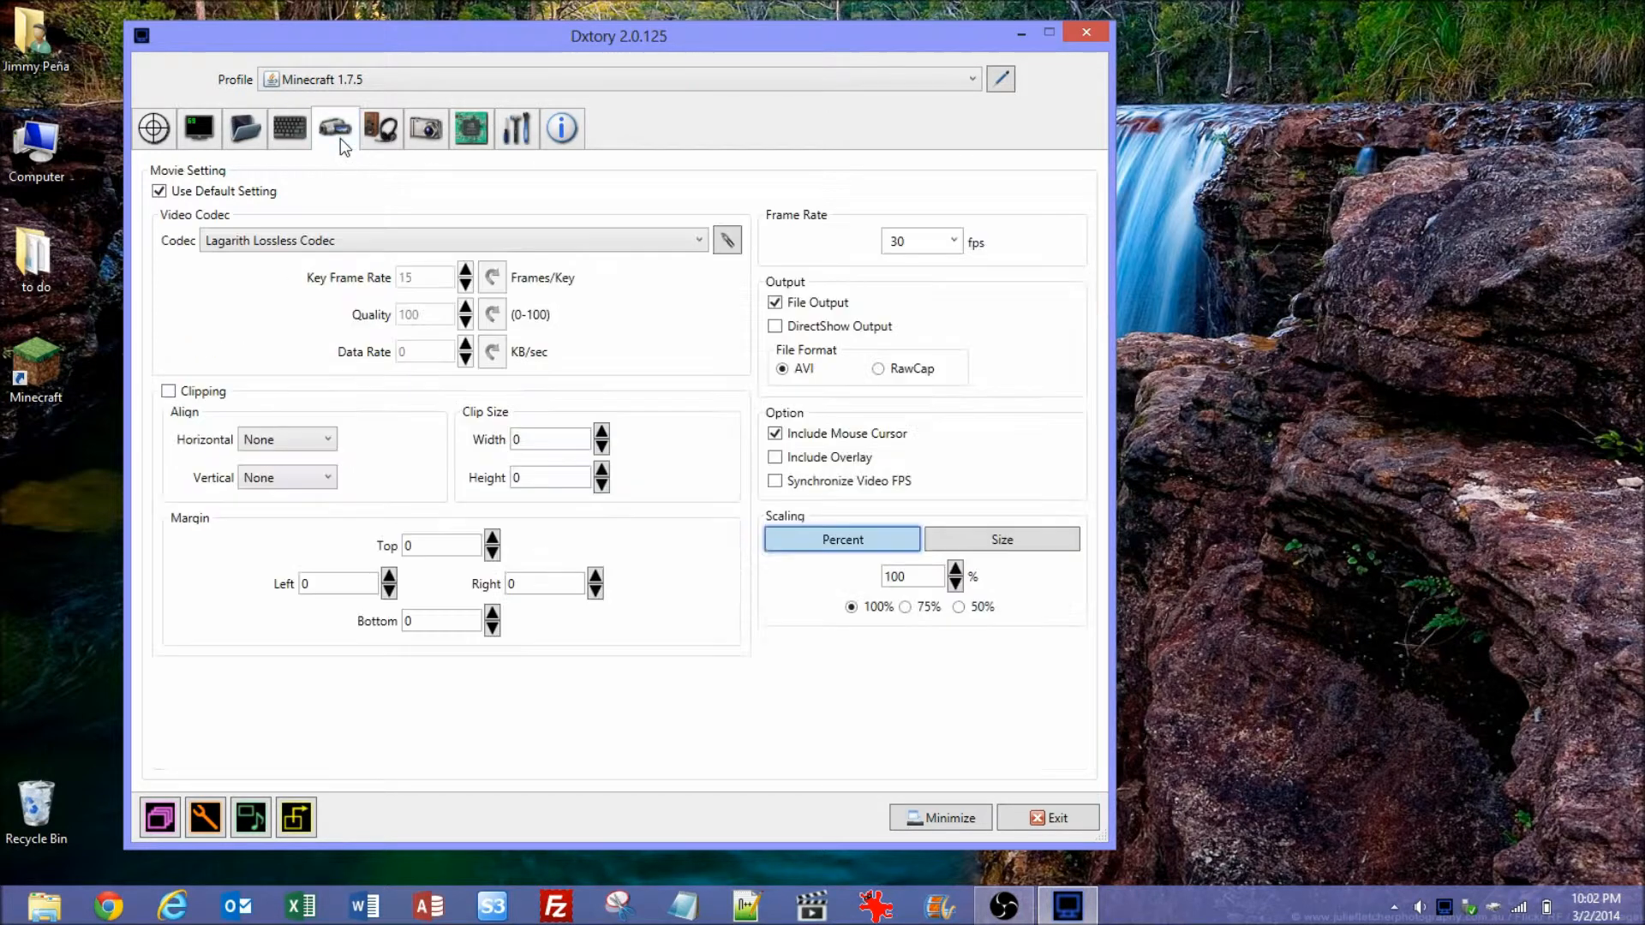
mouse_move(353, 189)
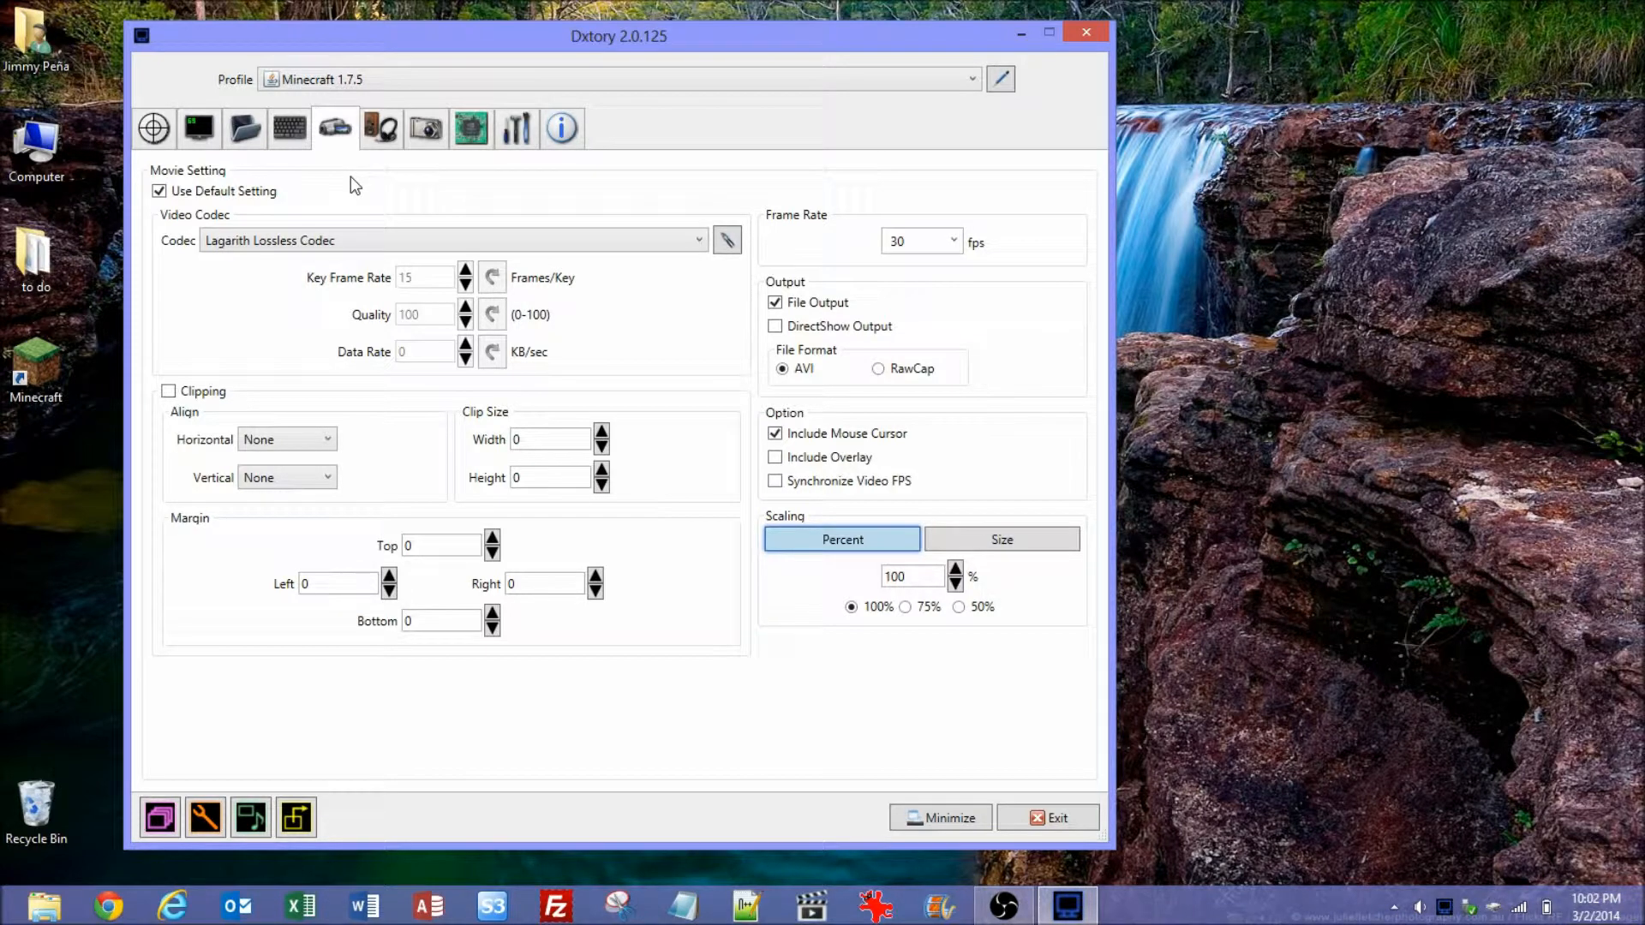
mouse_move(336, 257)
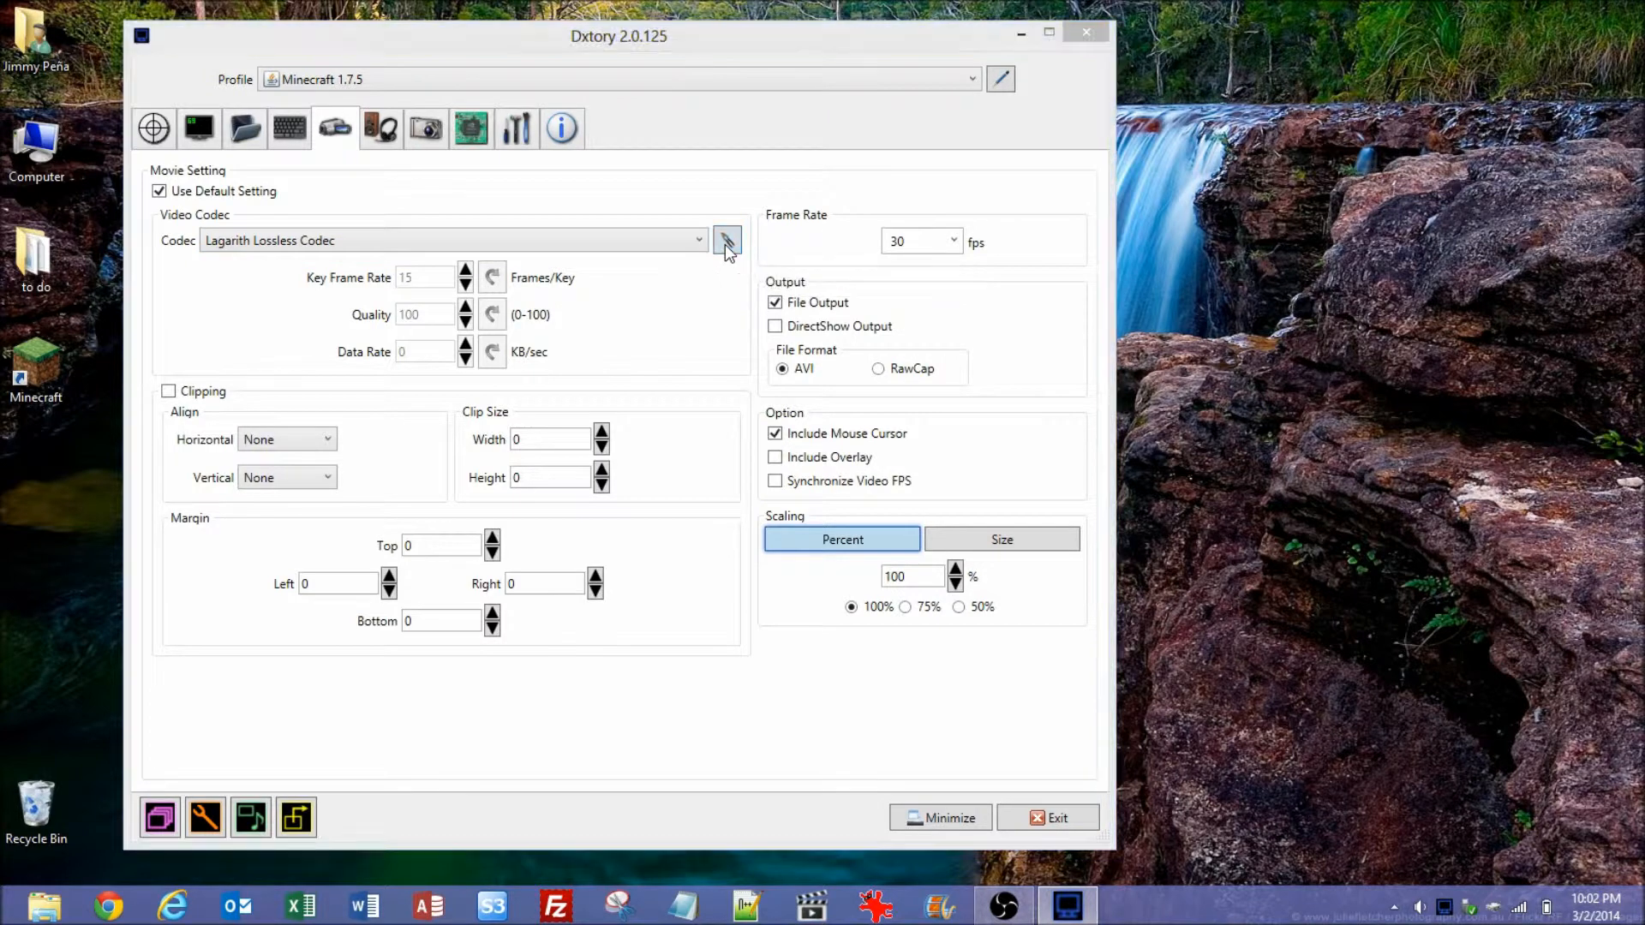
click(726, 240)
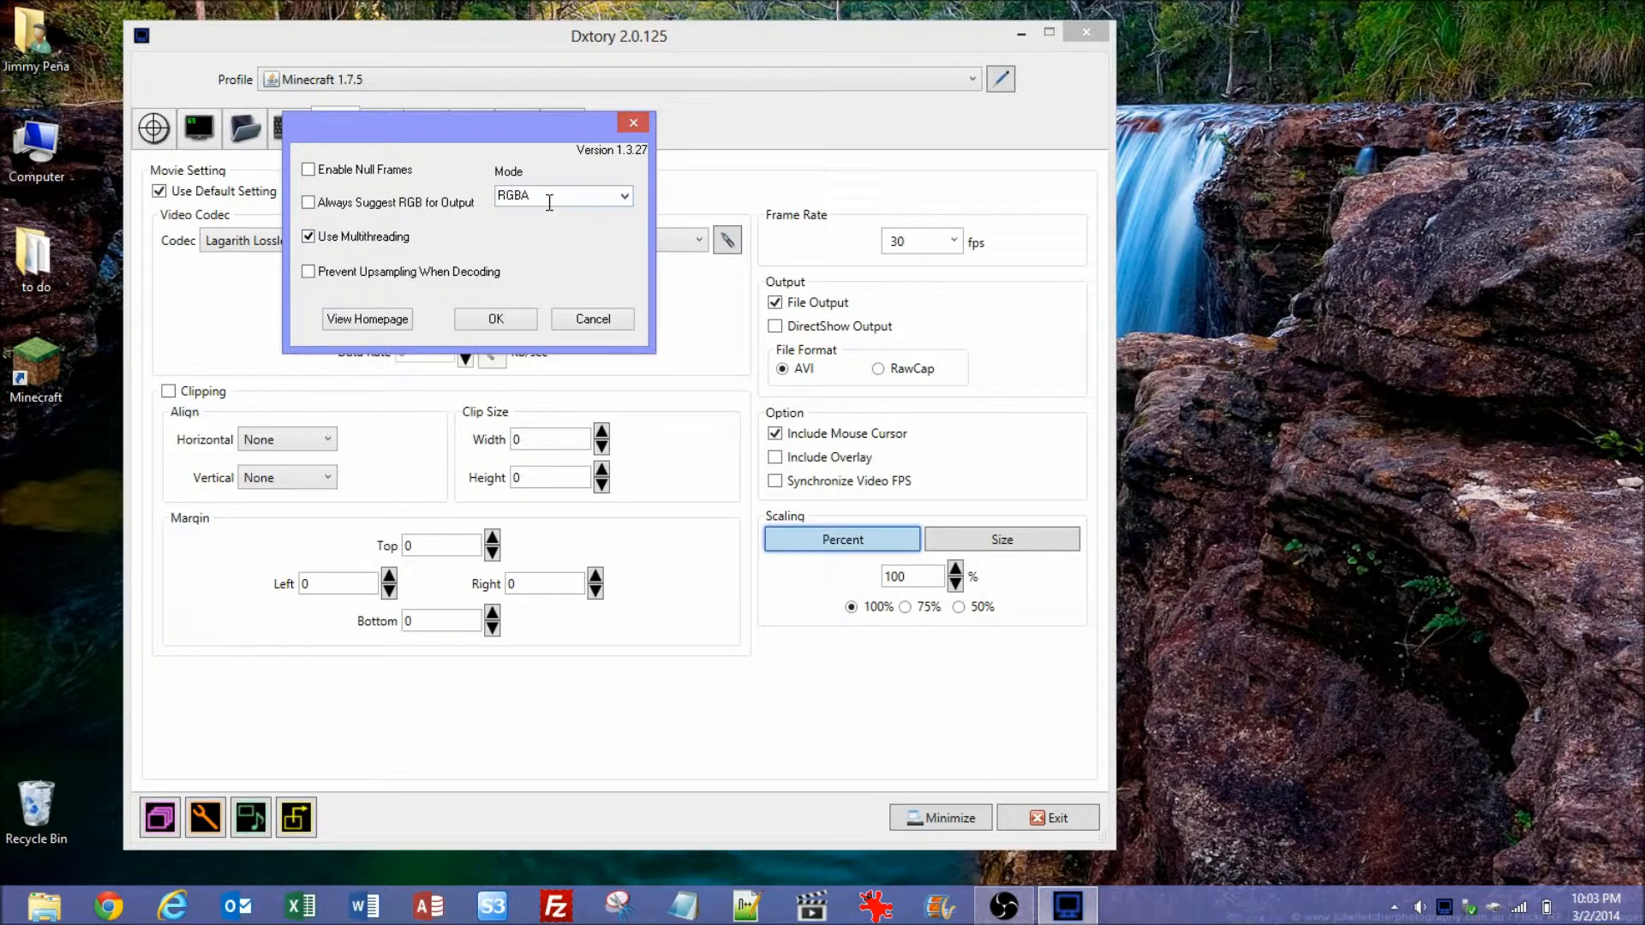
click(624, 196)
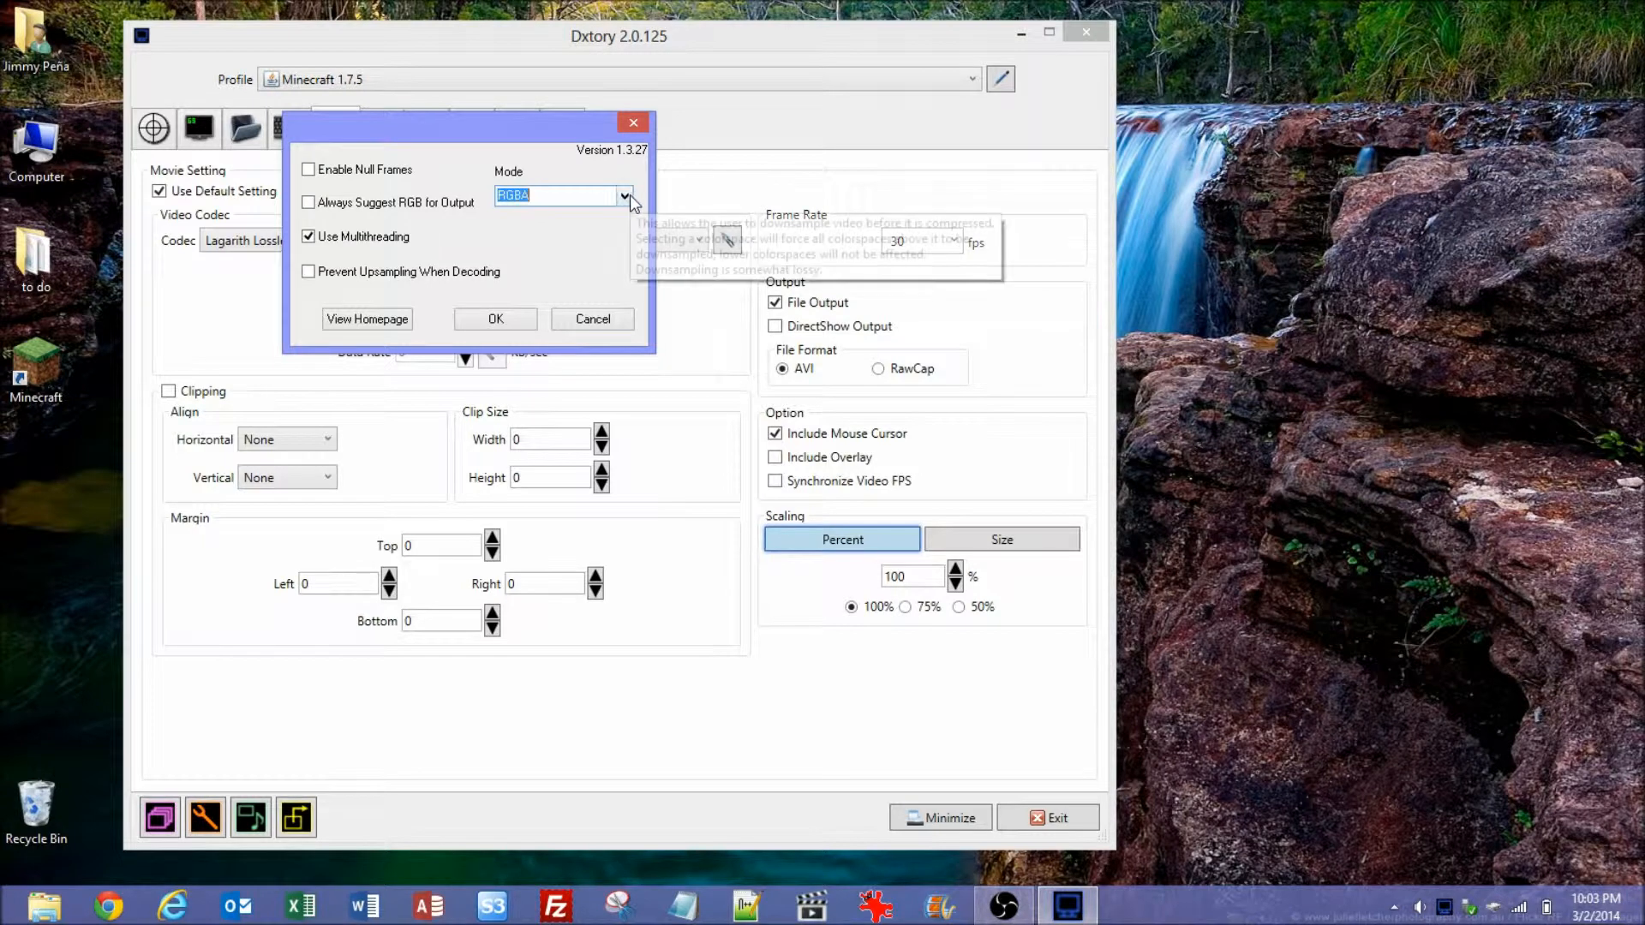
click(494, 319)
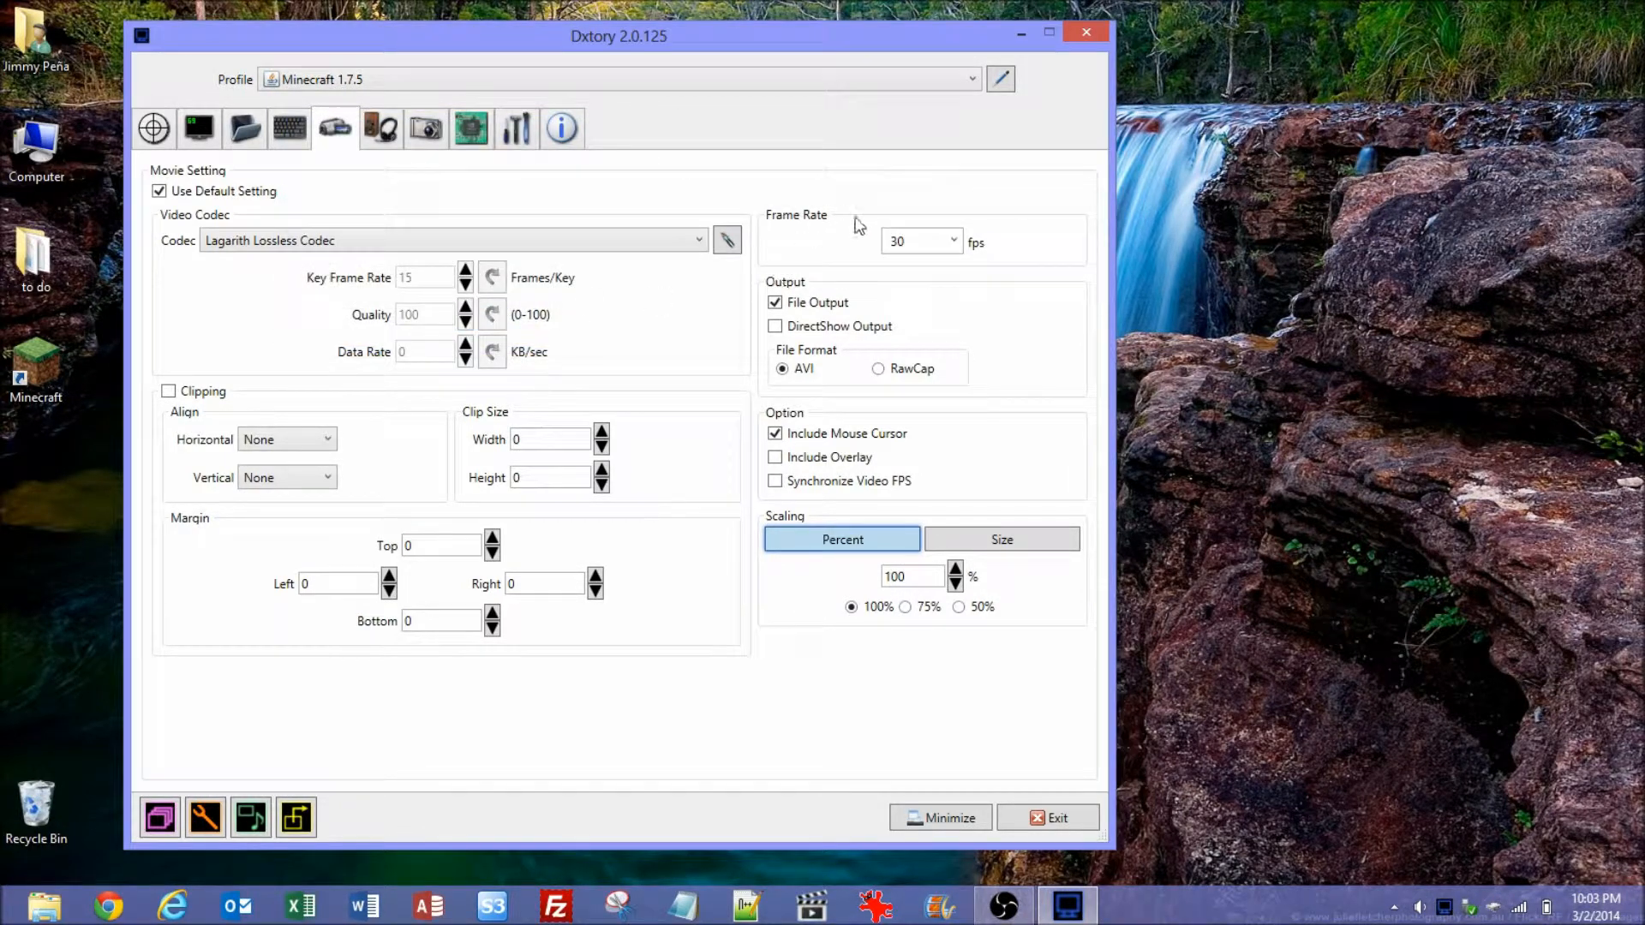
mouse_move(860, 250)
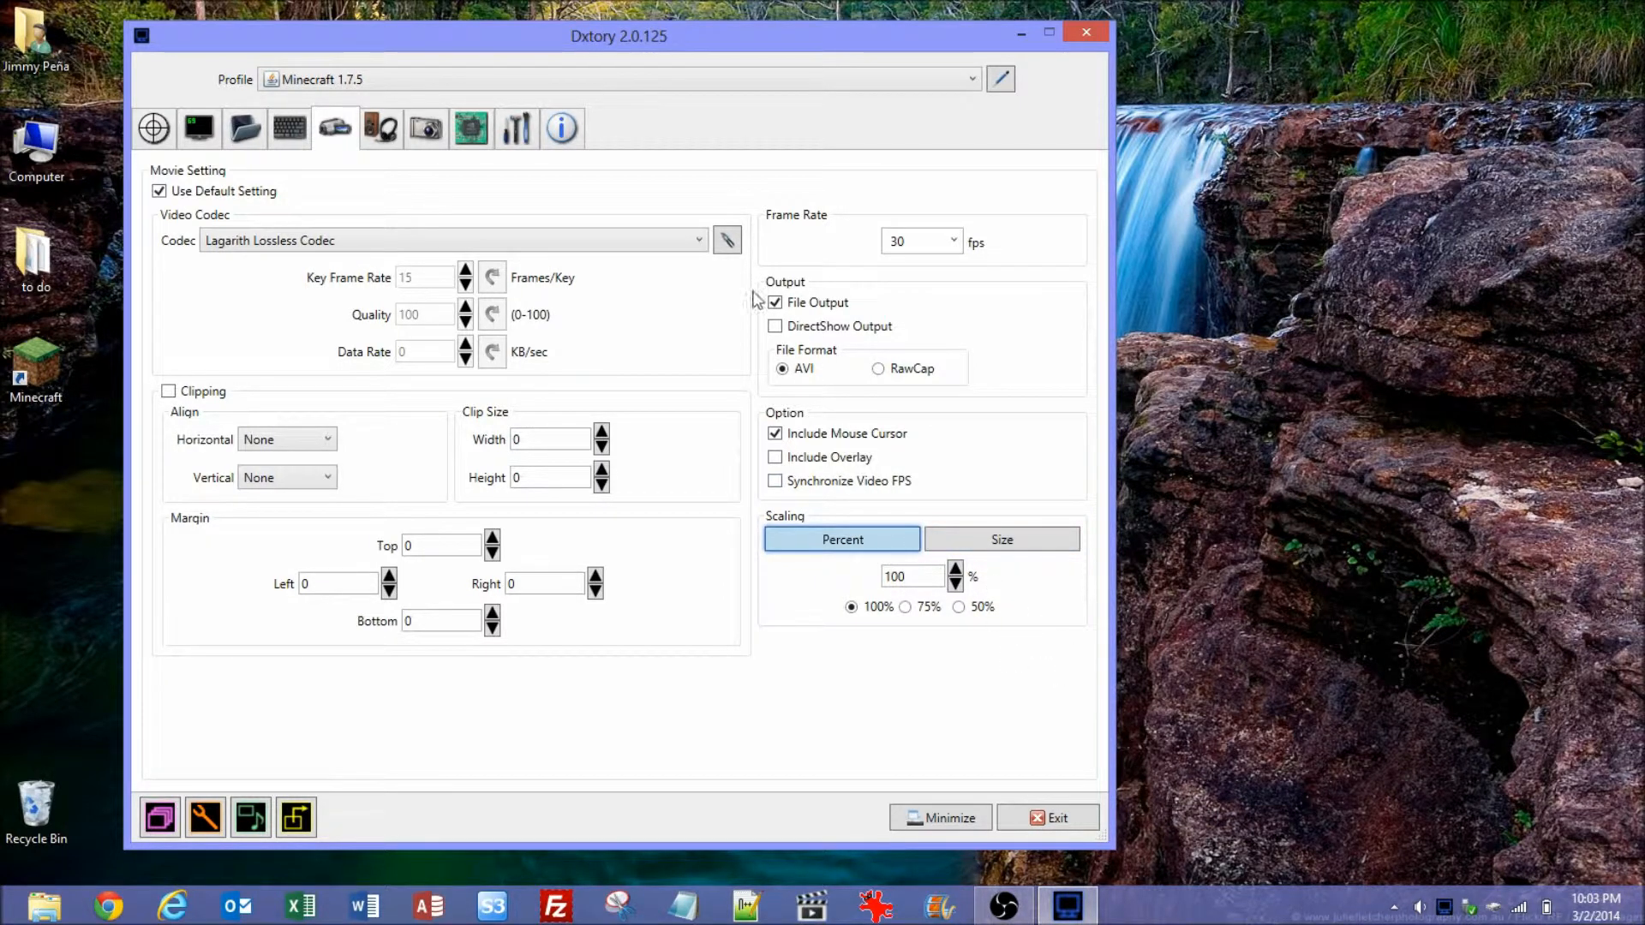
mouse_move(380, 129)
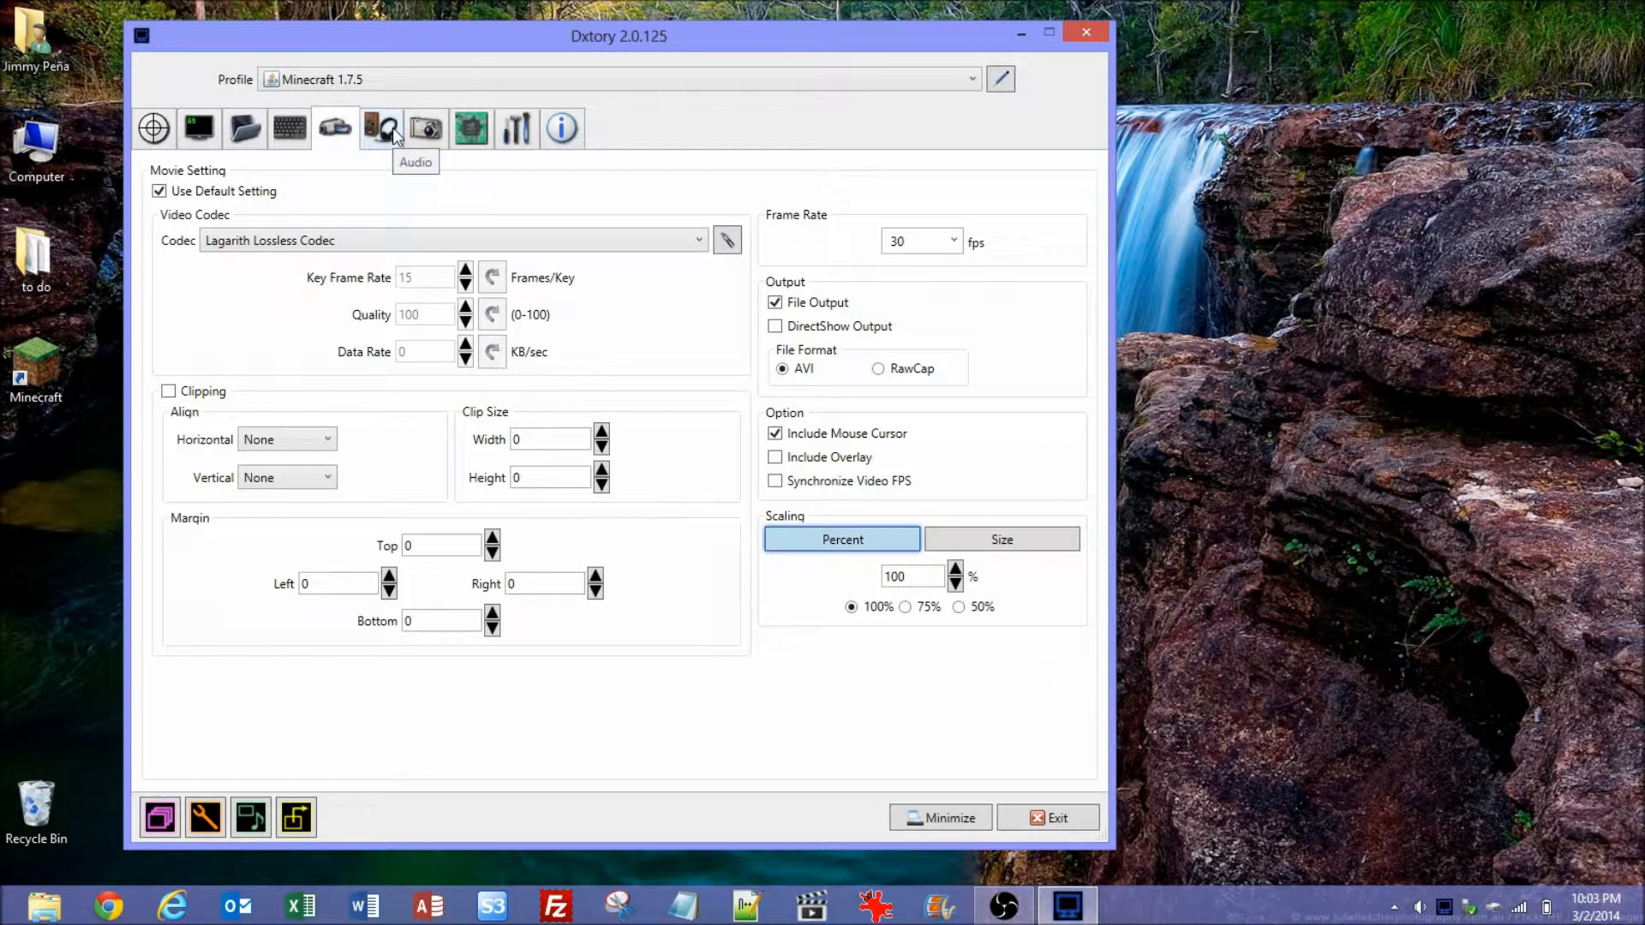
Set up two audio streams: speakers on stream 1, microphone on stream 2, PCM 48000 Hz 16 bit stereo
click(381, 127)
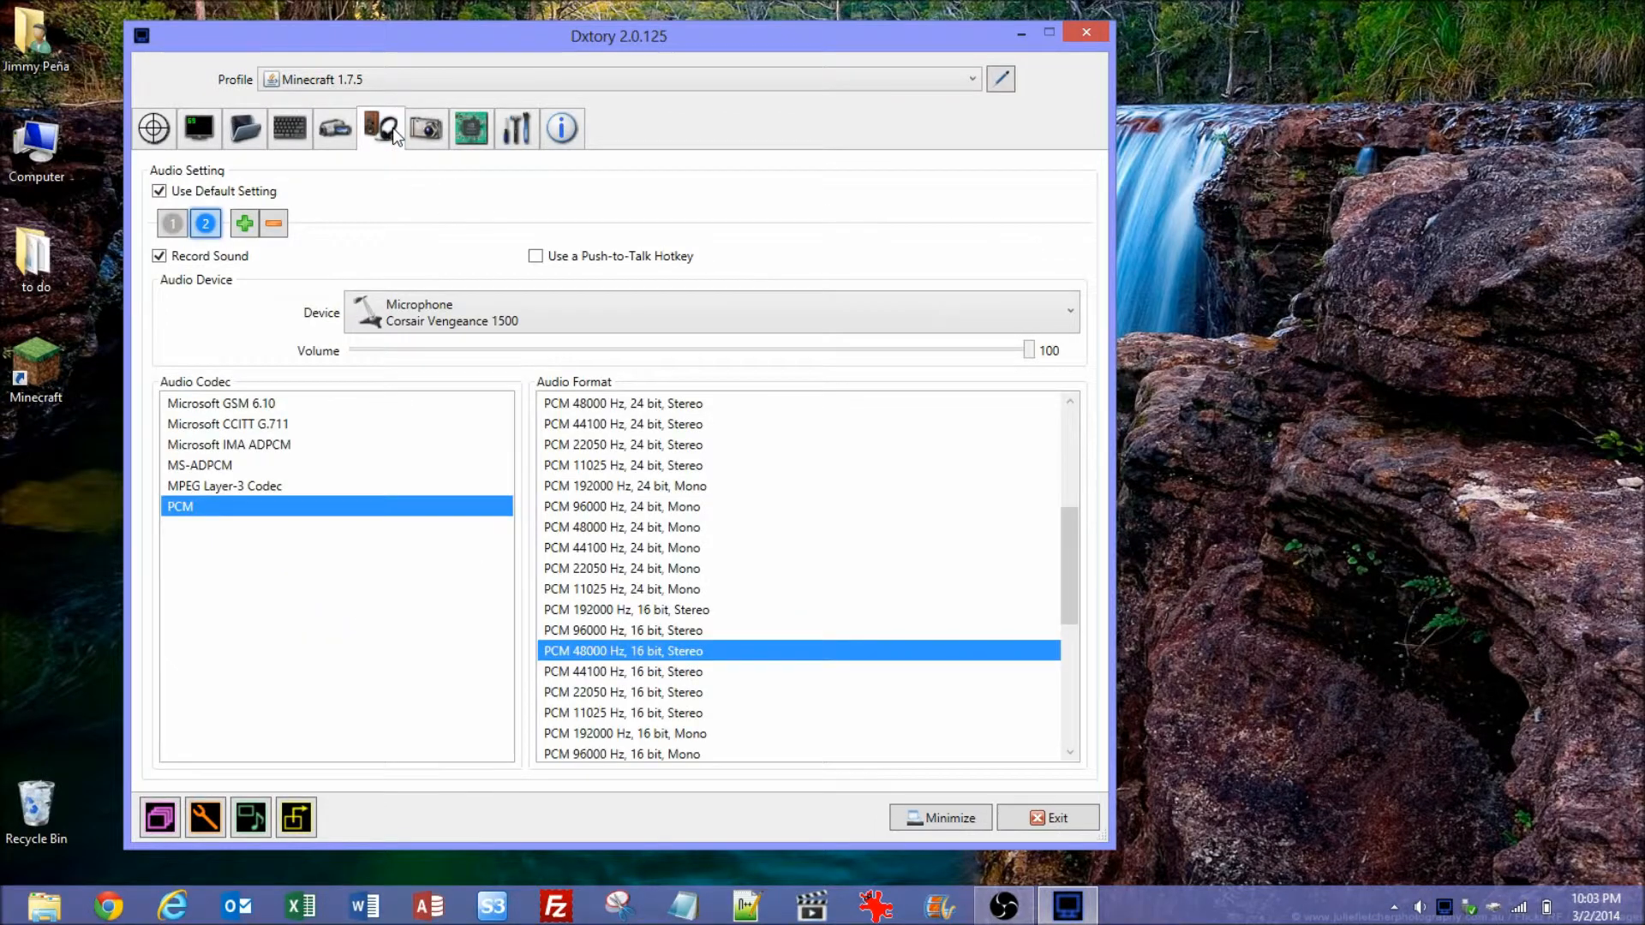
mouse_move(338, 203)
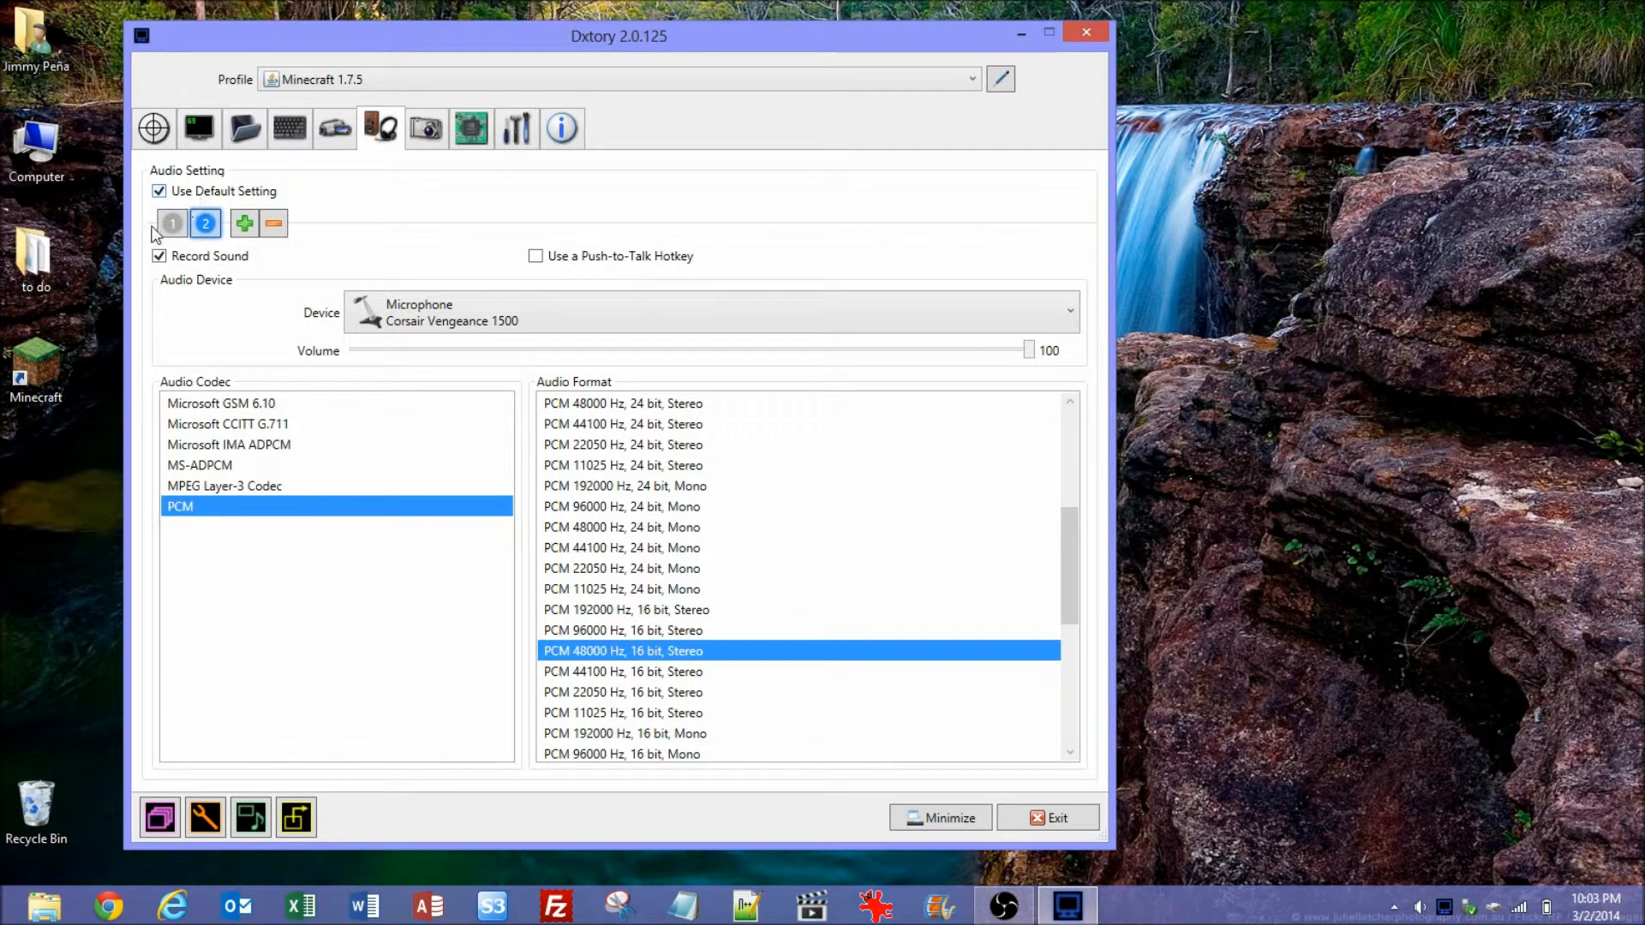
click(171, 223)
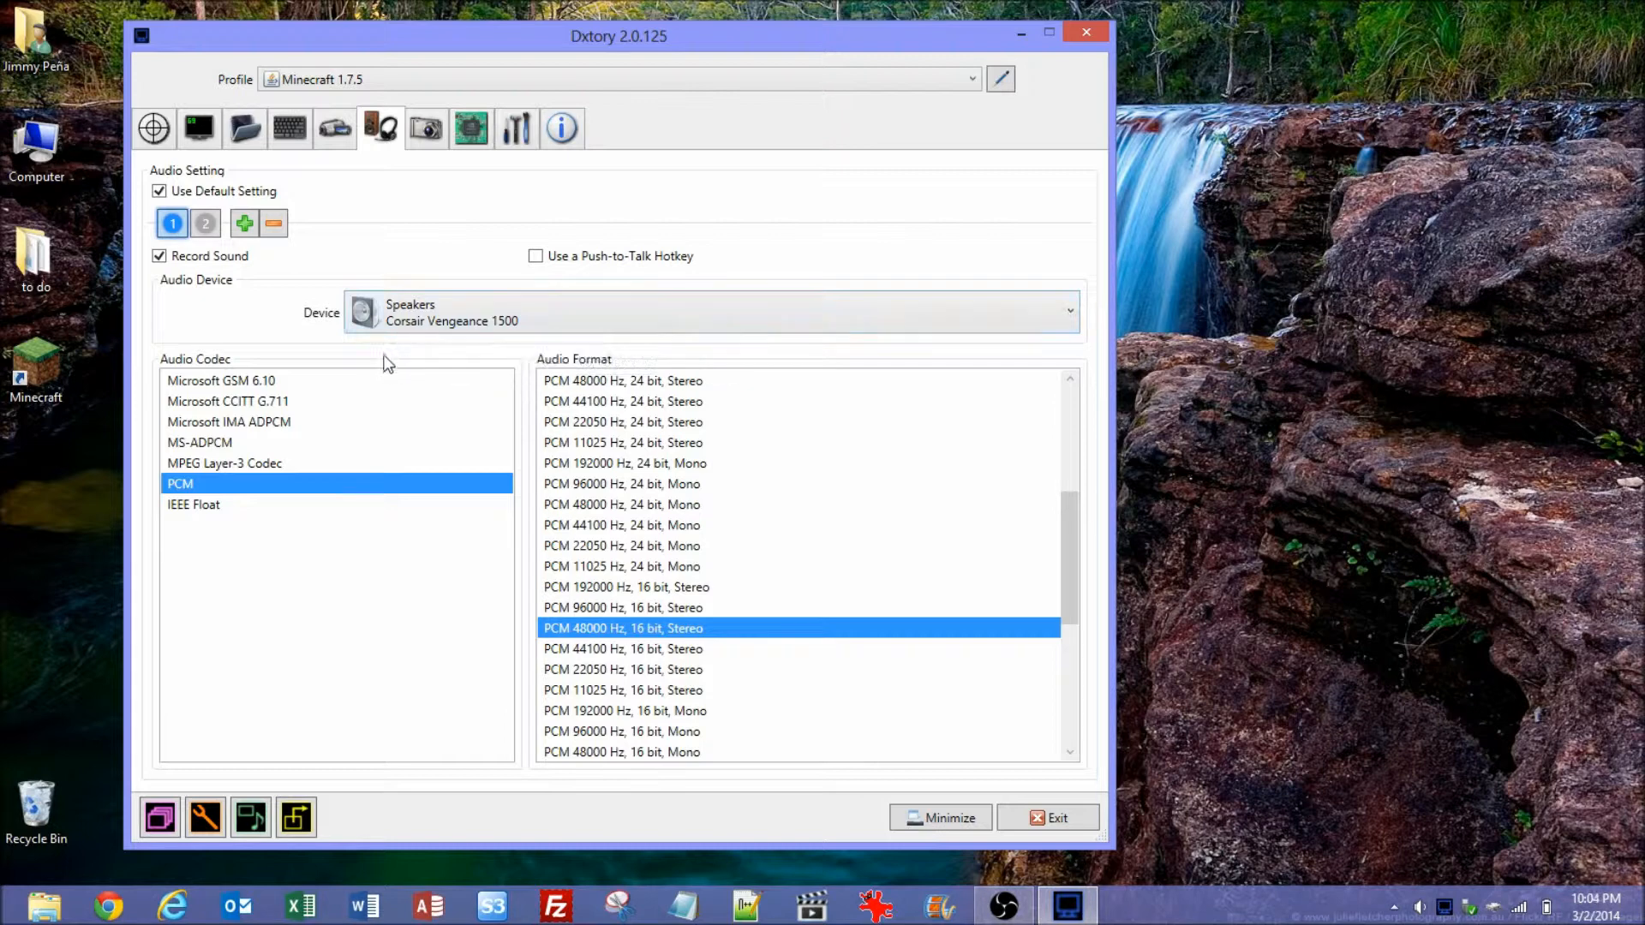
mouse_move(483, 336)
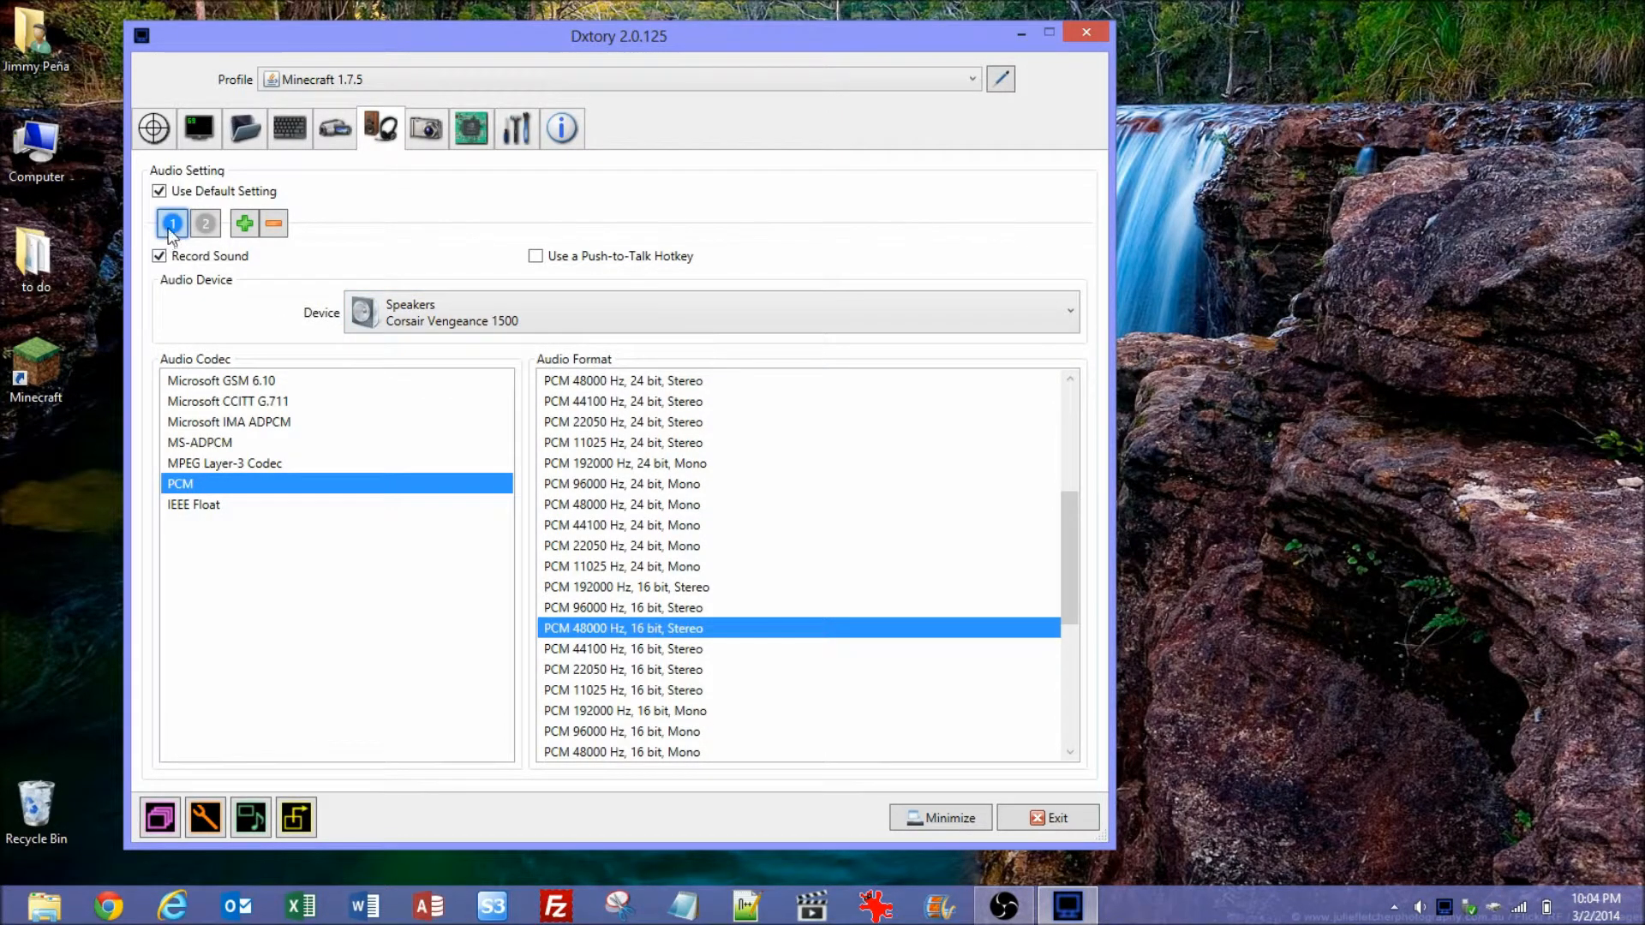
mouse_move(348, 231)
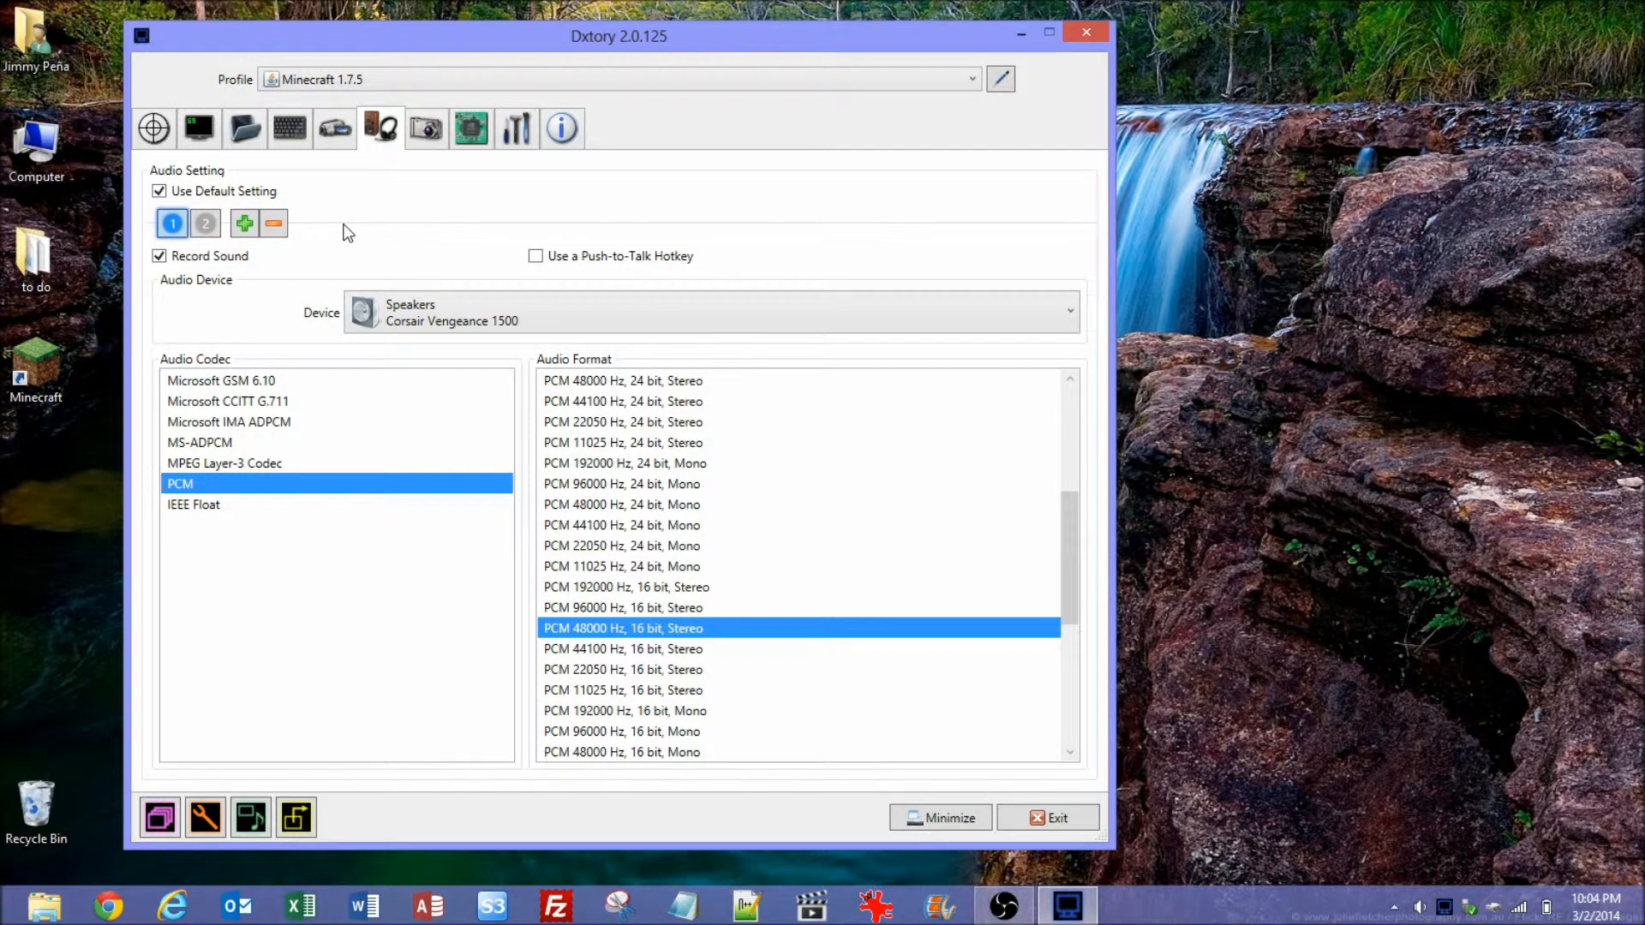
mouse_move(171, 223)
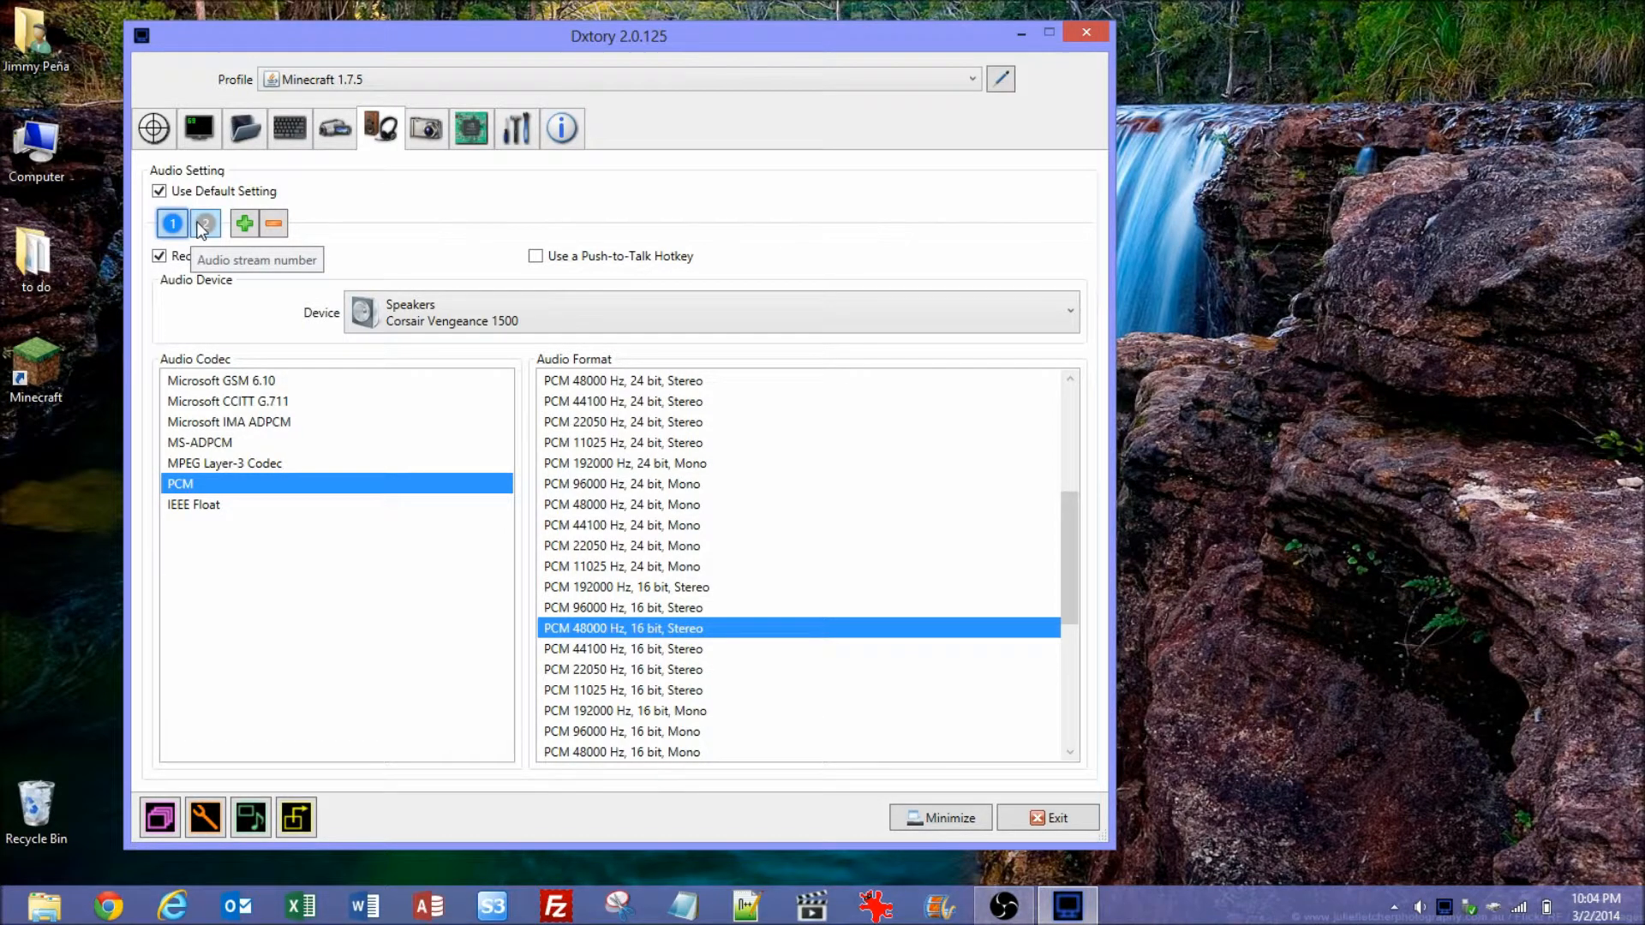
click(206, 223)
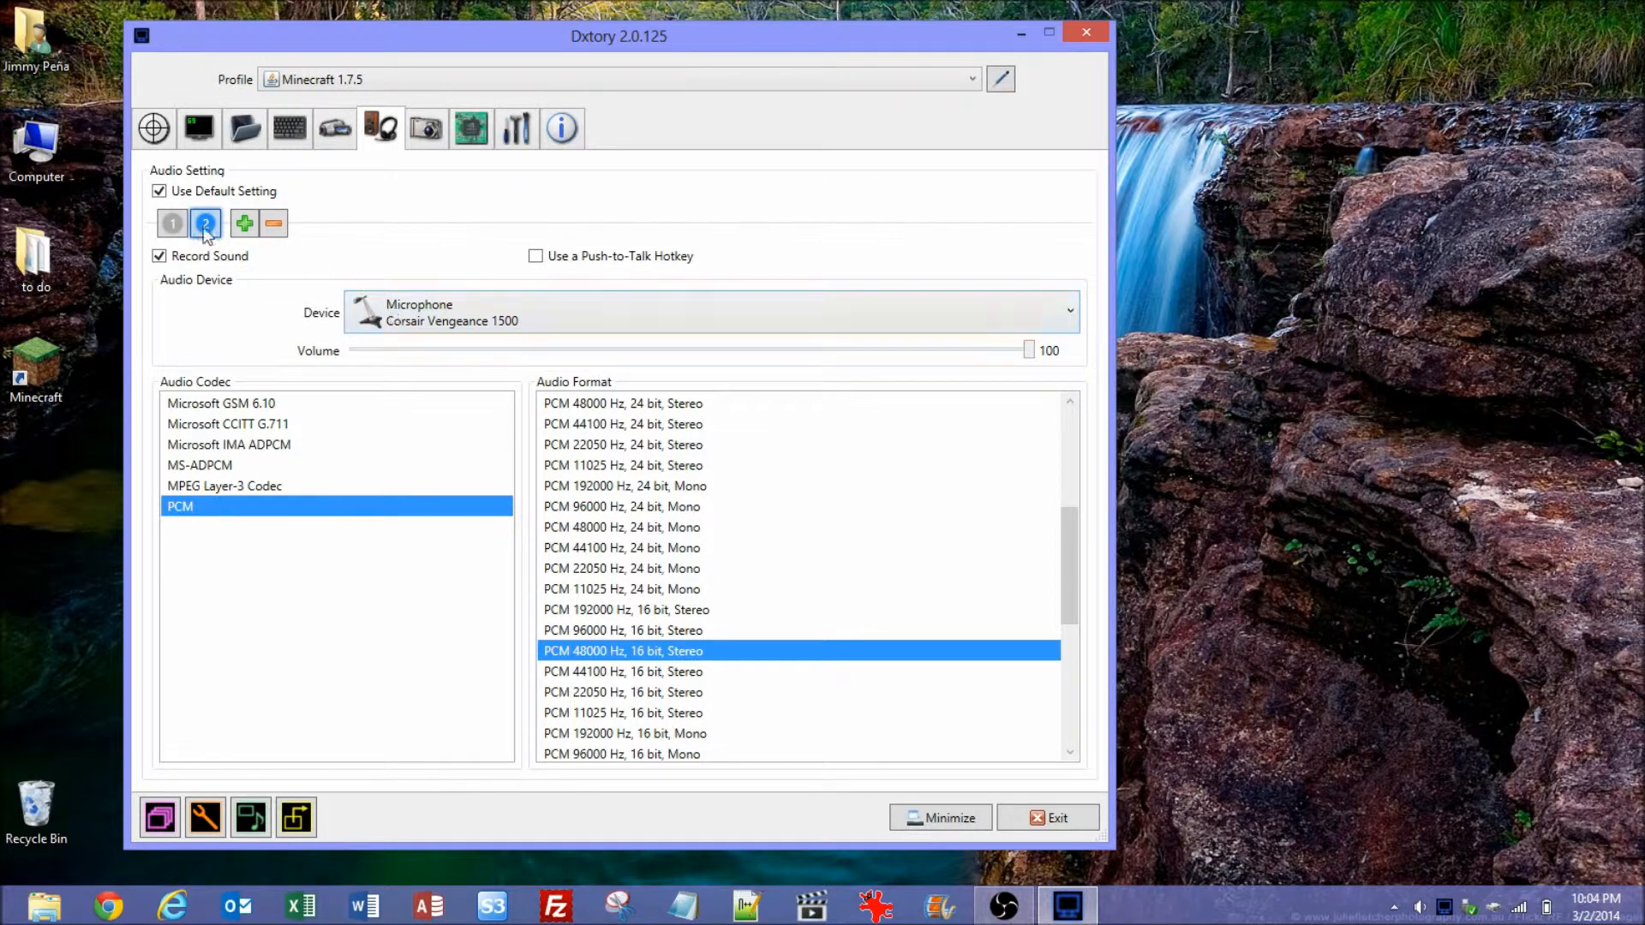
click(206, 223)
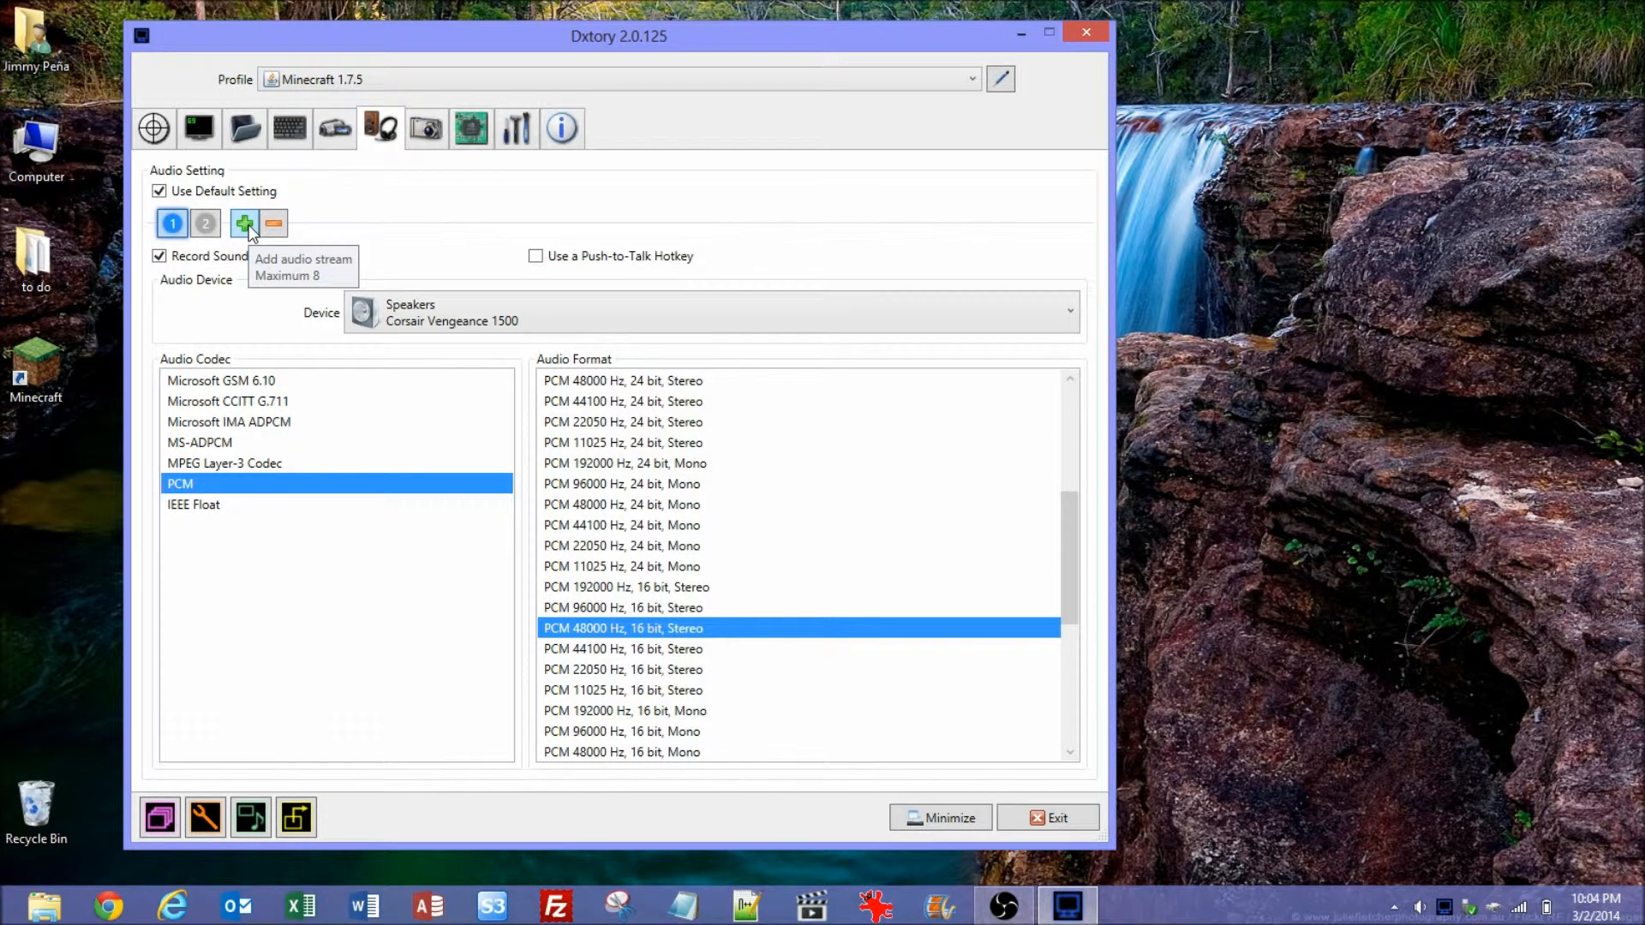
mouse_move(274, 222)
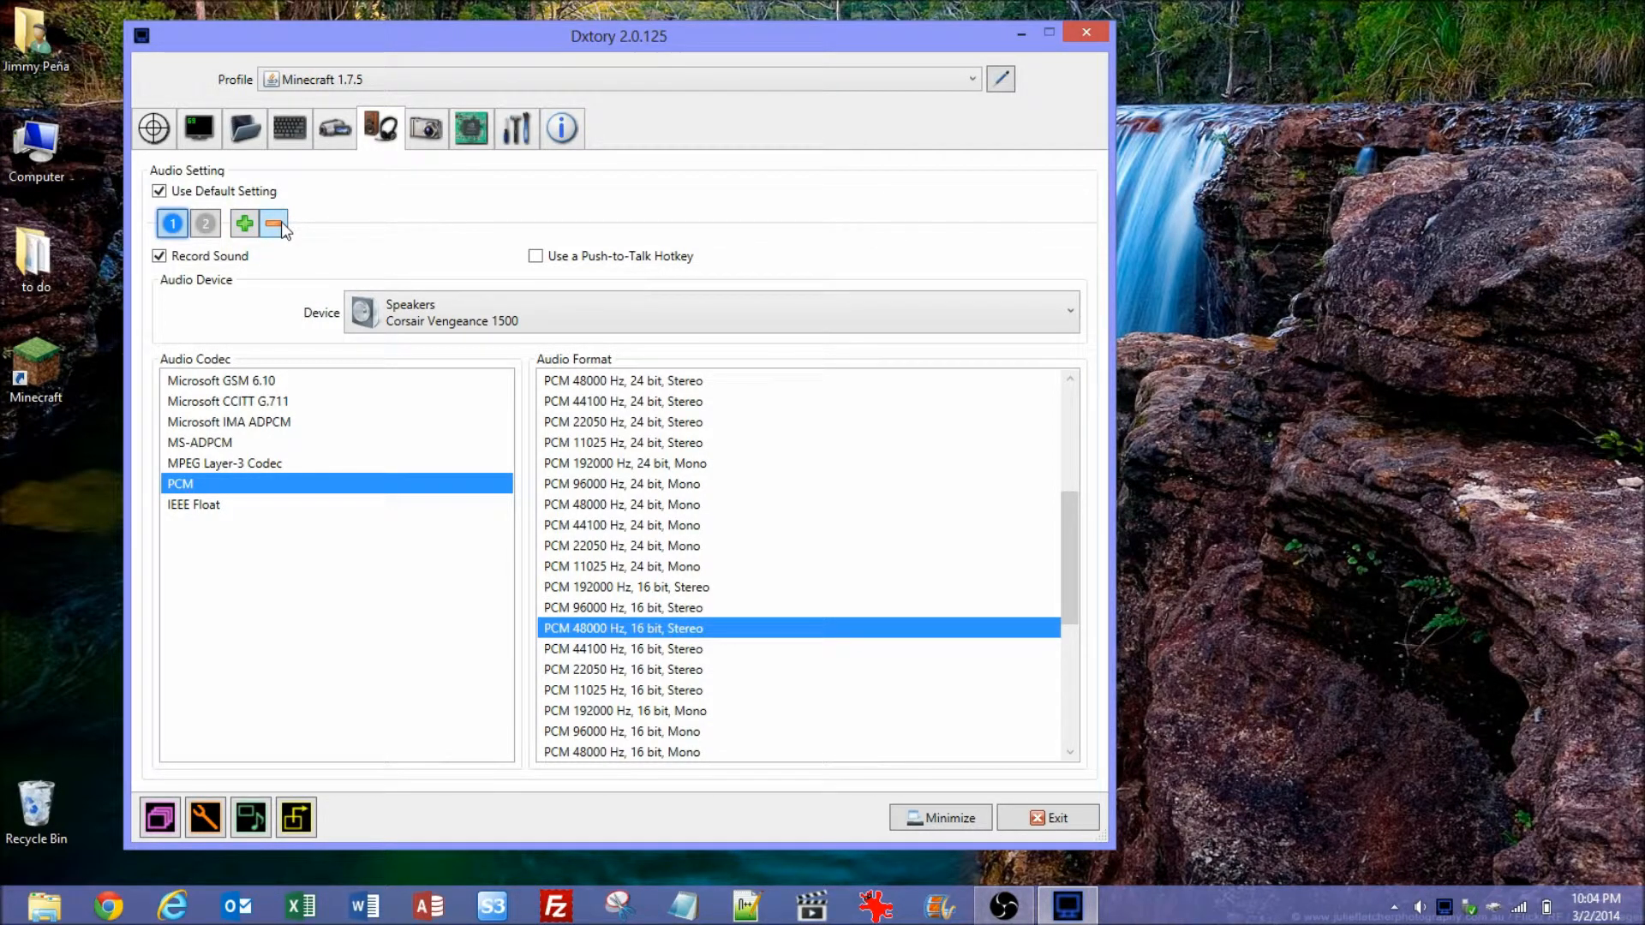
mouse_move(275, 222)
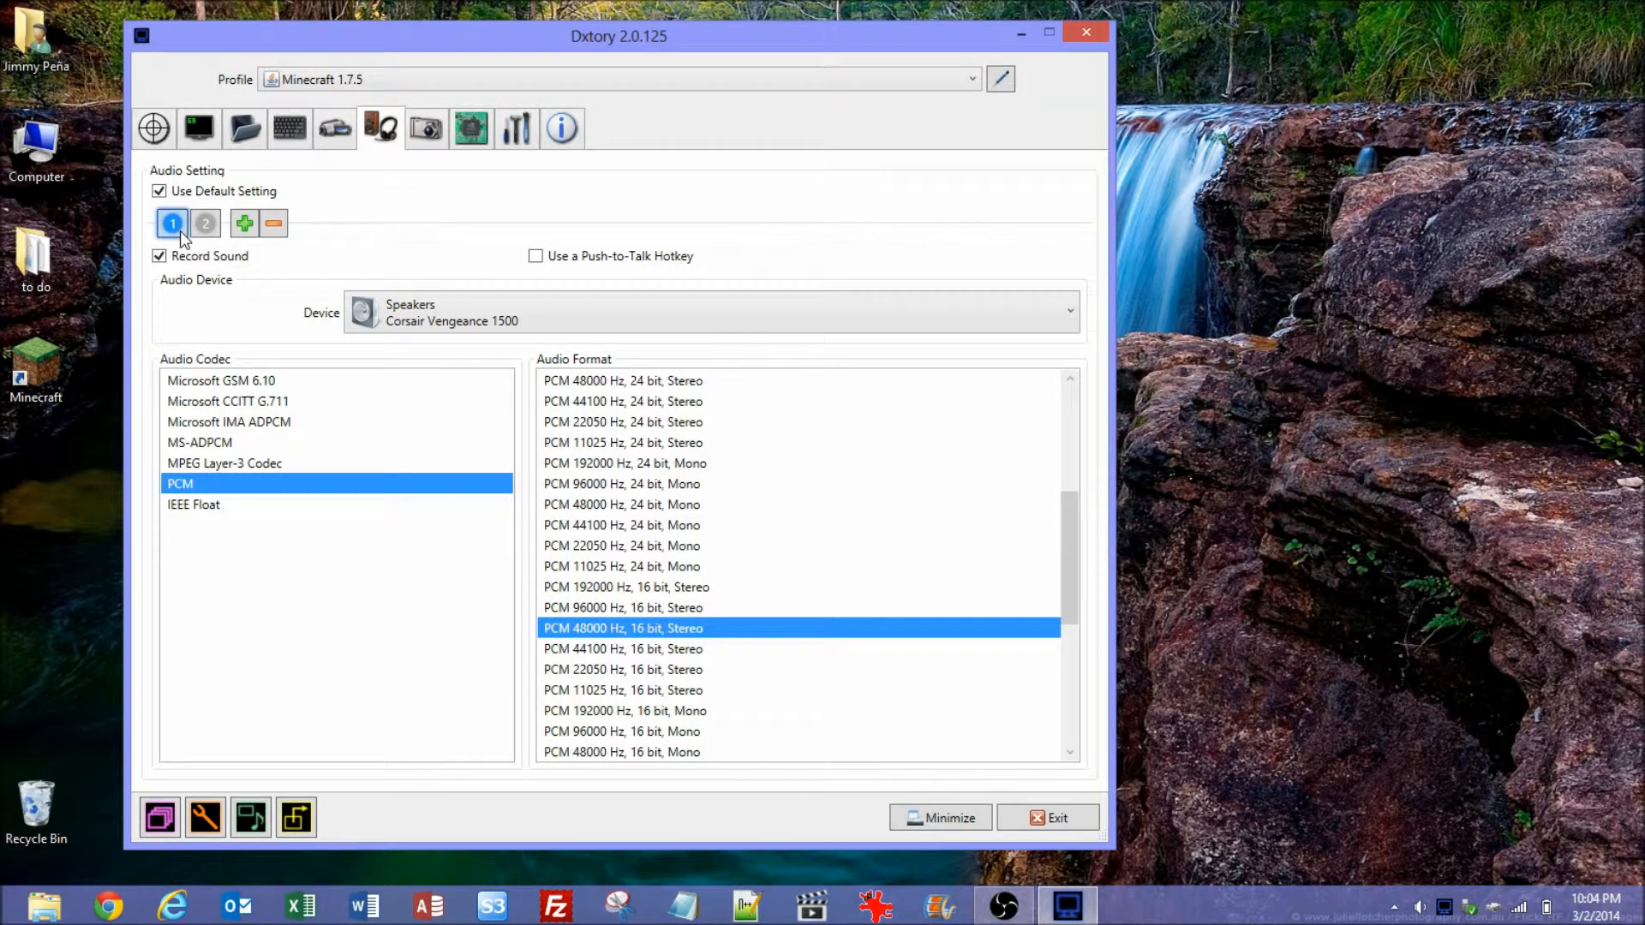
mouse_move(172, 223)
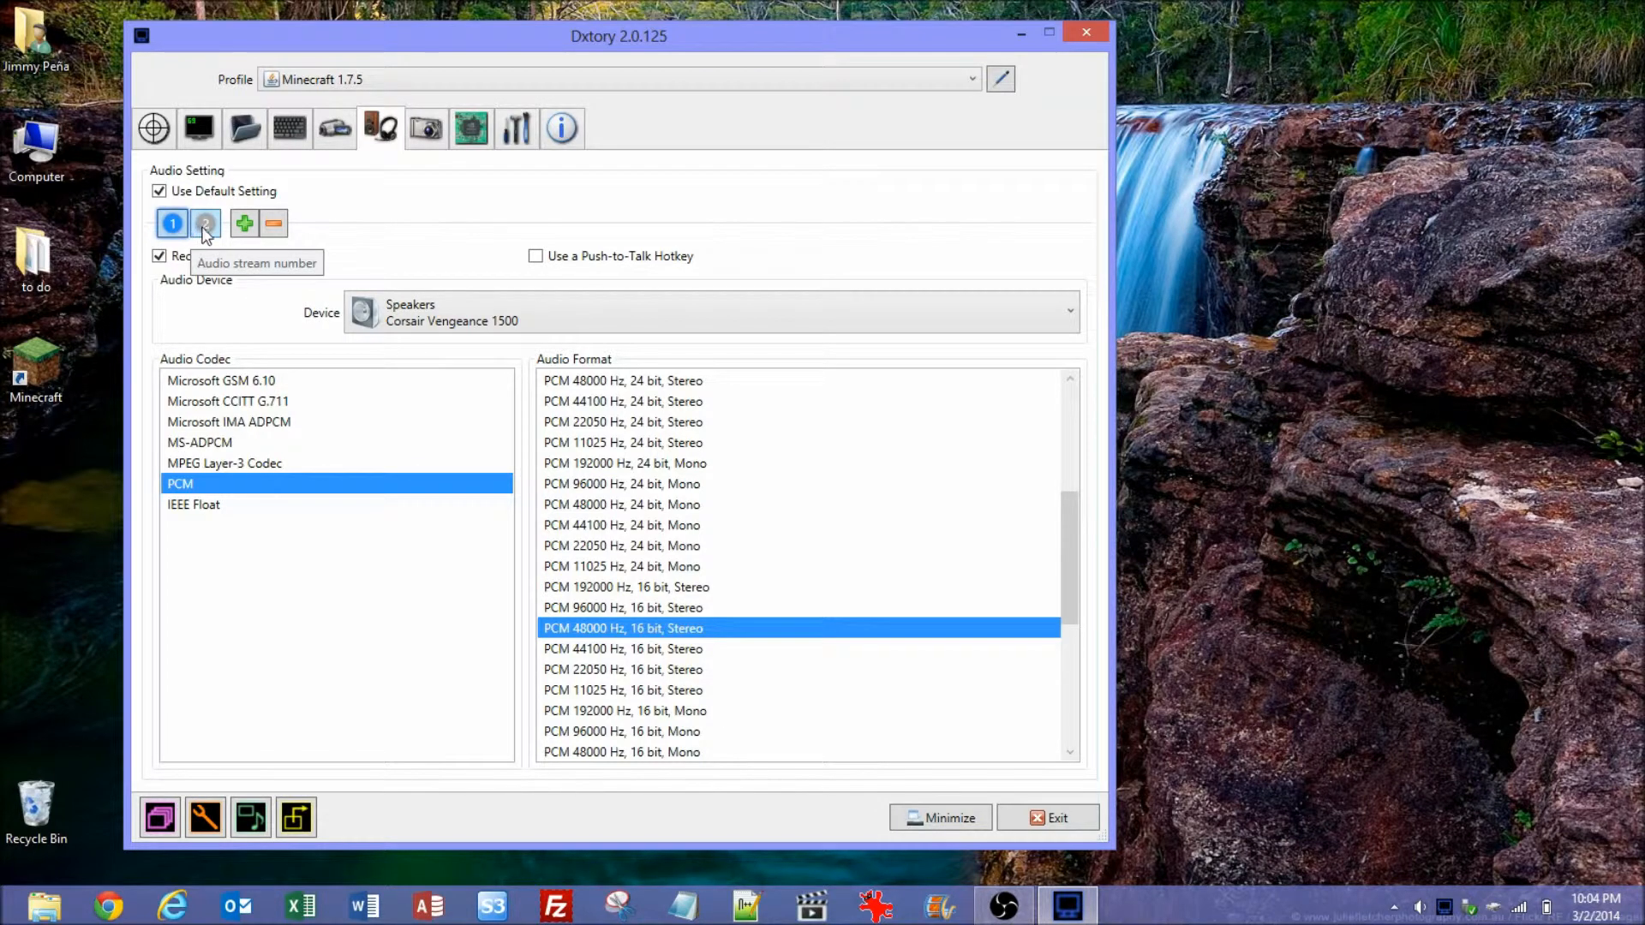
mouse_move(358, 202)
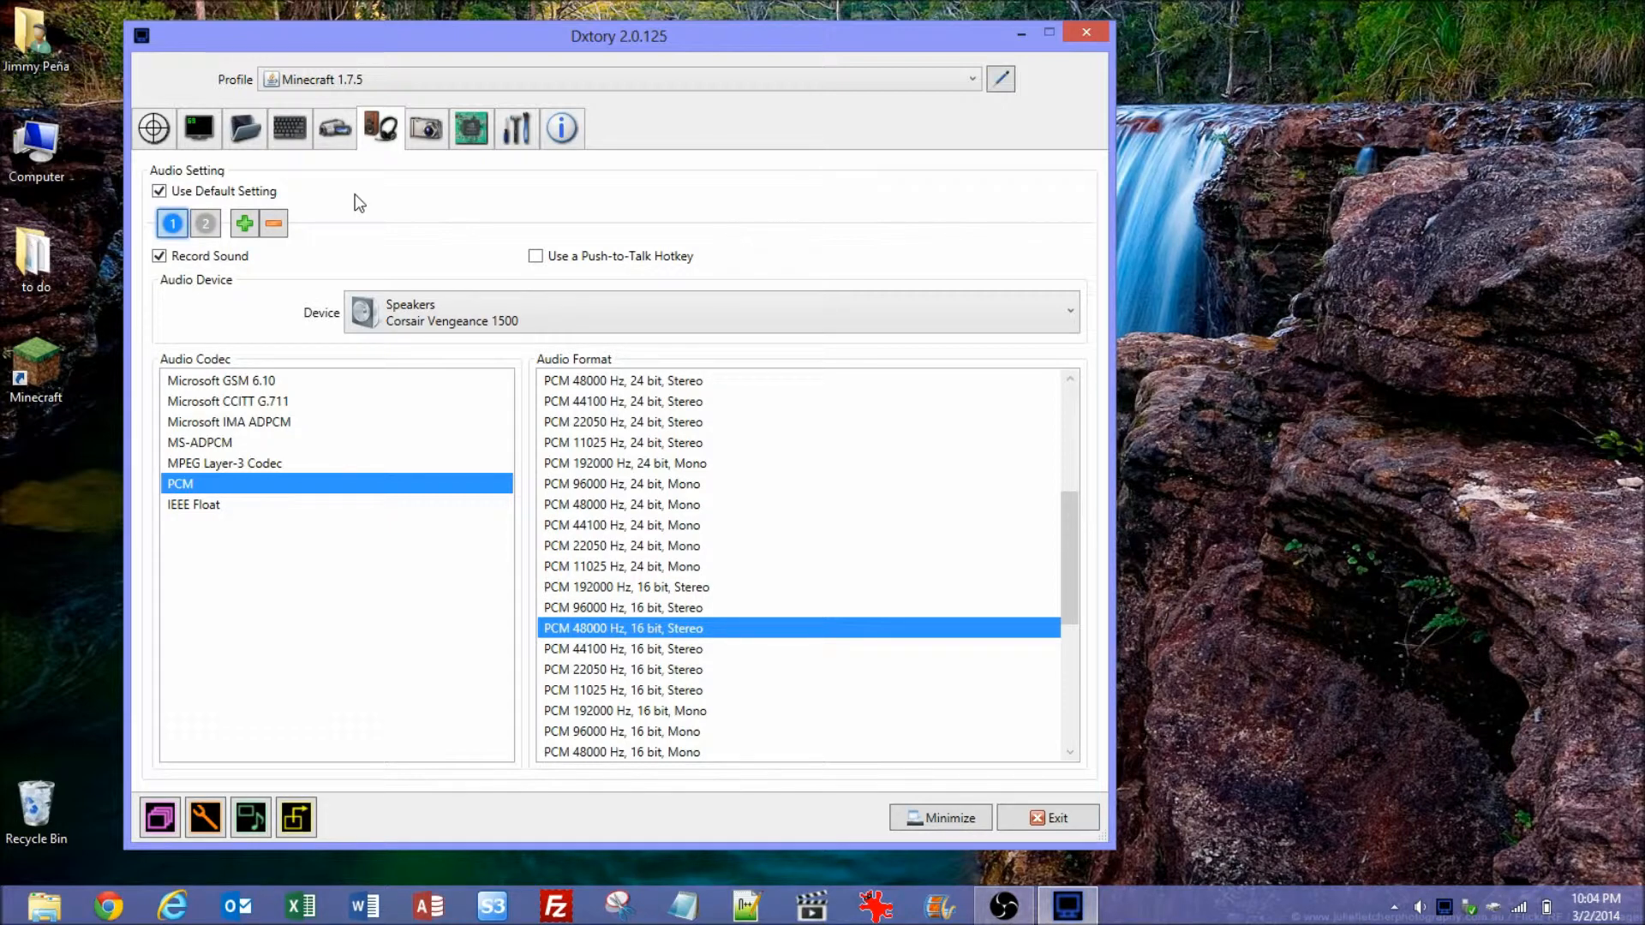
mouse_move(353, 203)
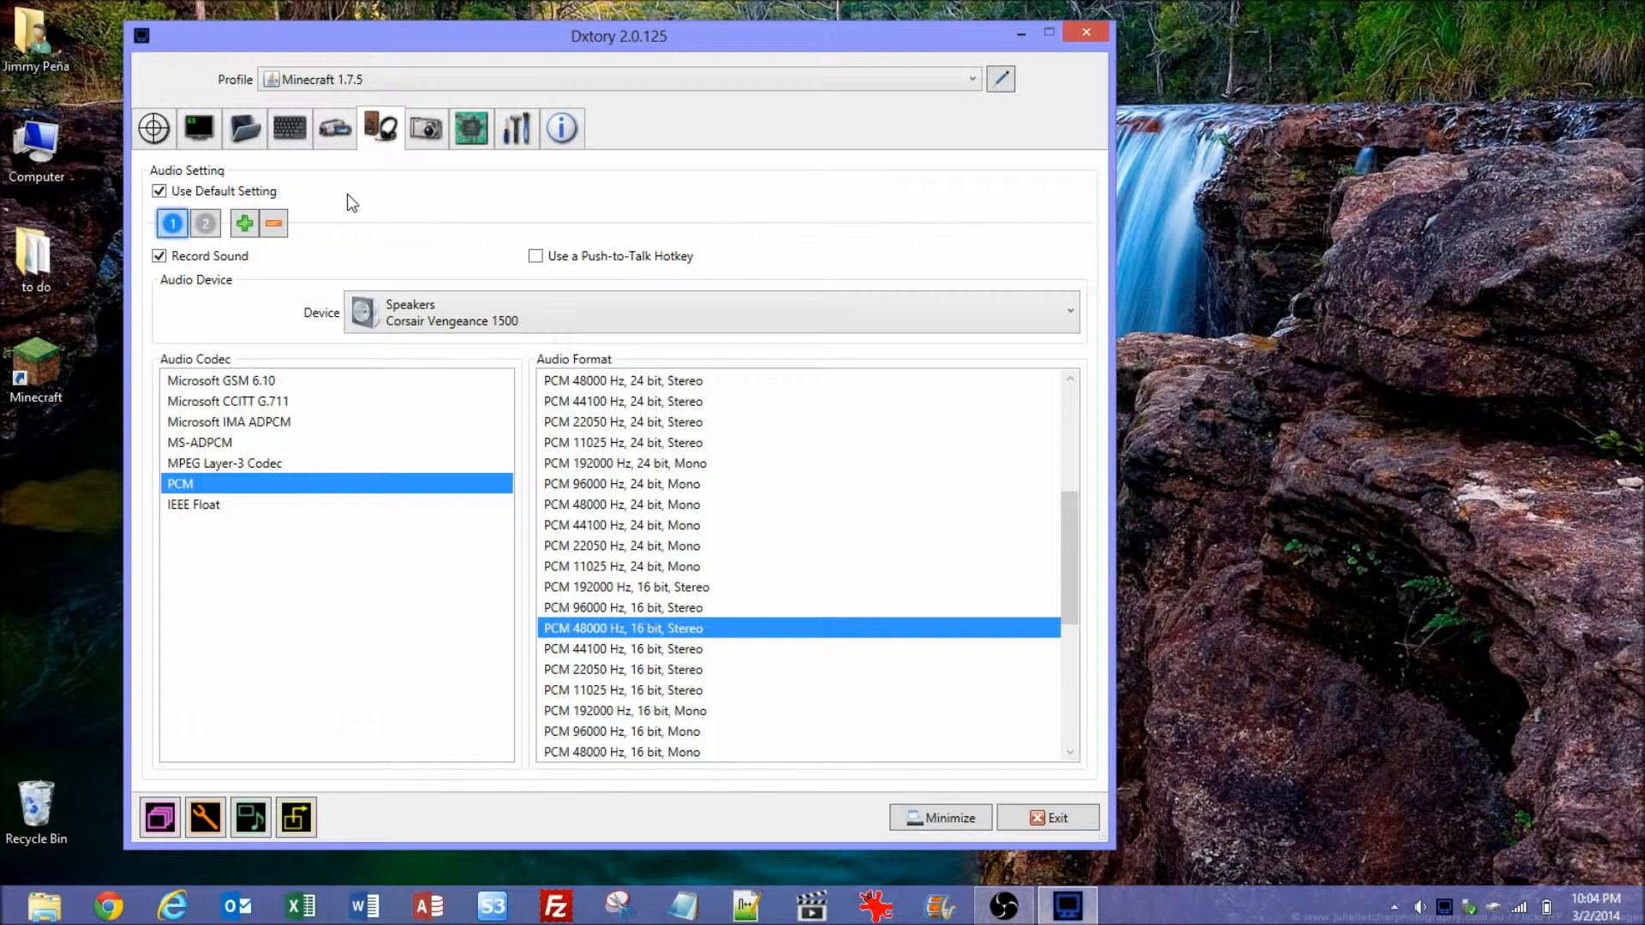
mouse_move(383, 305)
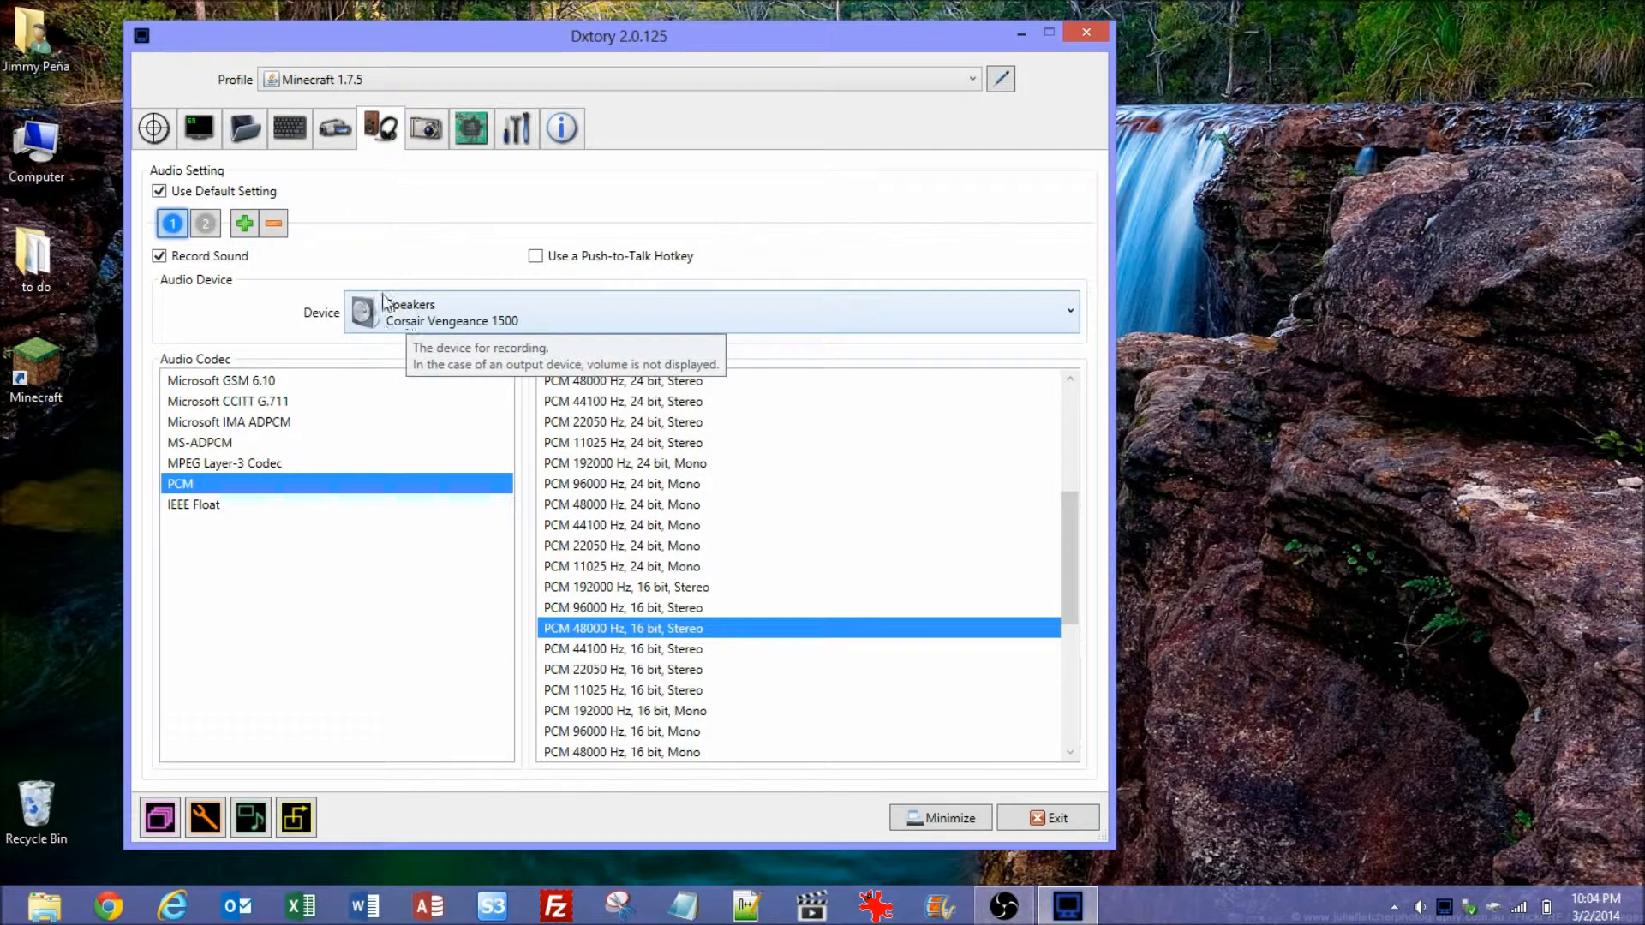
mouse_move(171, 223)
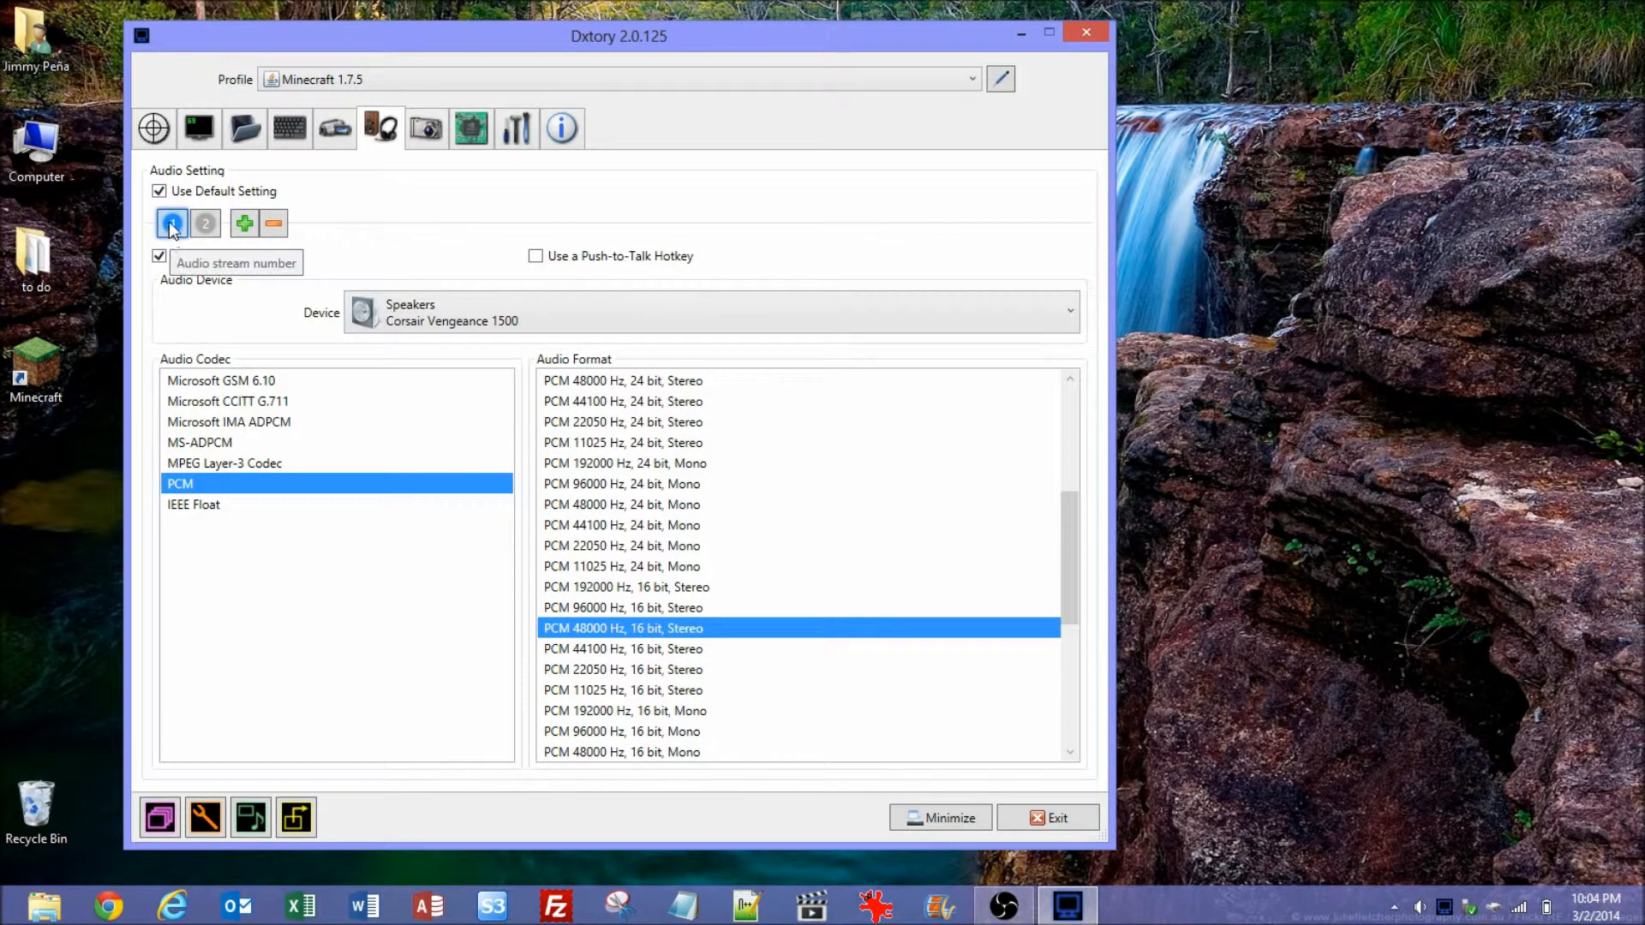
Recheck both audio streams, ending on stream 2's microphone at PCM 48000 Hz 16 bit stereo
click(206, 223)
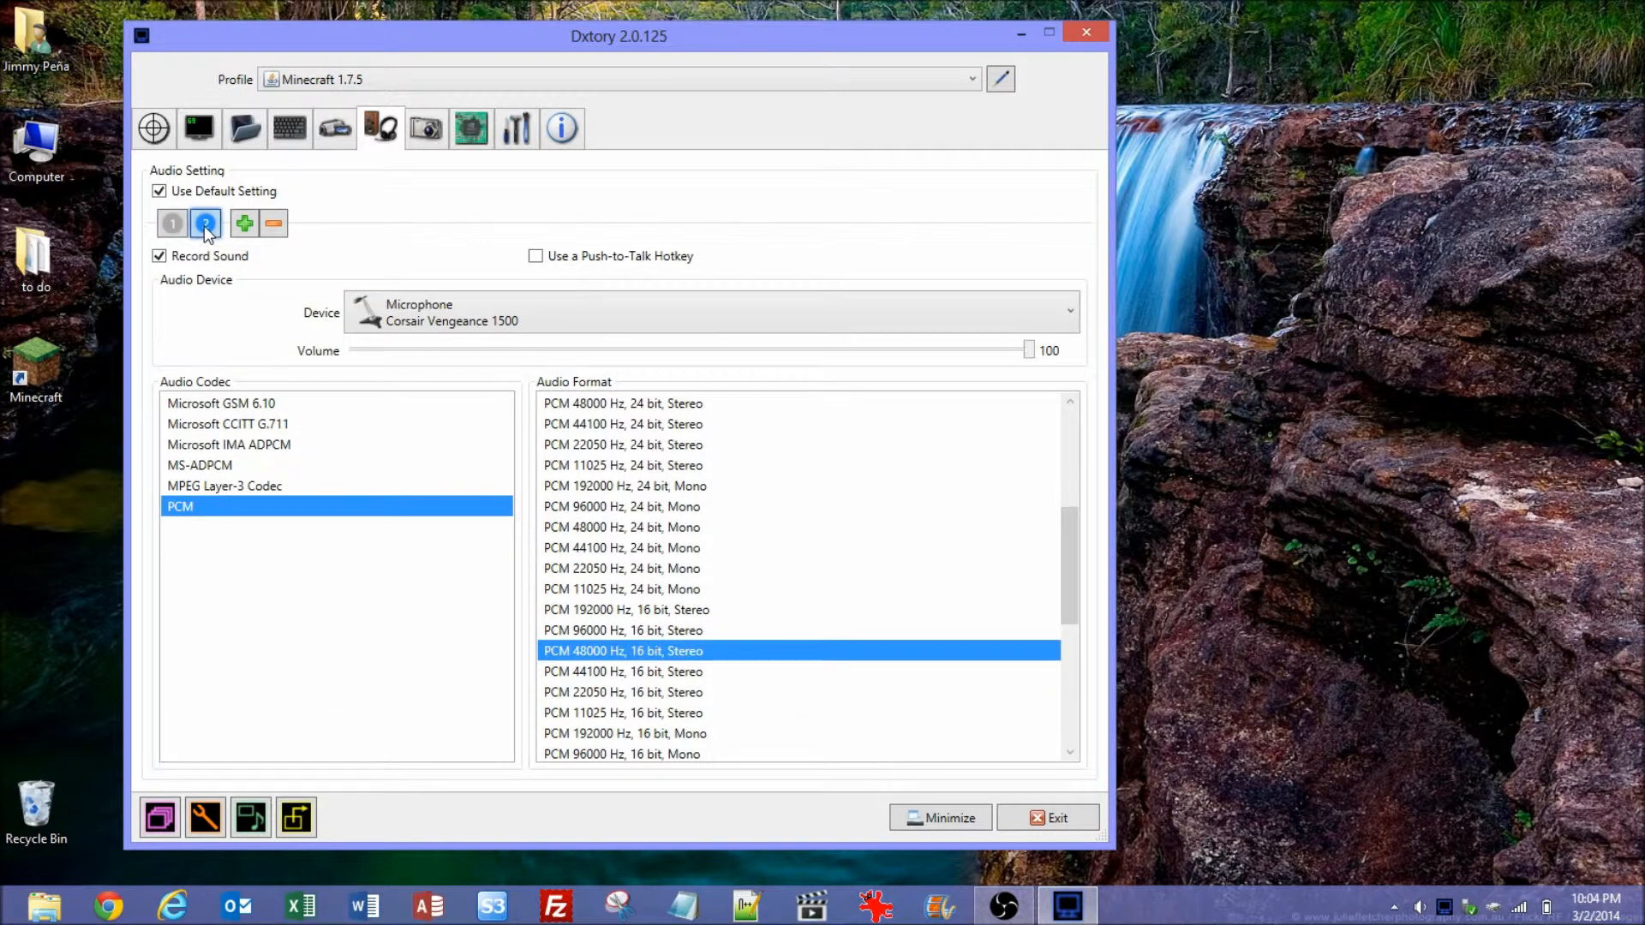
mouse_move(427, 129)
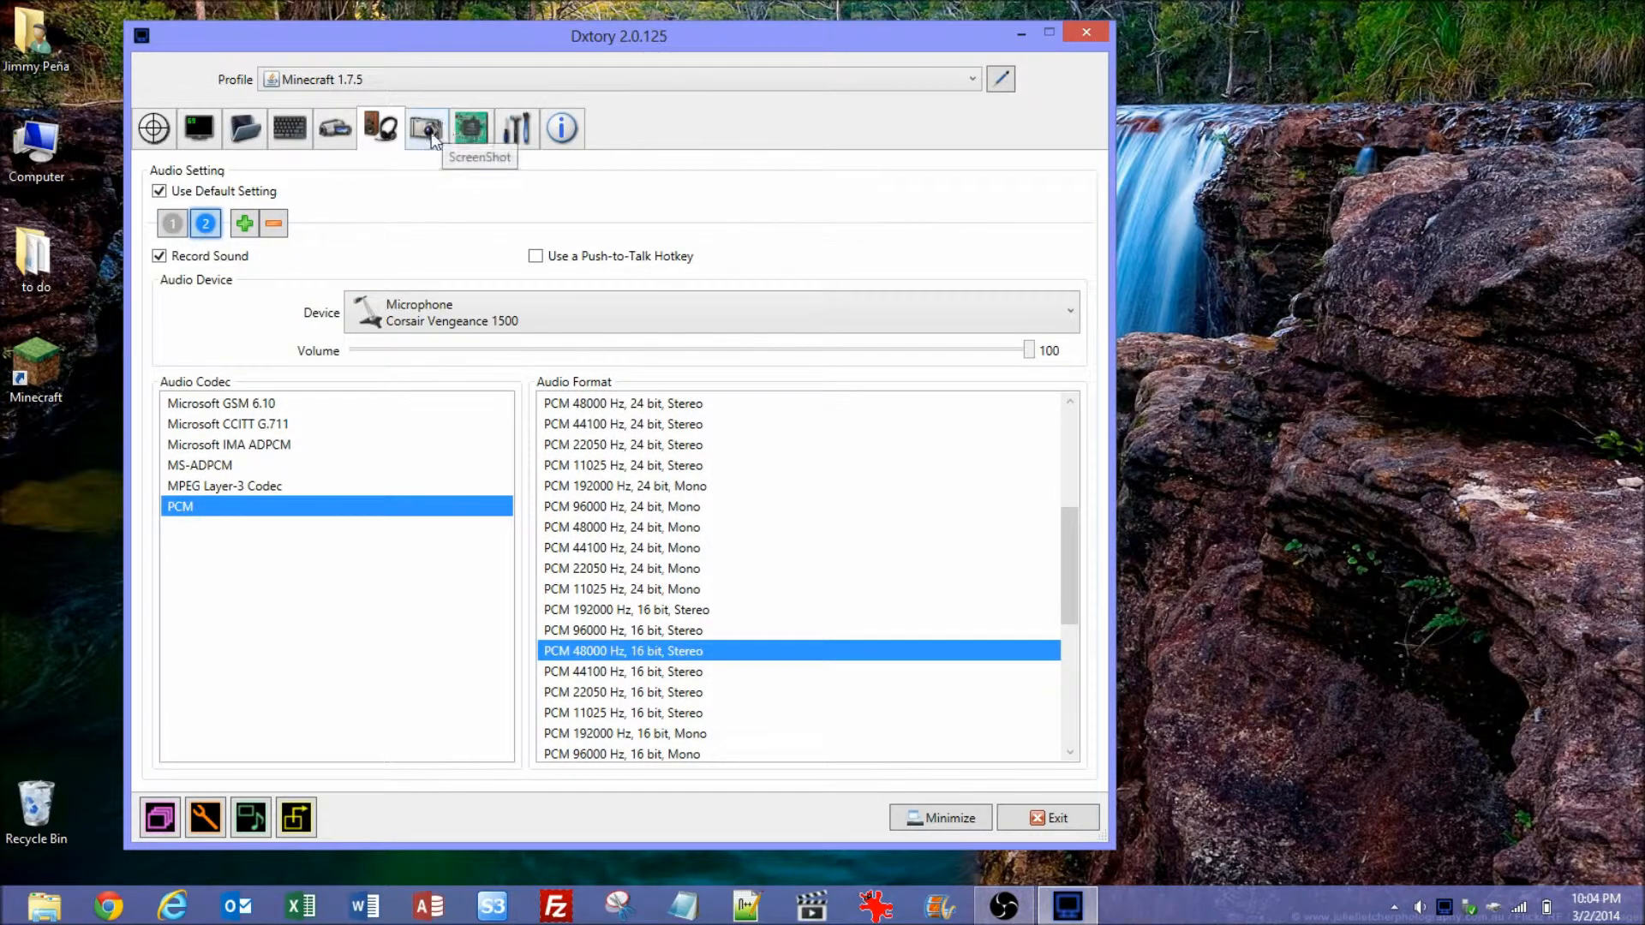
click(171, 223)
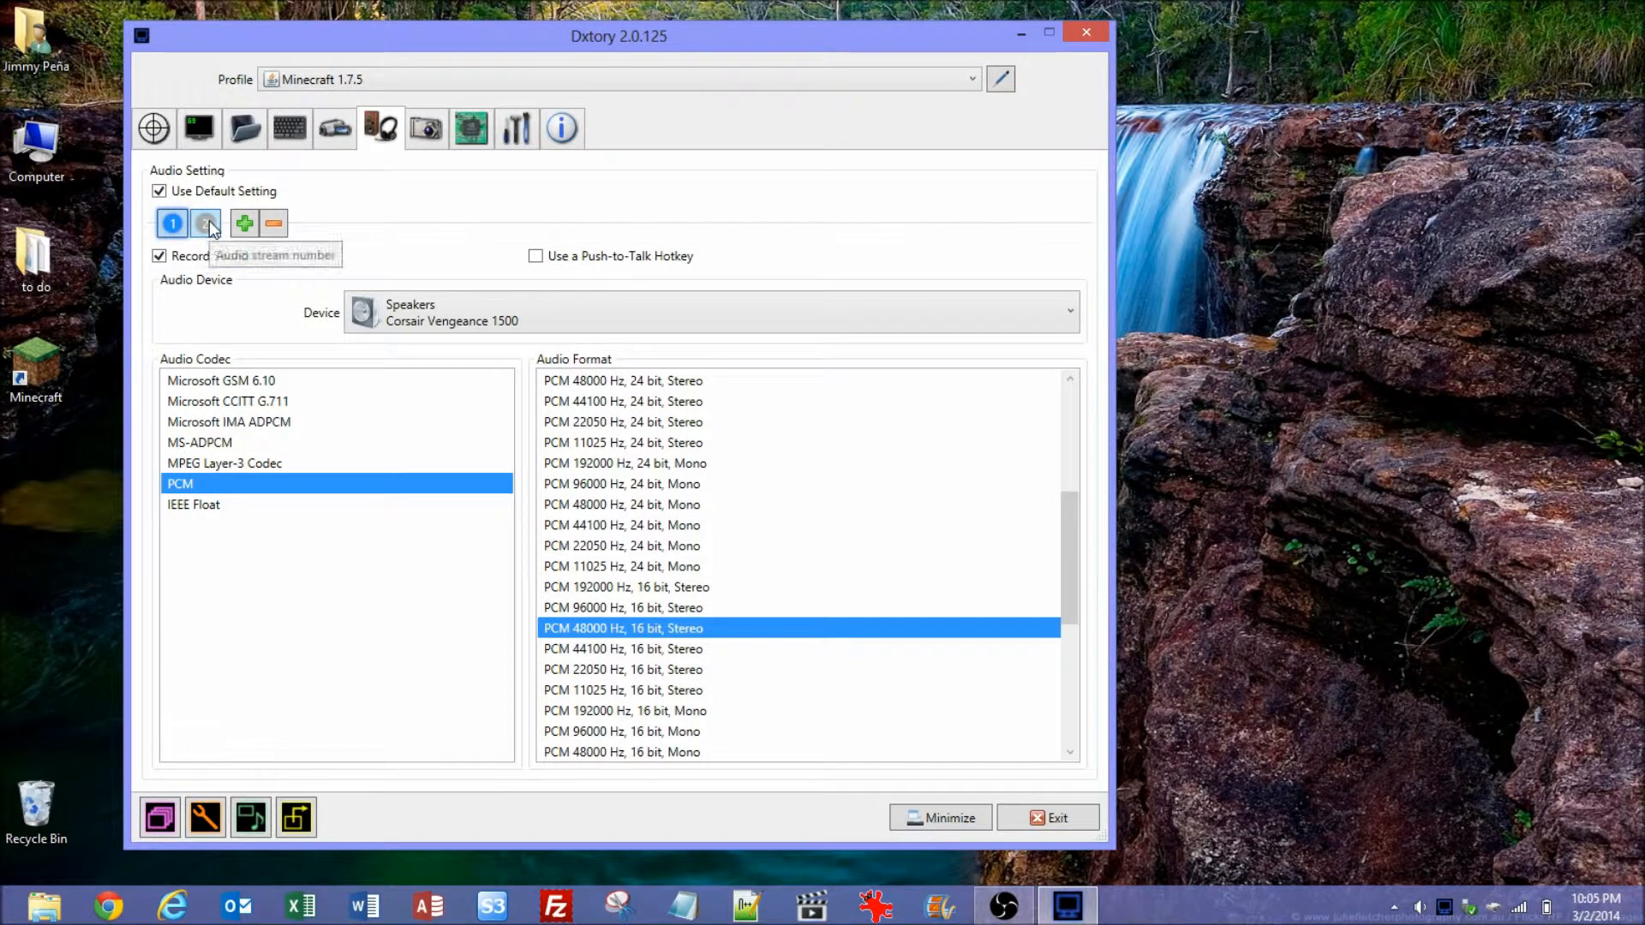
click(206, 222)
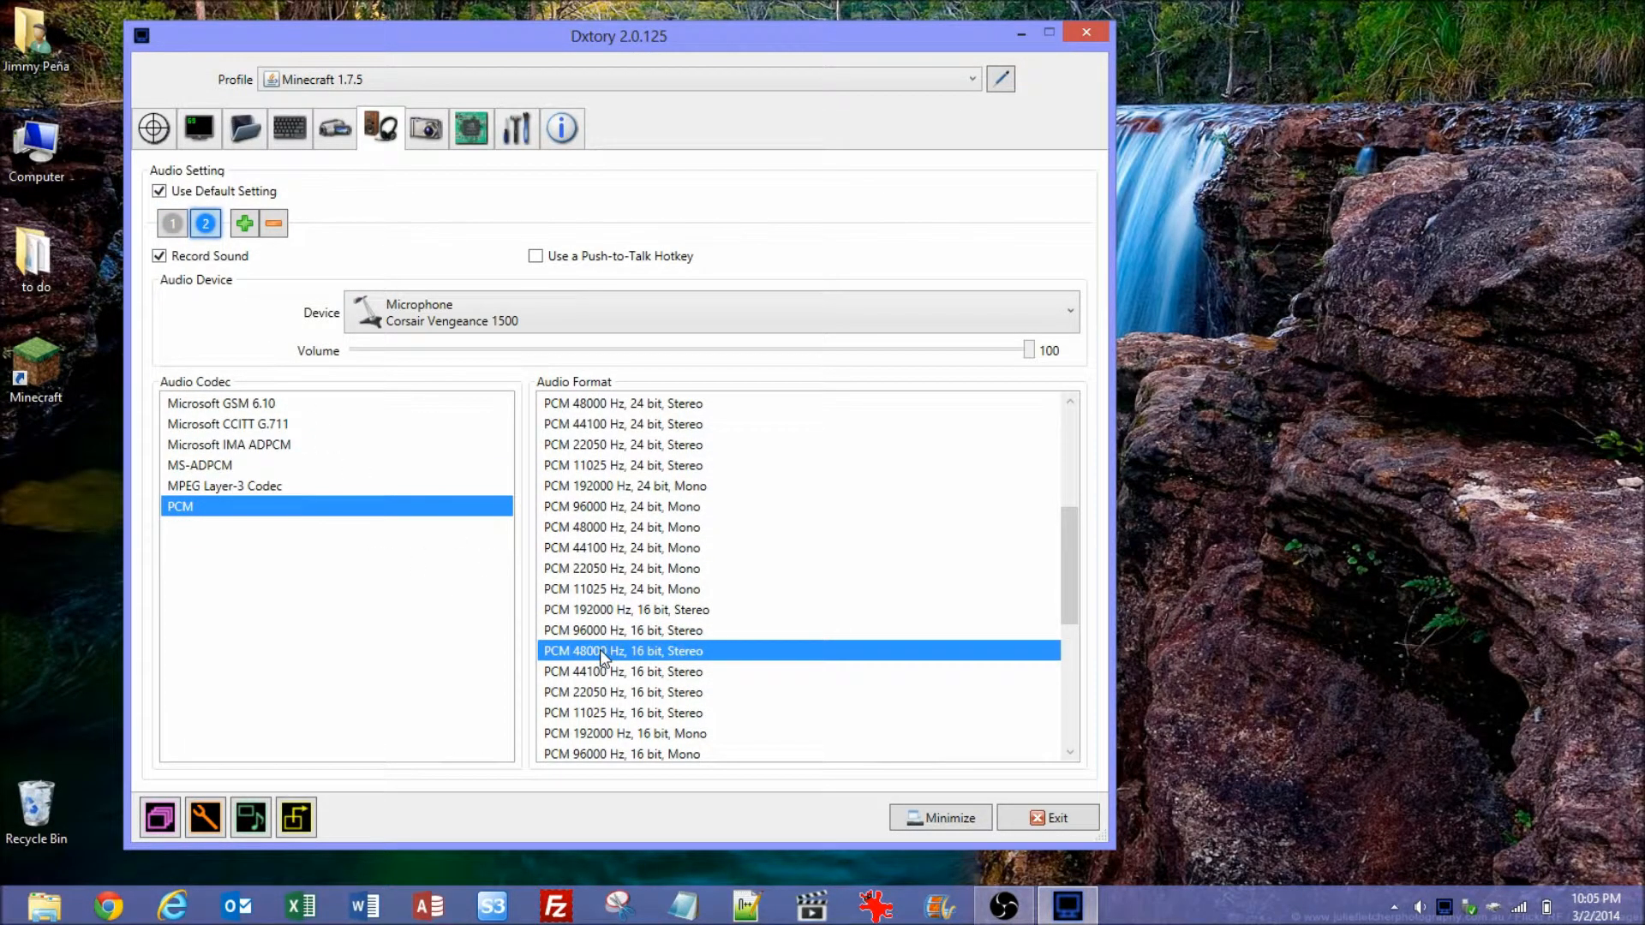
mouse_move(459, 533)
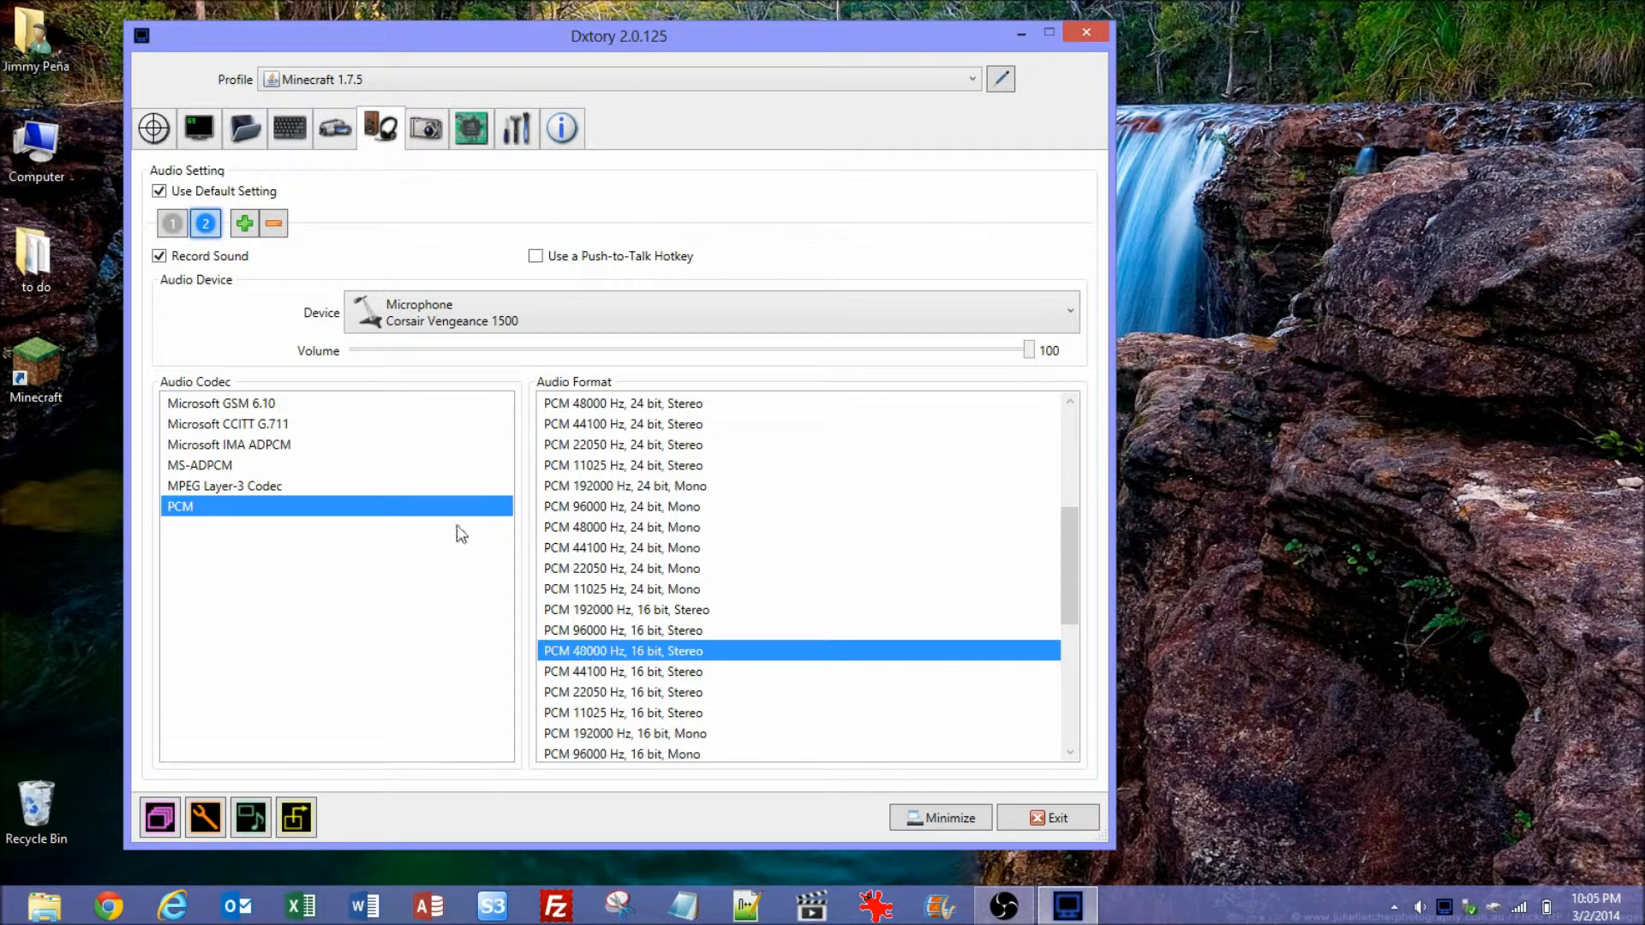
mouse_move(572, 543)
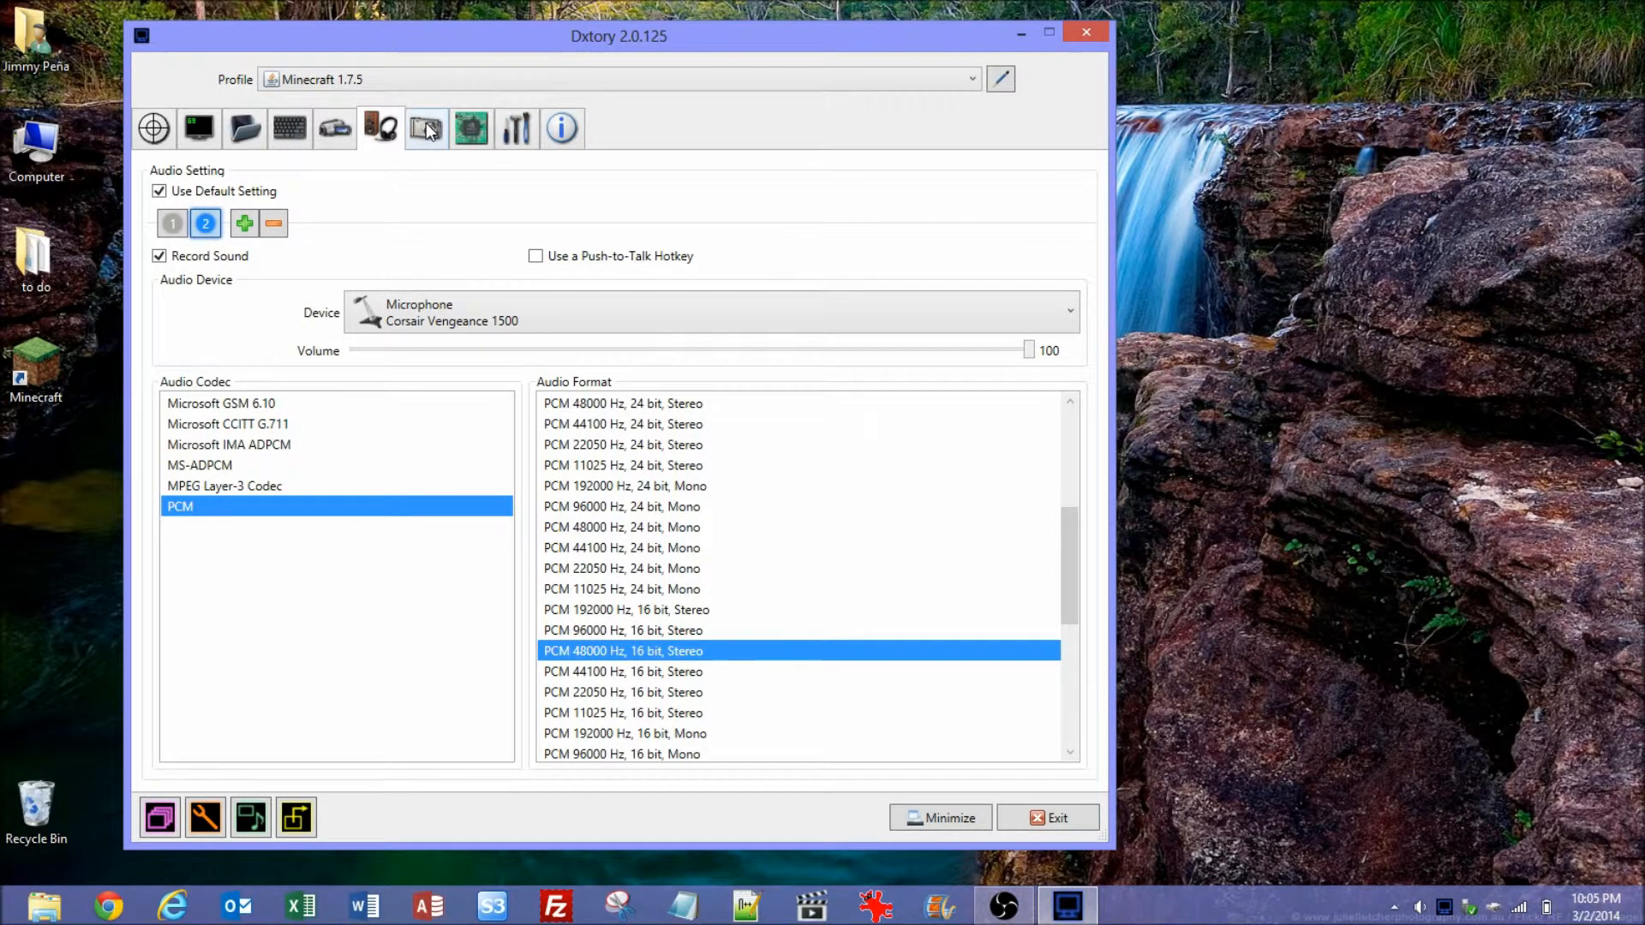
Keep PNG as the screenshot file format at 100% scale with mouse cursor
click(425, 128)
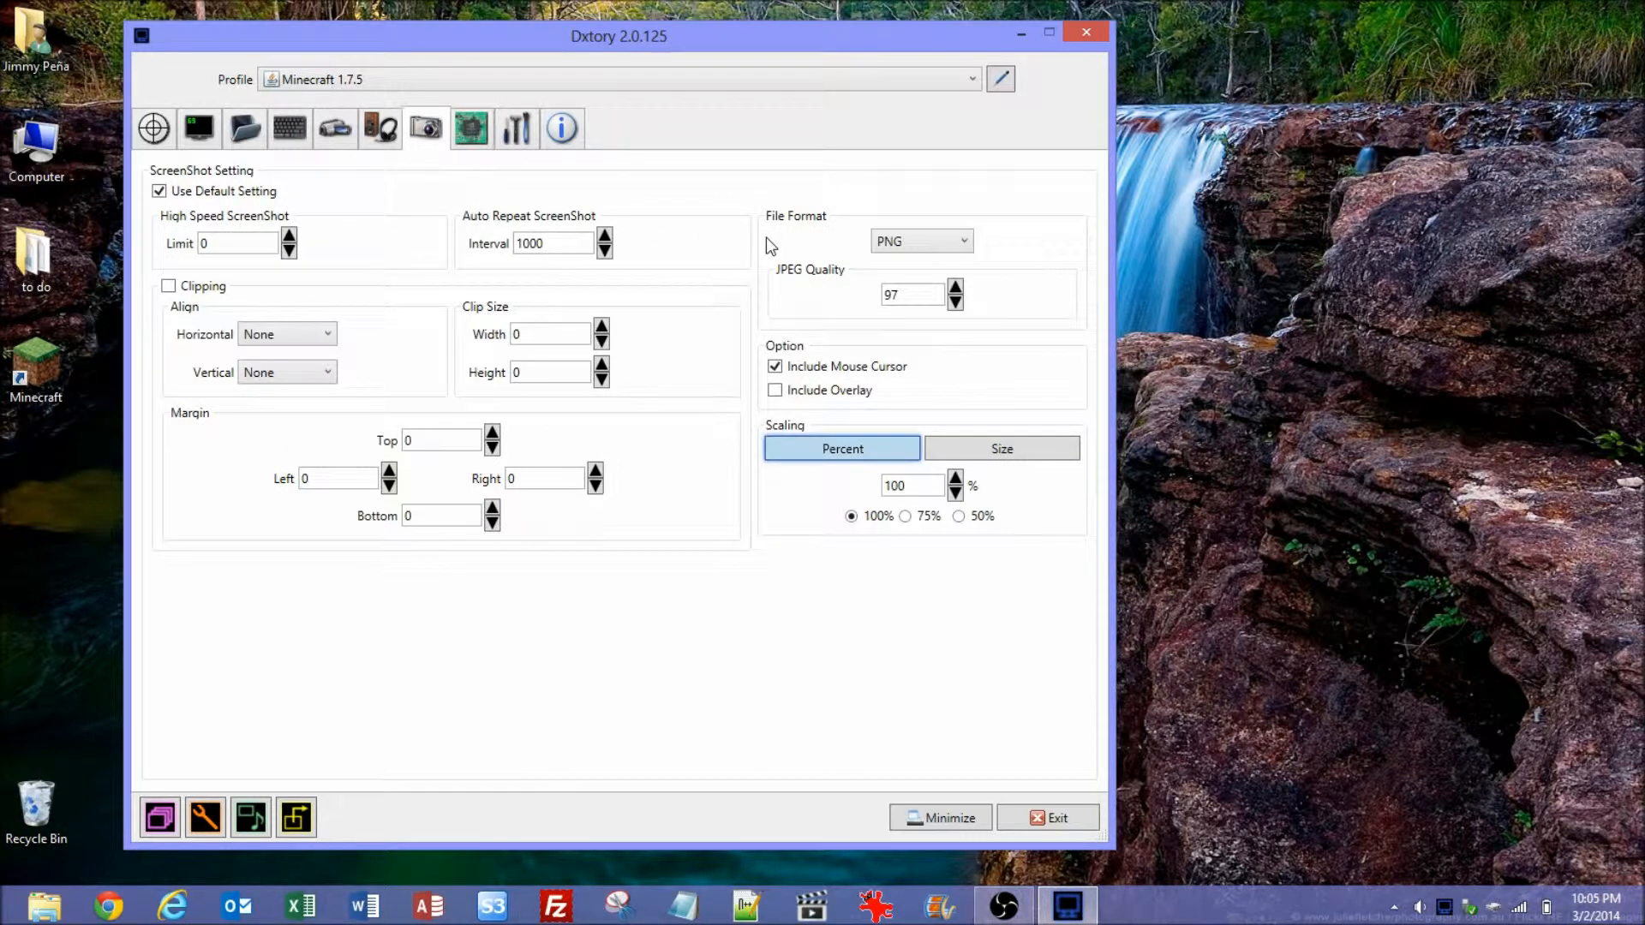
click(920, 240)
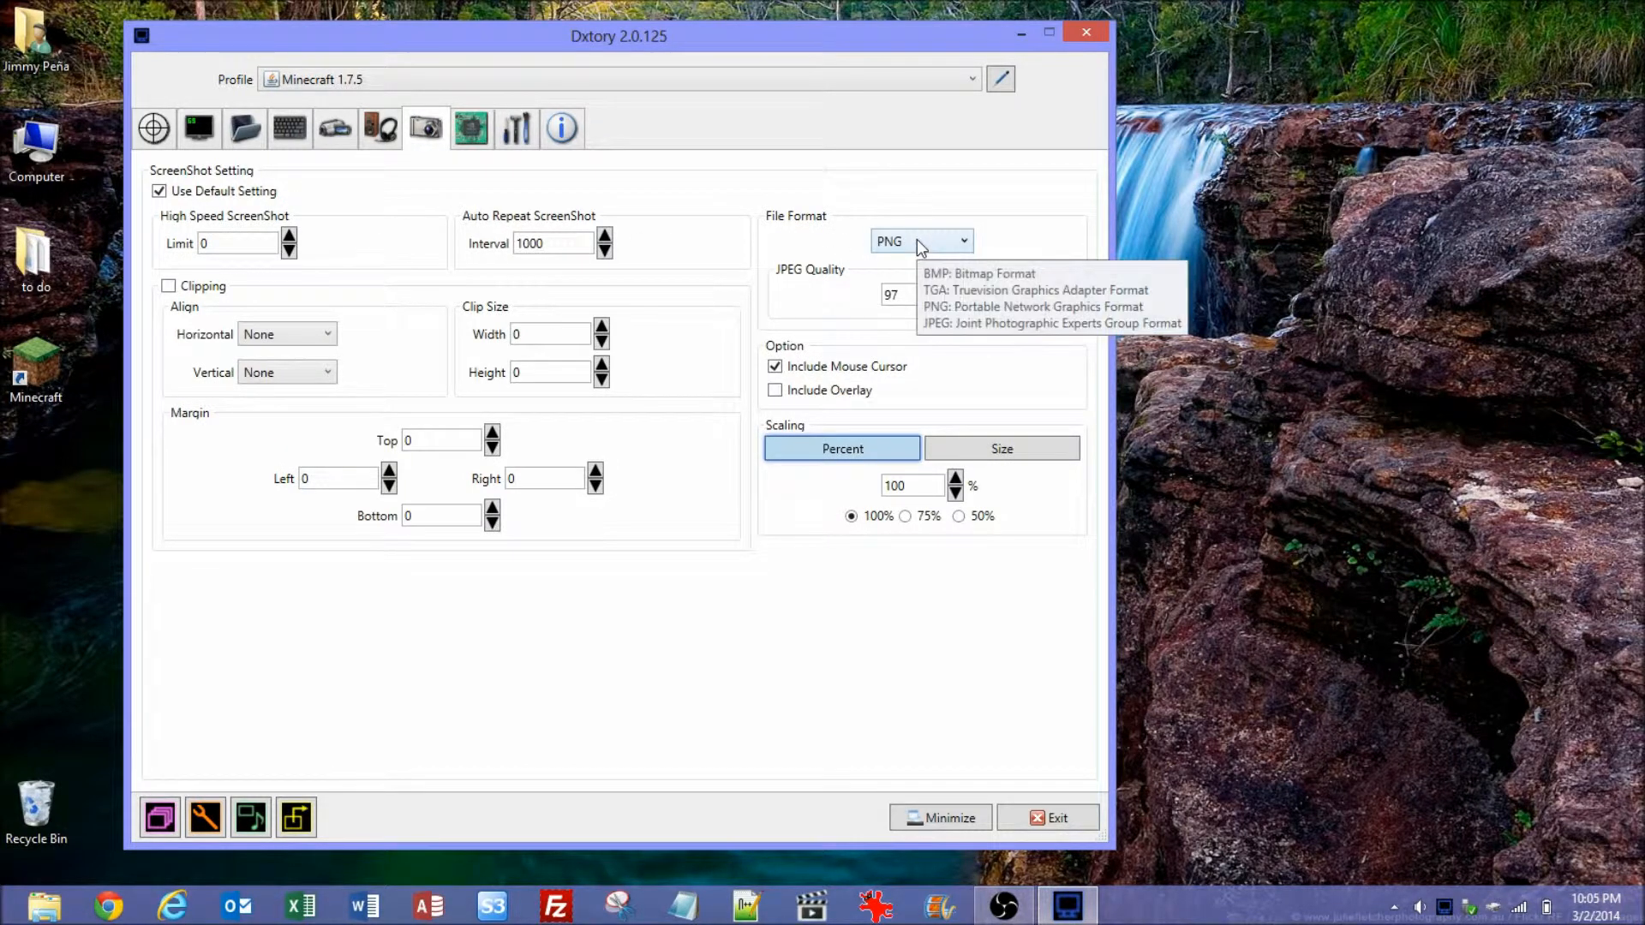
click(440, 189)
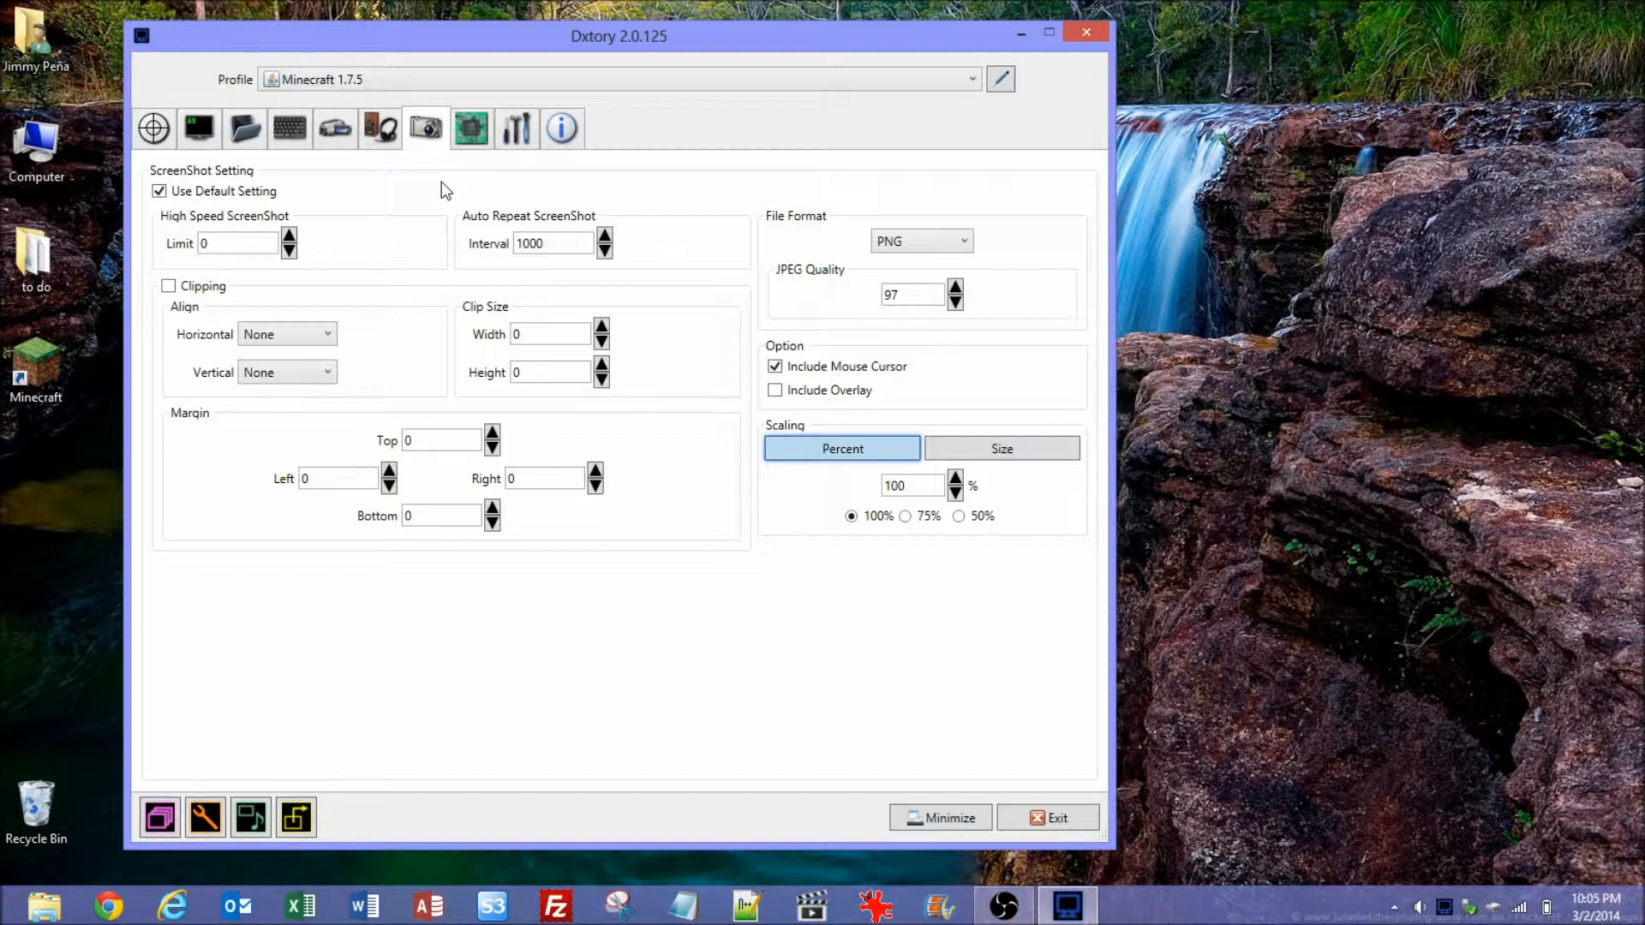
mouse_move(481, 188)
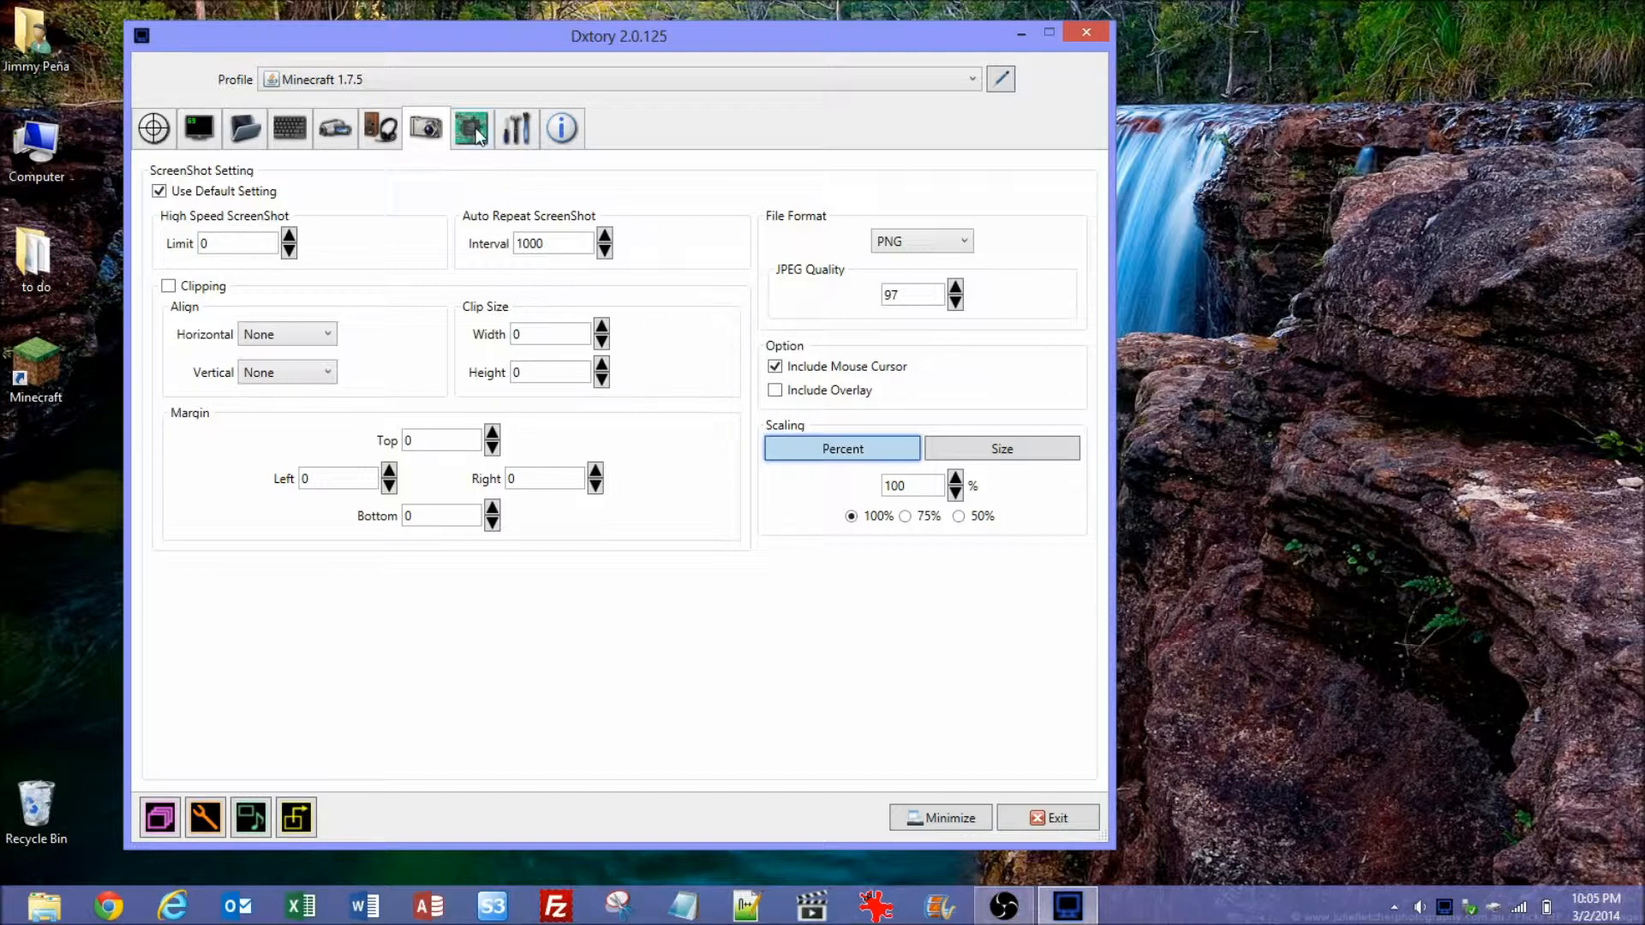
Set processing threads to 8 in the advanced settings, then view the global settings
click(469, 127)
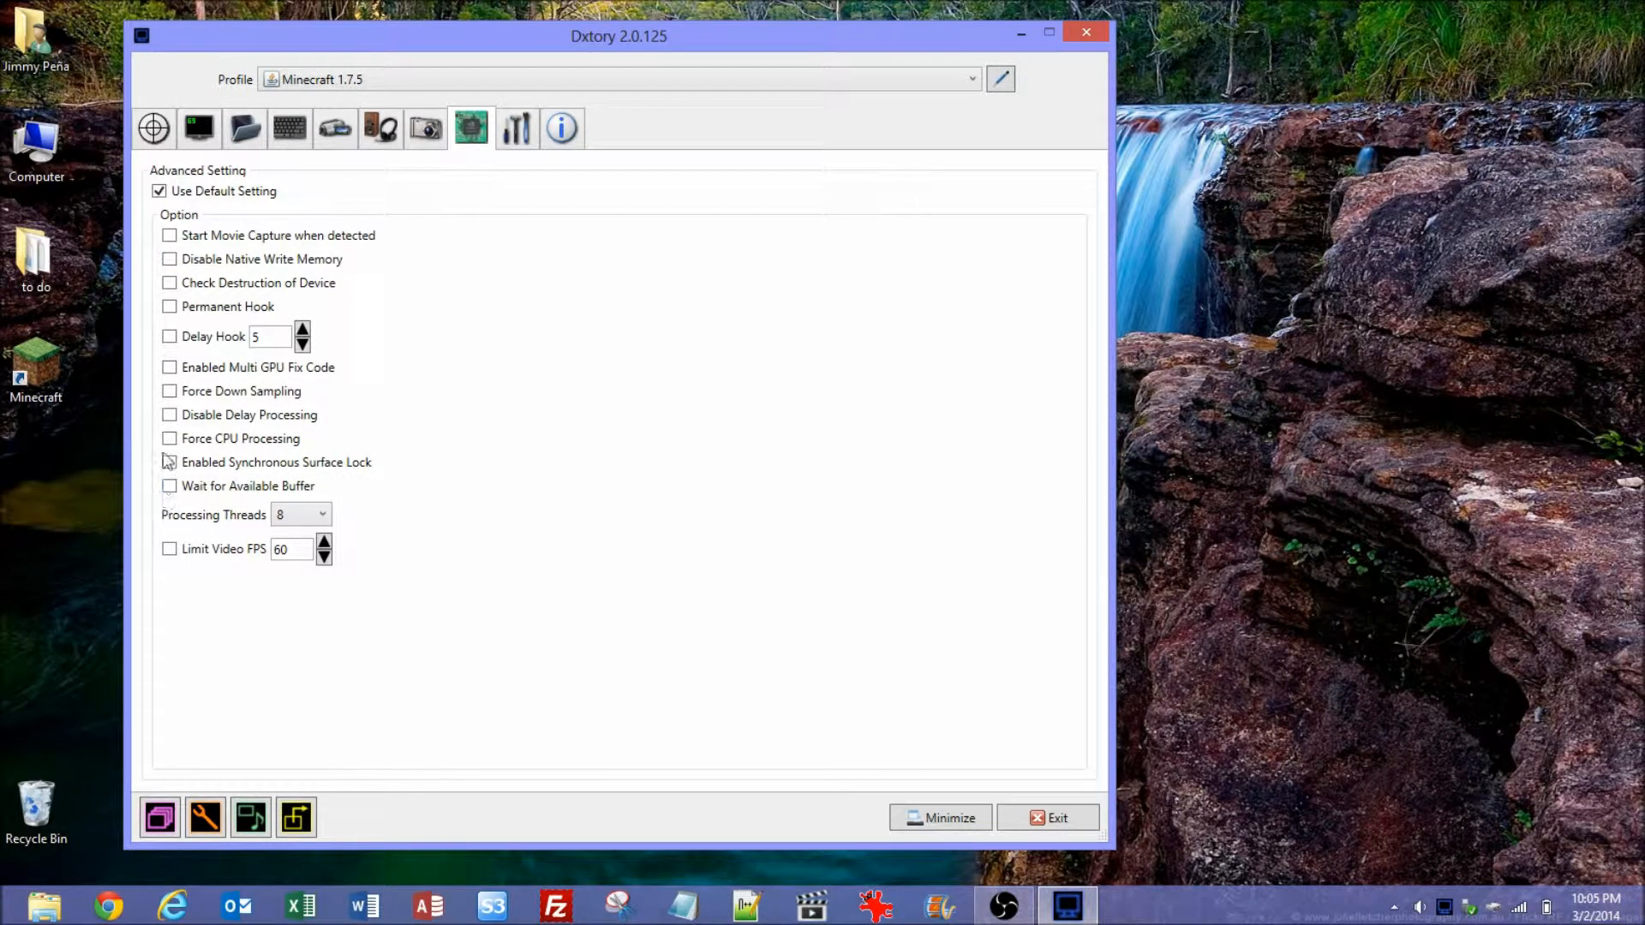
mouse_move(321, 521)
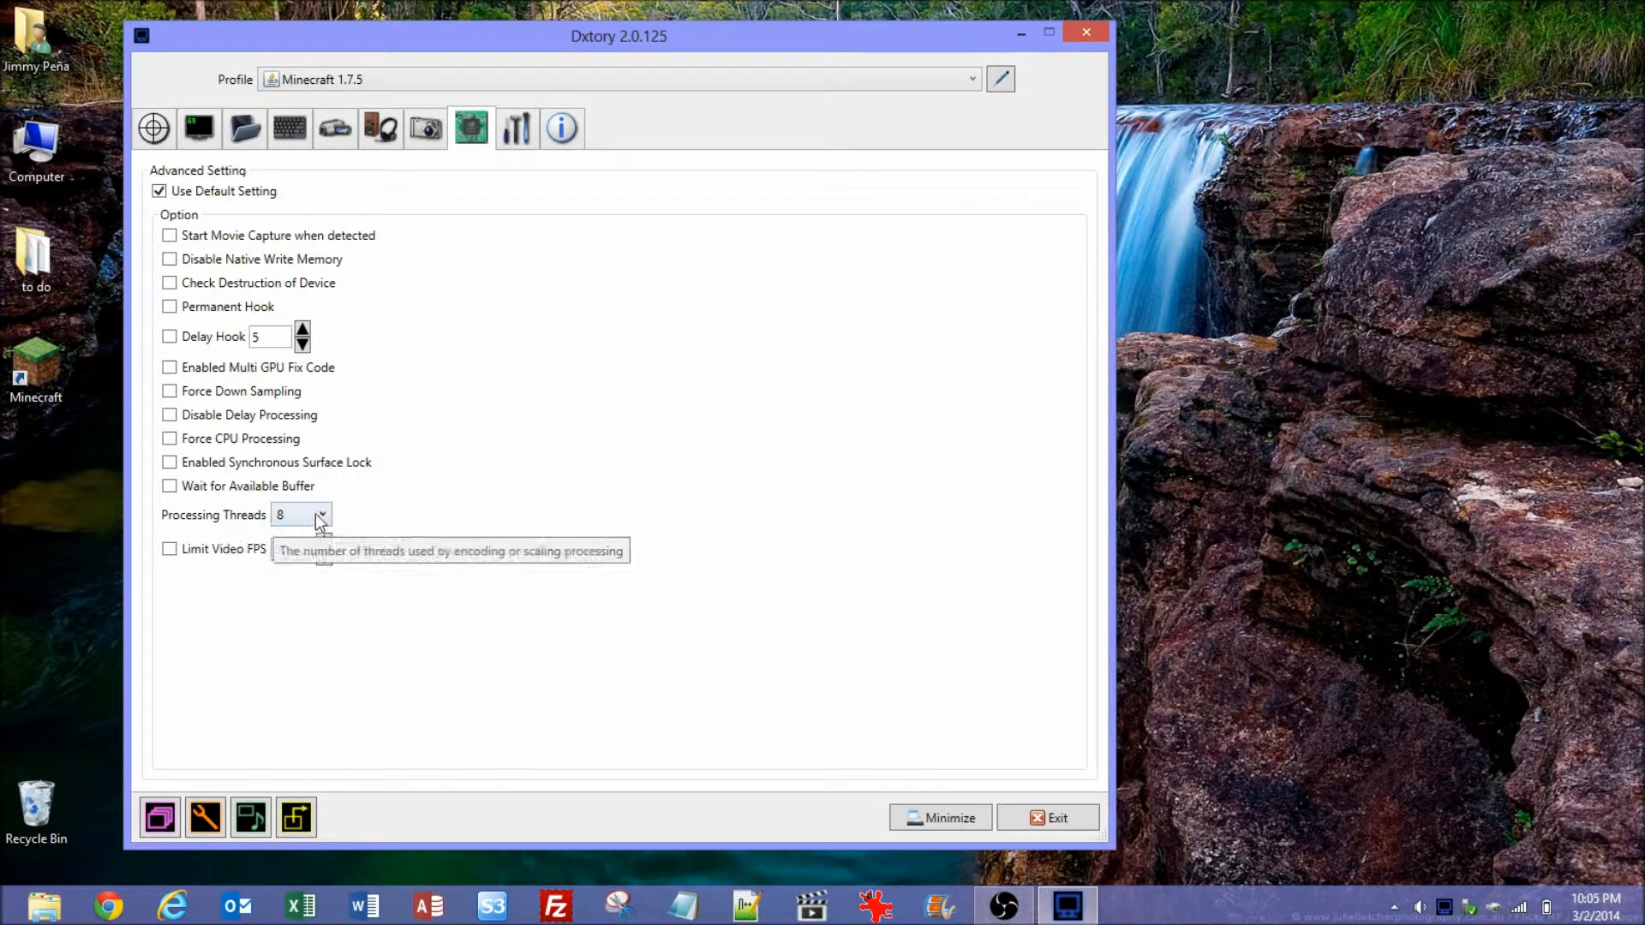
click(322, 514)
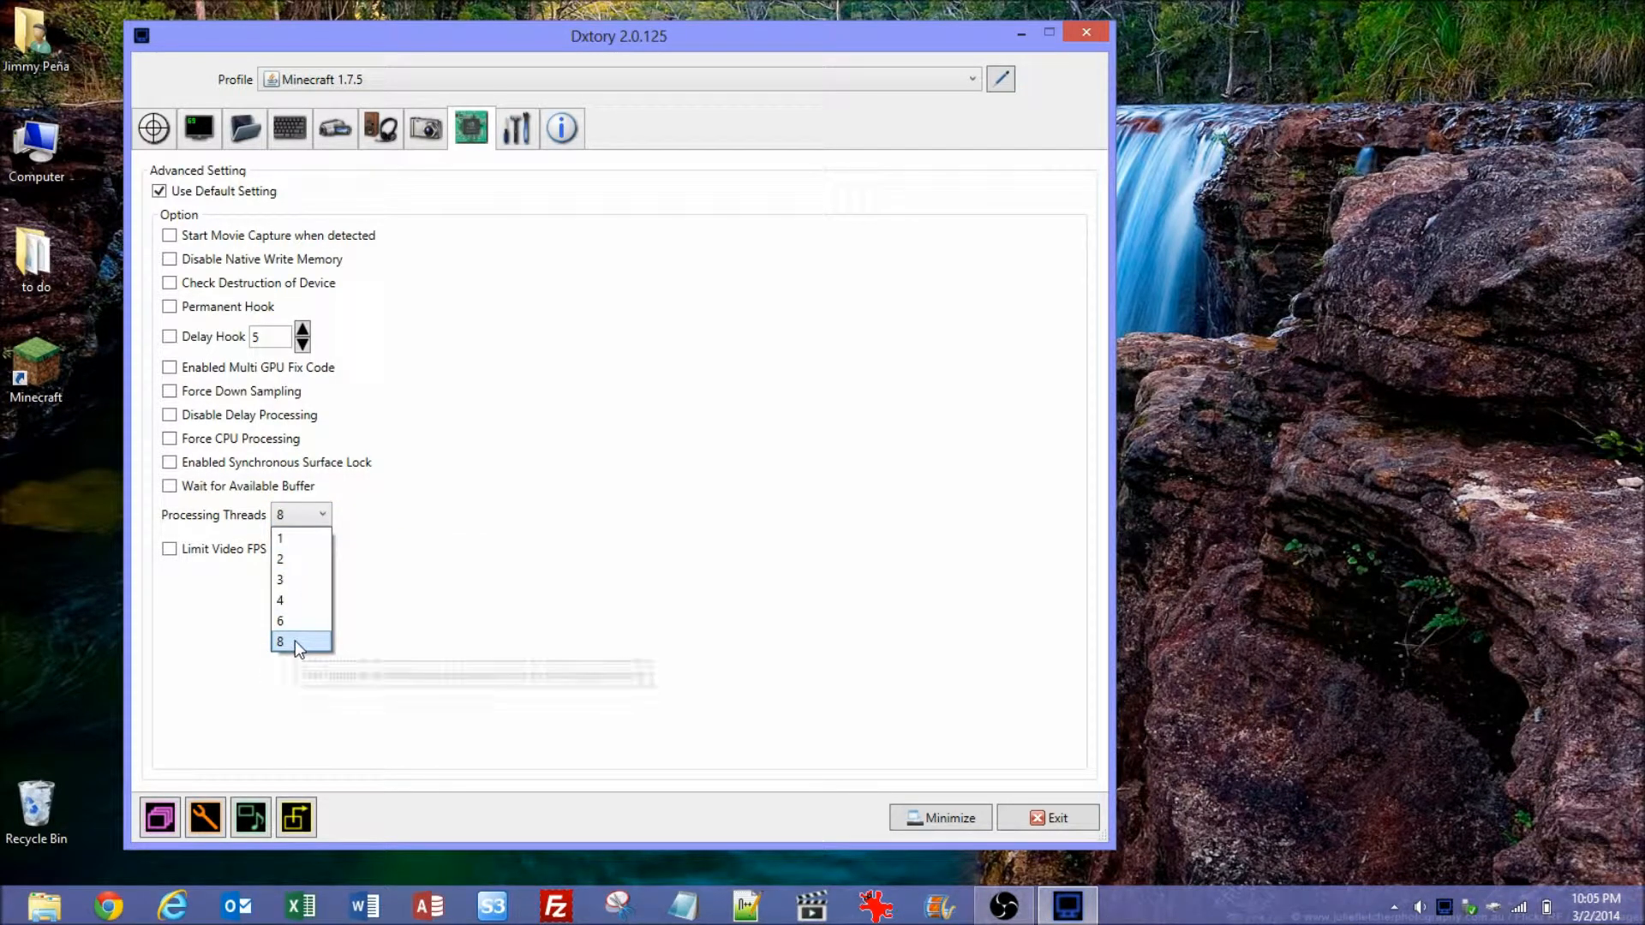
click(280, 641)
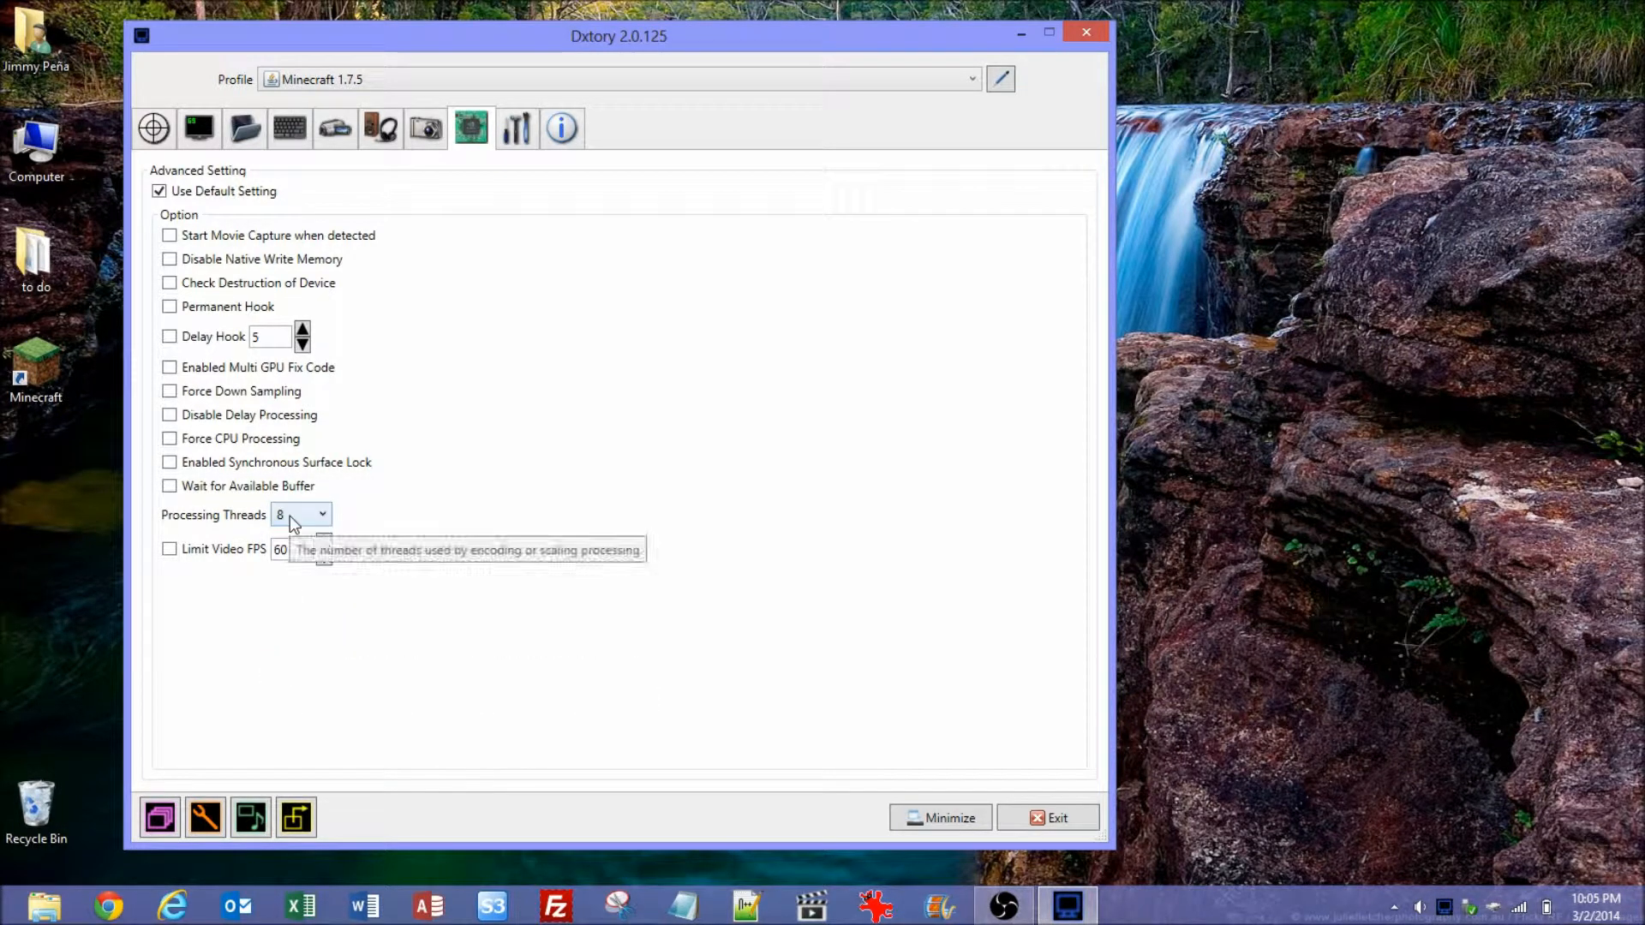
click(515, 128)
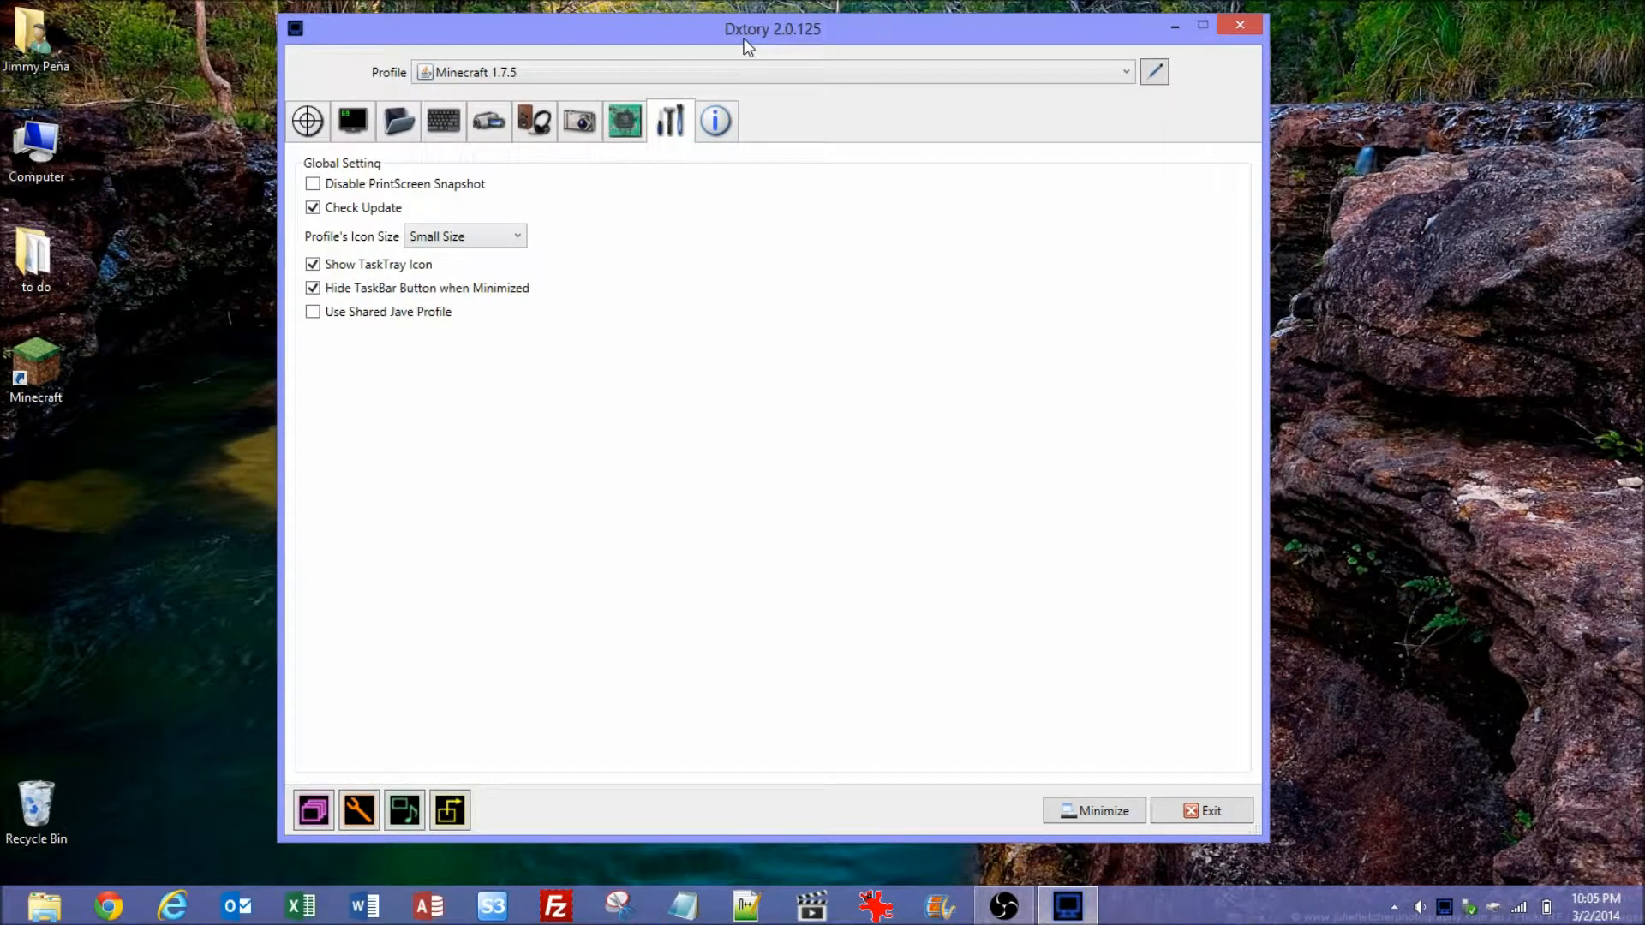
Cycle through movie, audio and folder settings, ending on the movie page with Lagarith at 30 fps
click(488, 120)
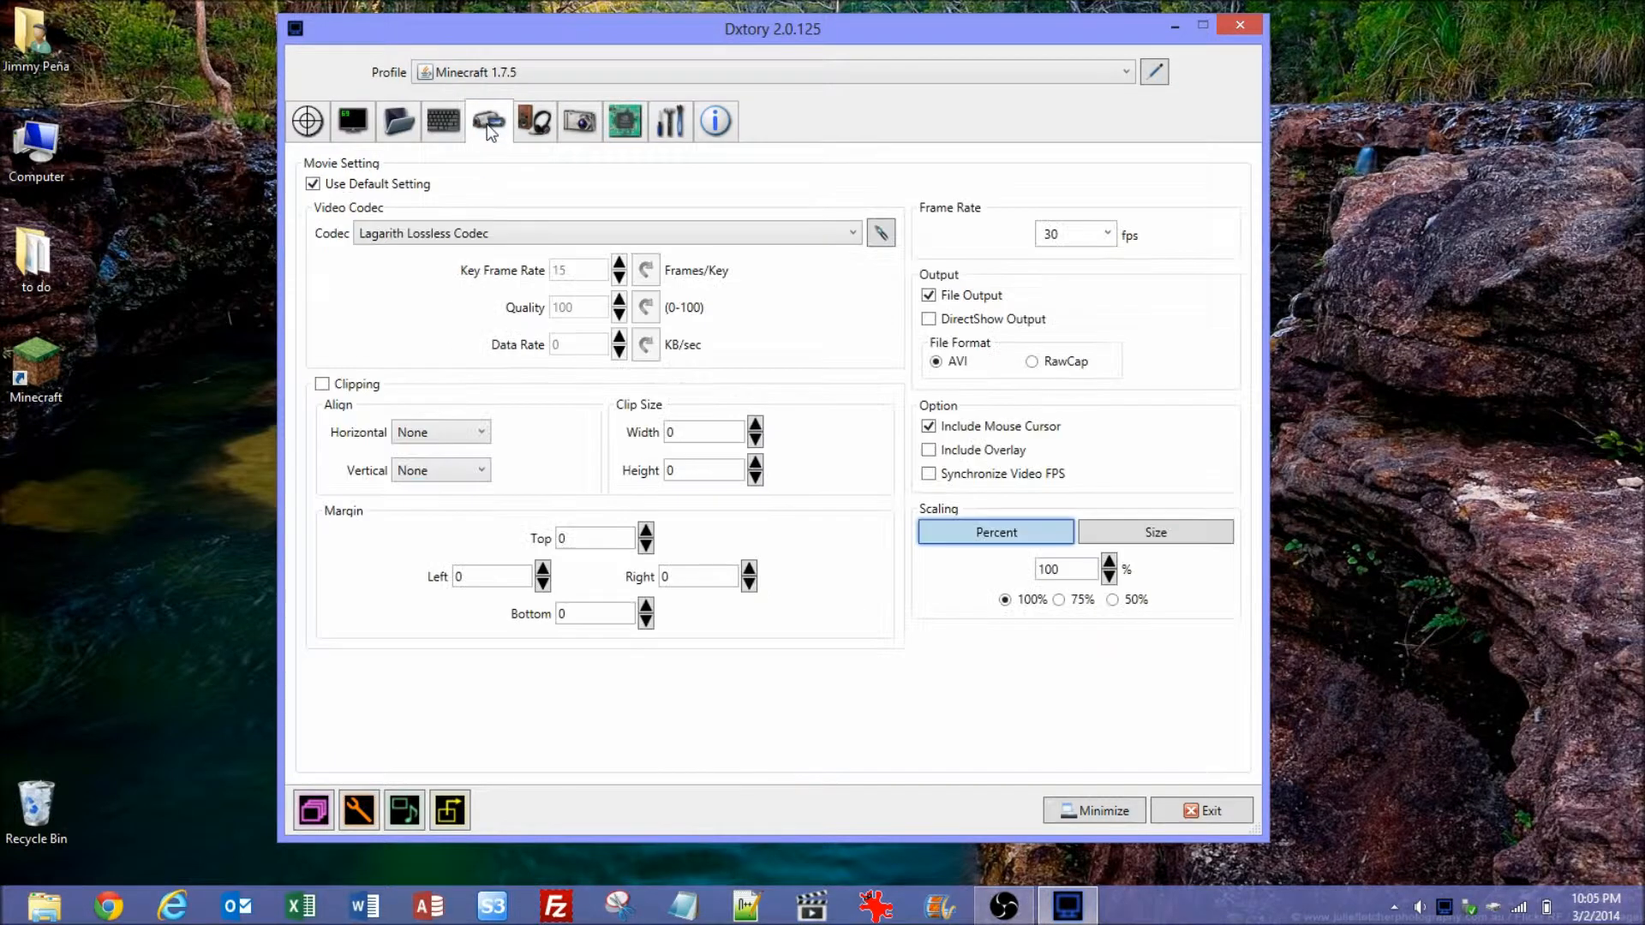
click(487, 120)
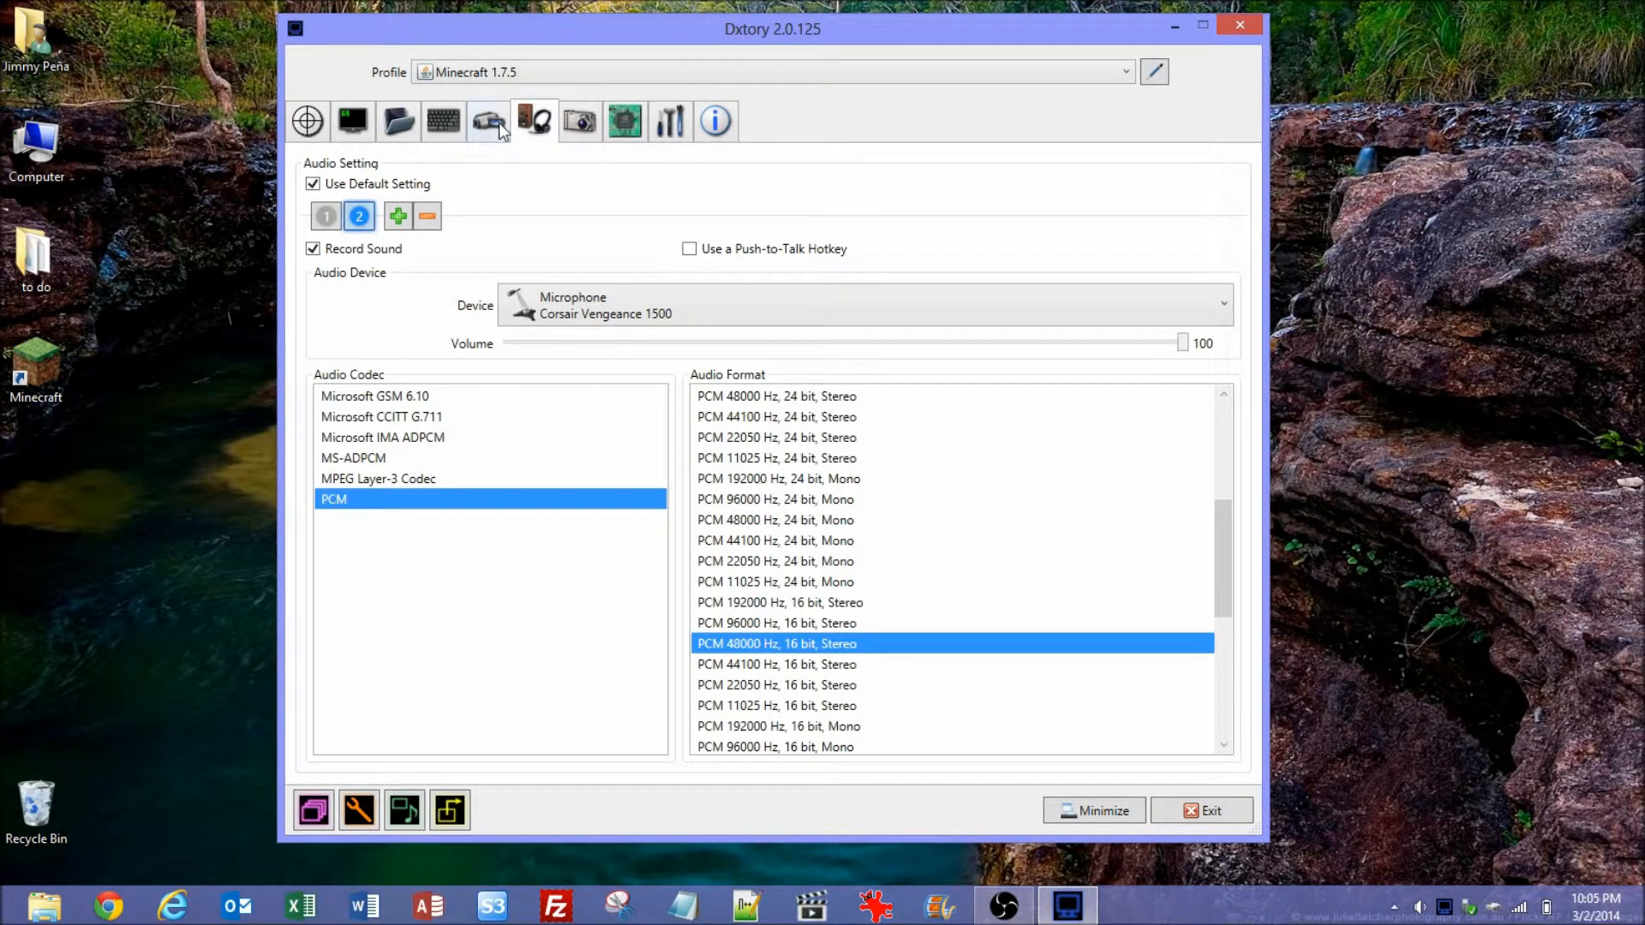
mouse_move(497, 130)
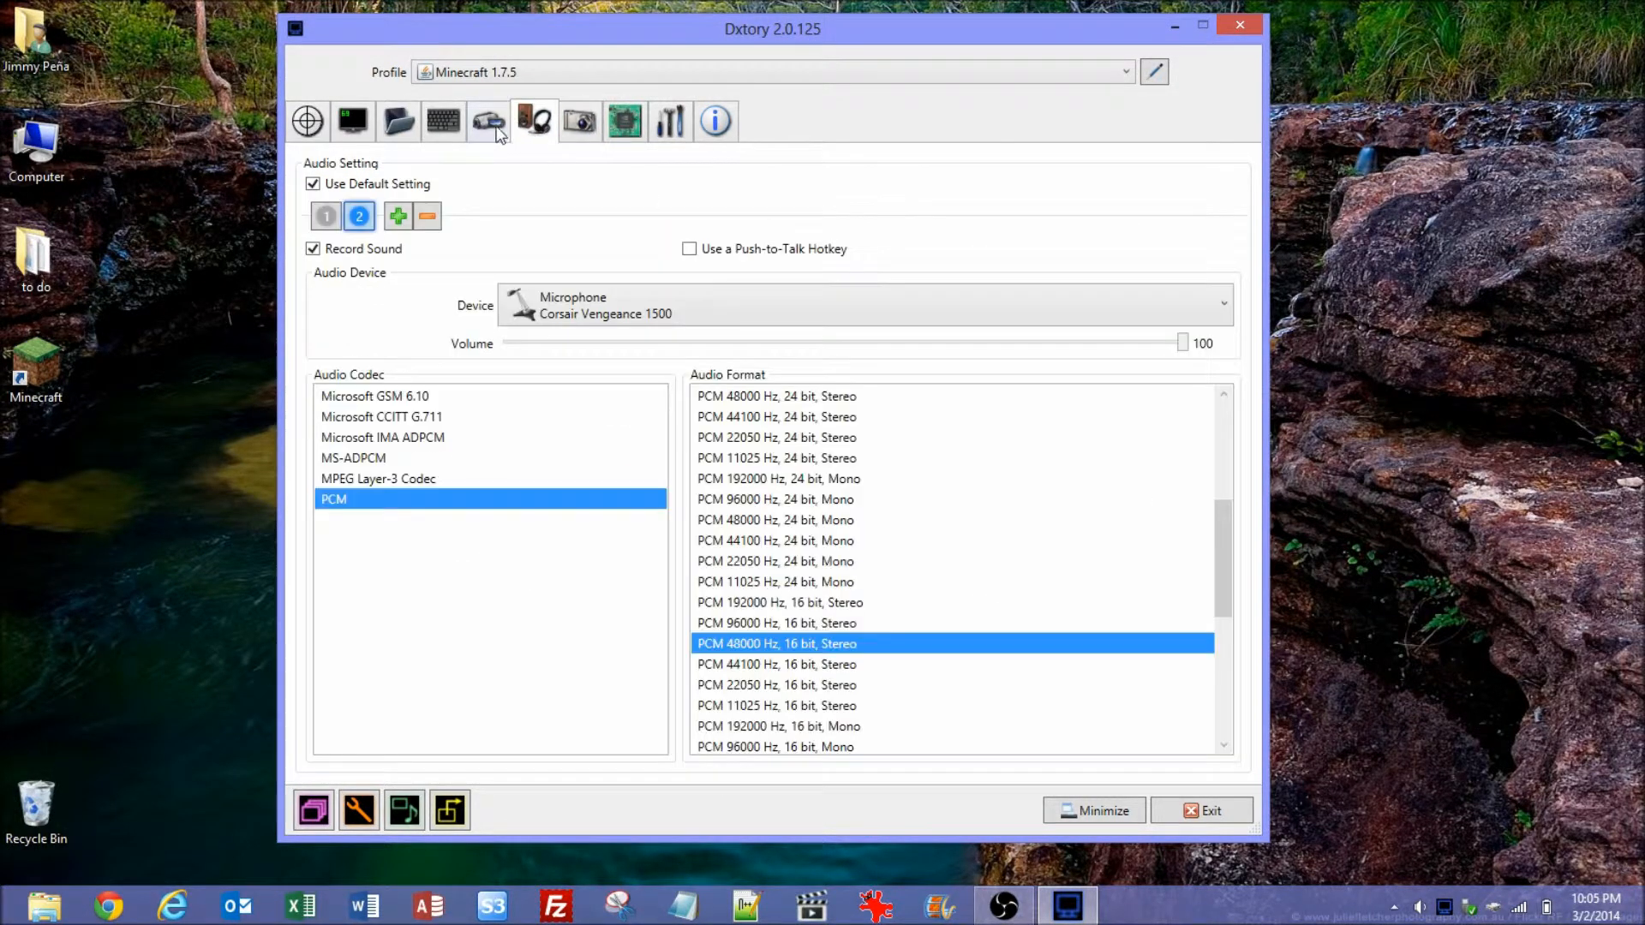
click(488, 120)
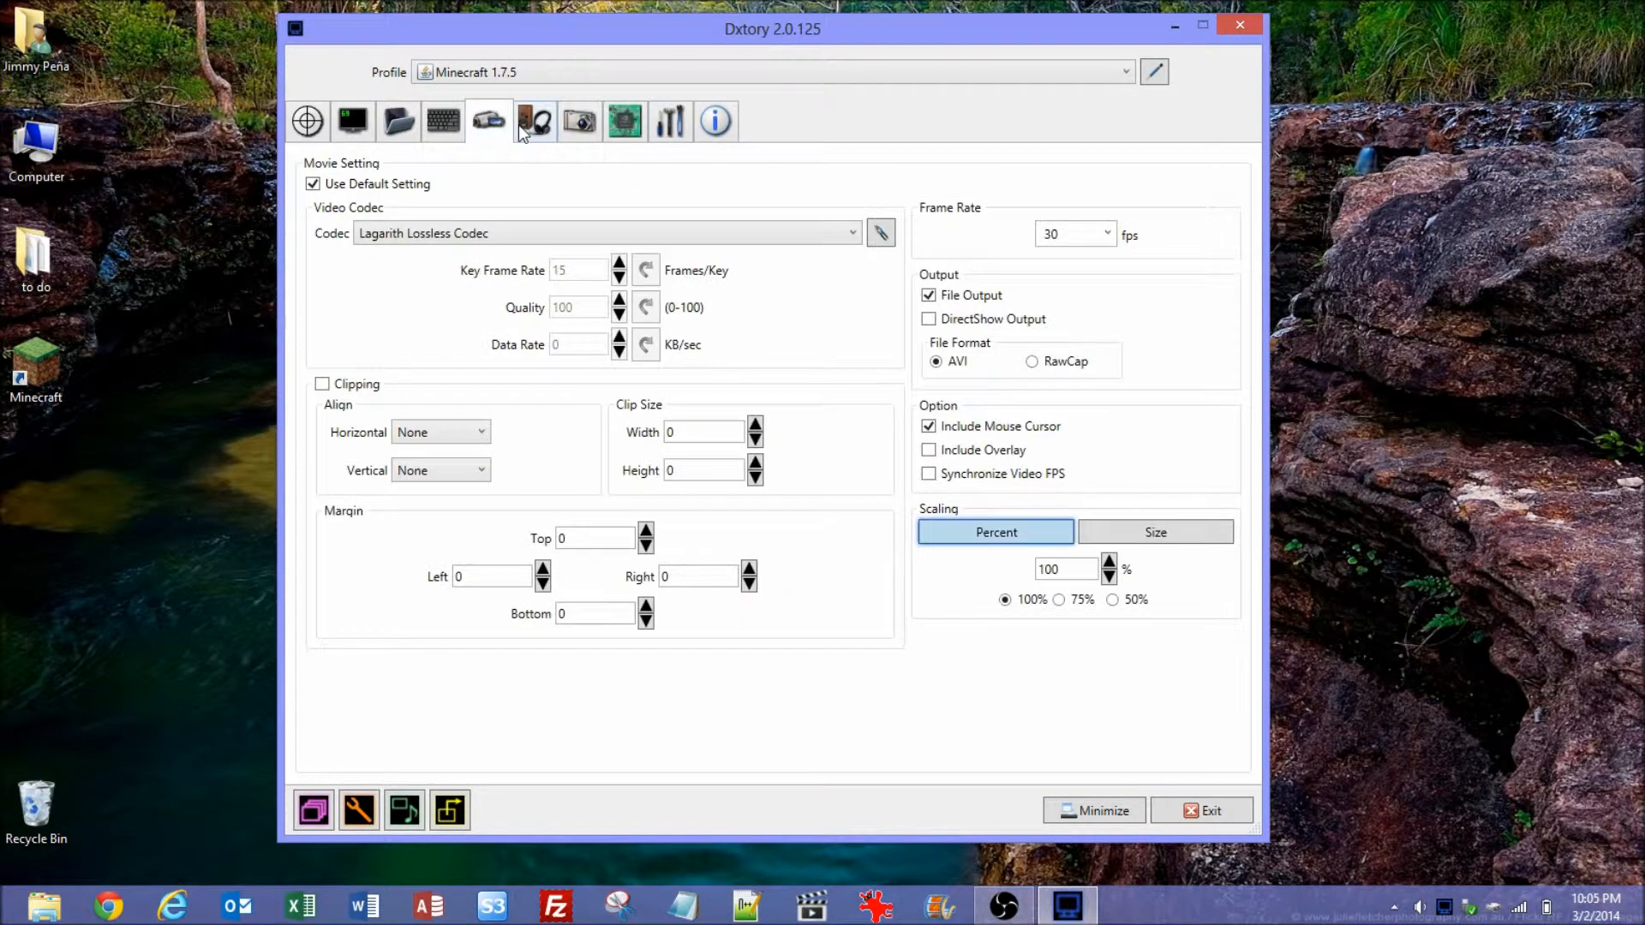
click(531, 120)
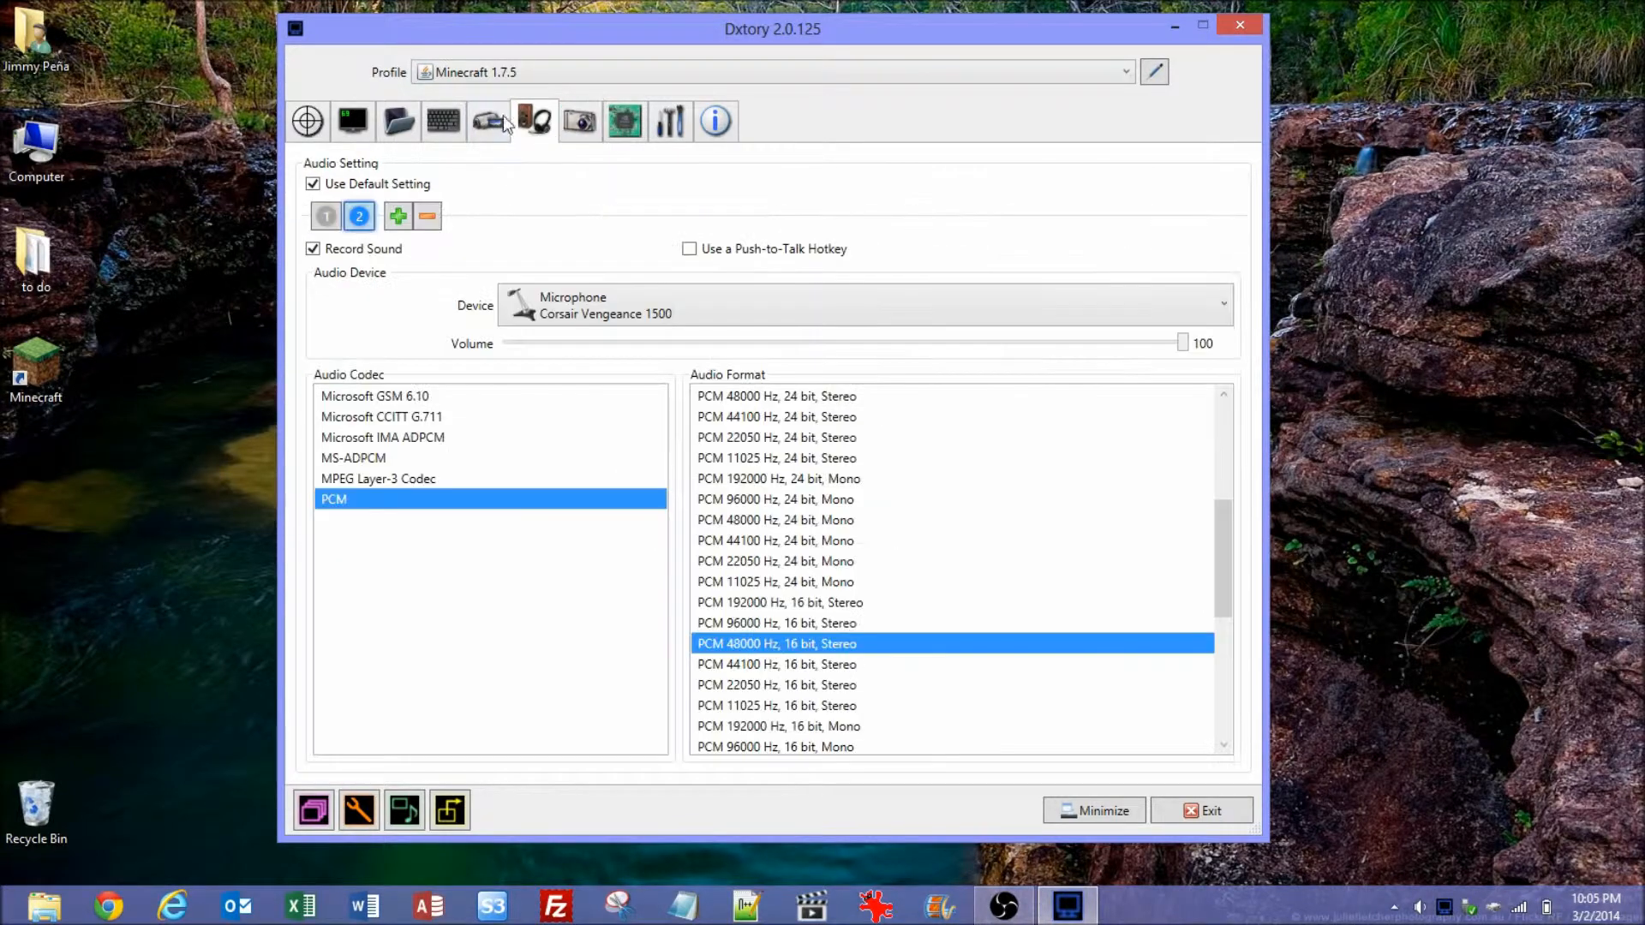
mouse_move(534, 120)
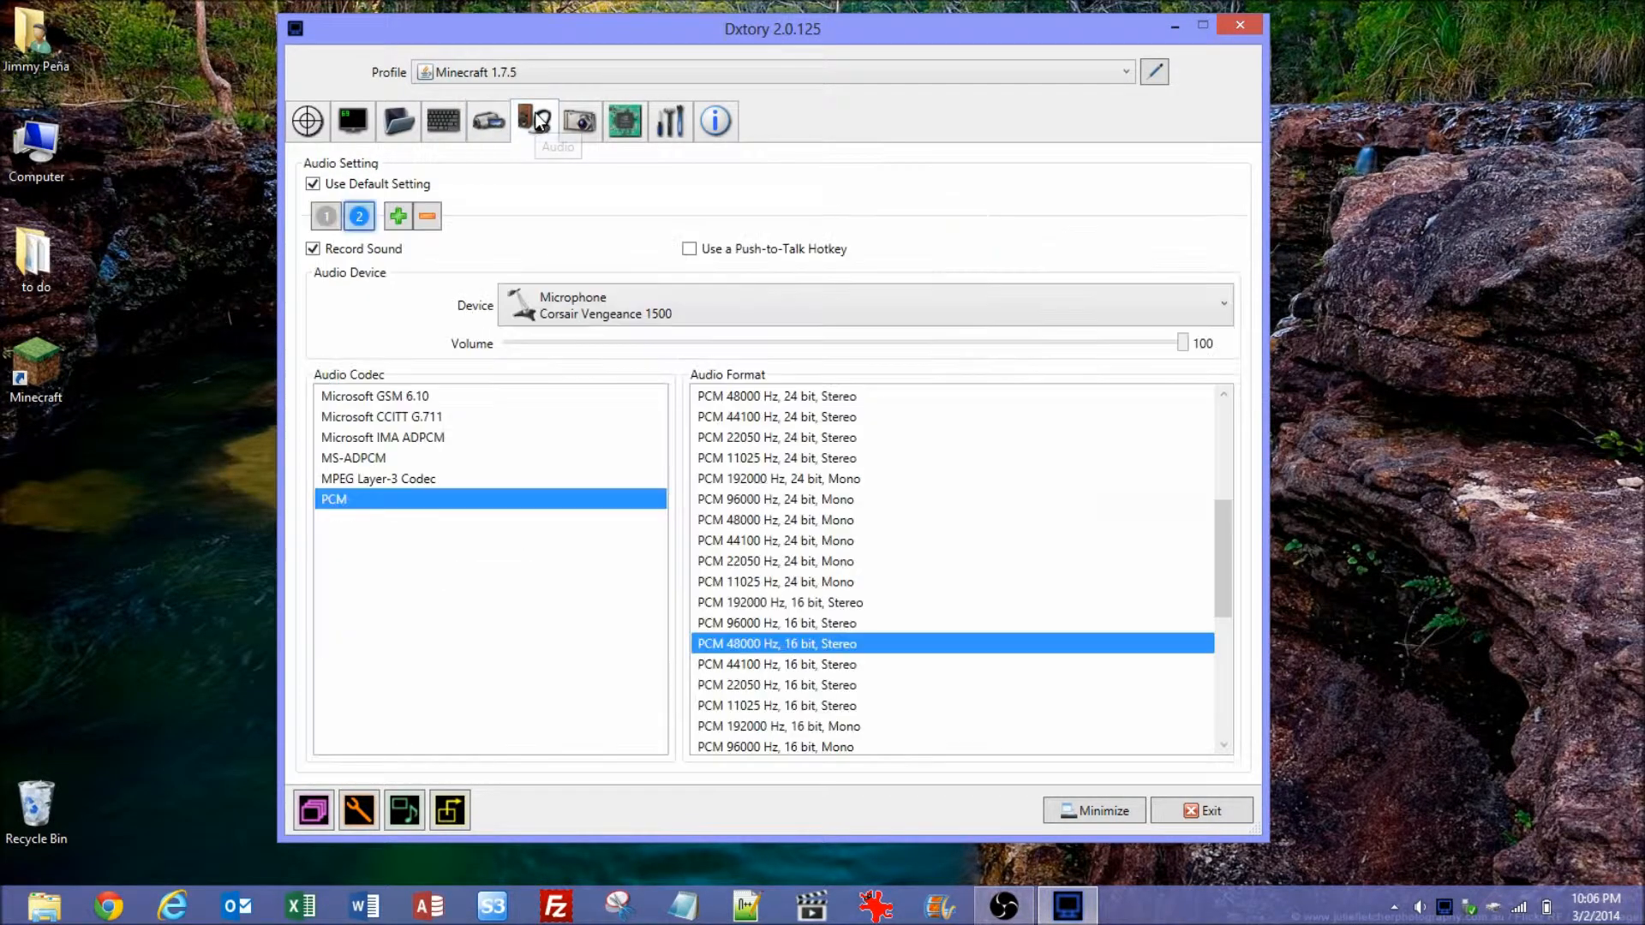
click(398, 120)
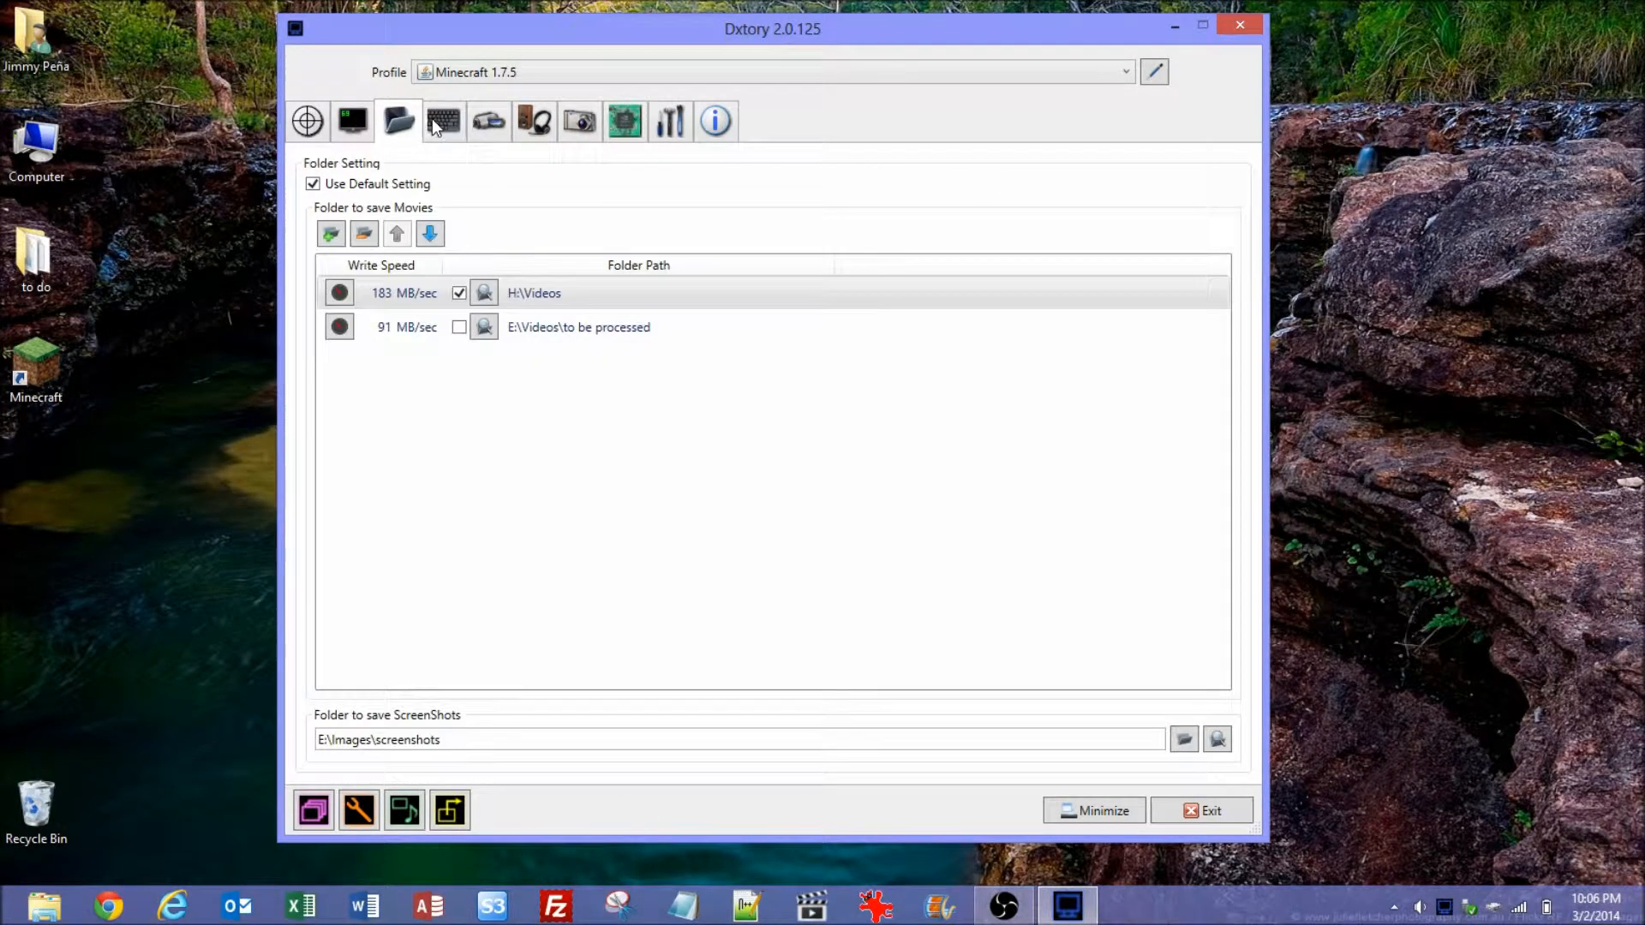
click(487, 120)
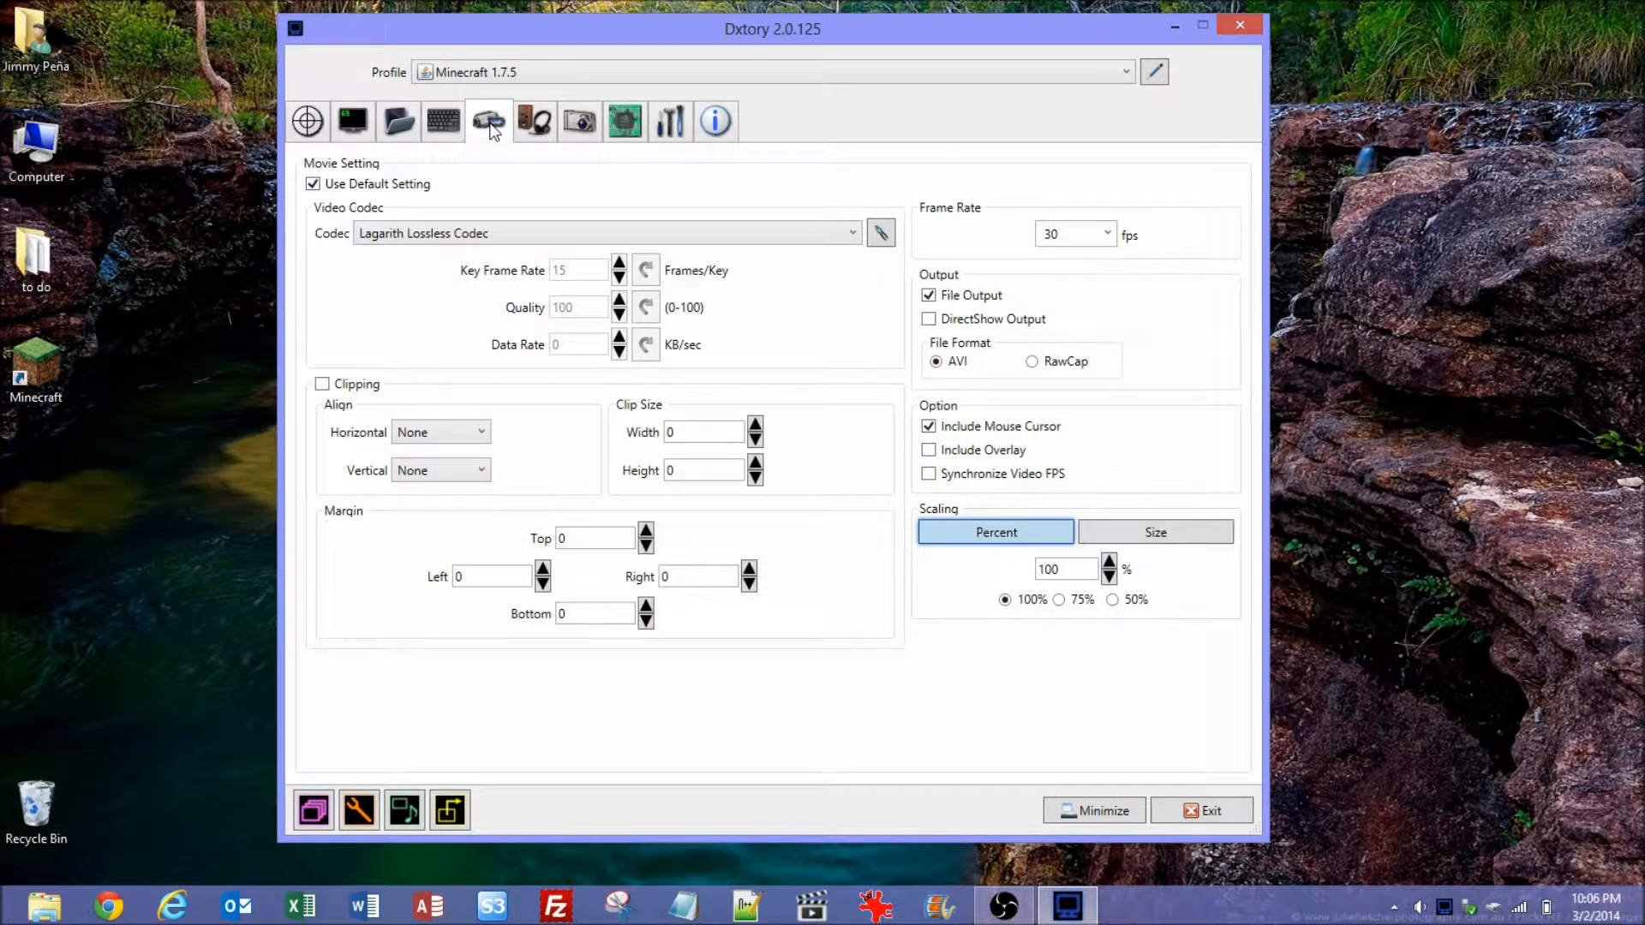
mouse_move(489, 134)
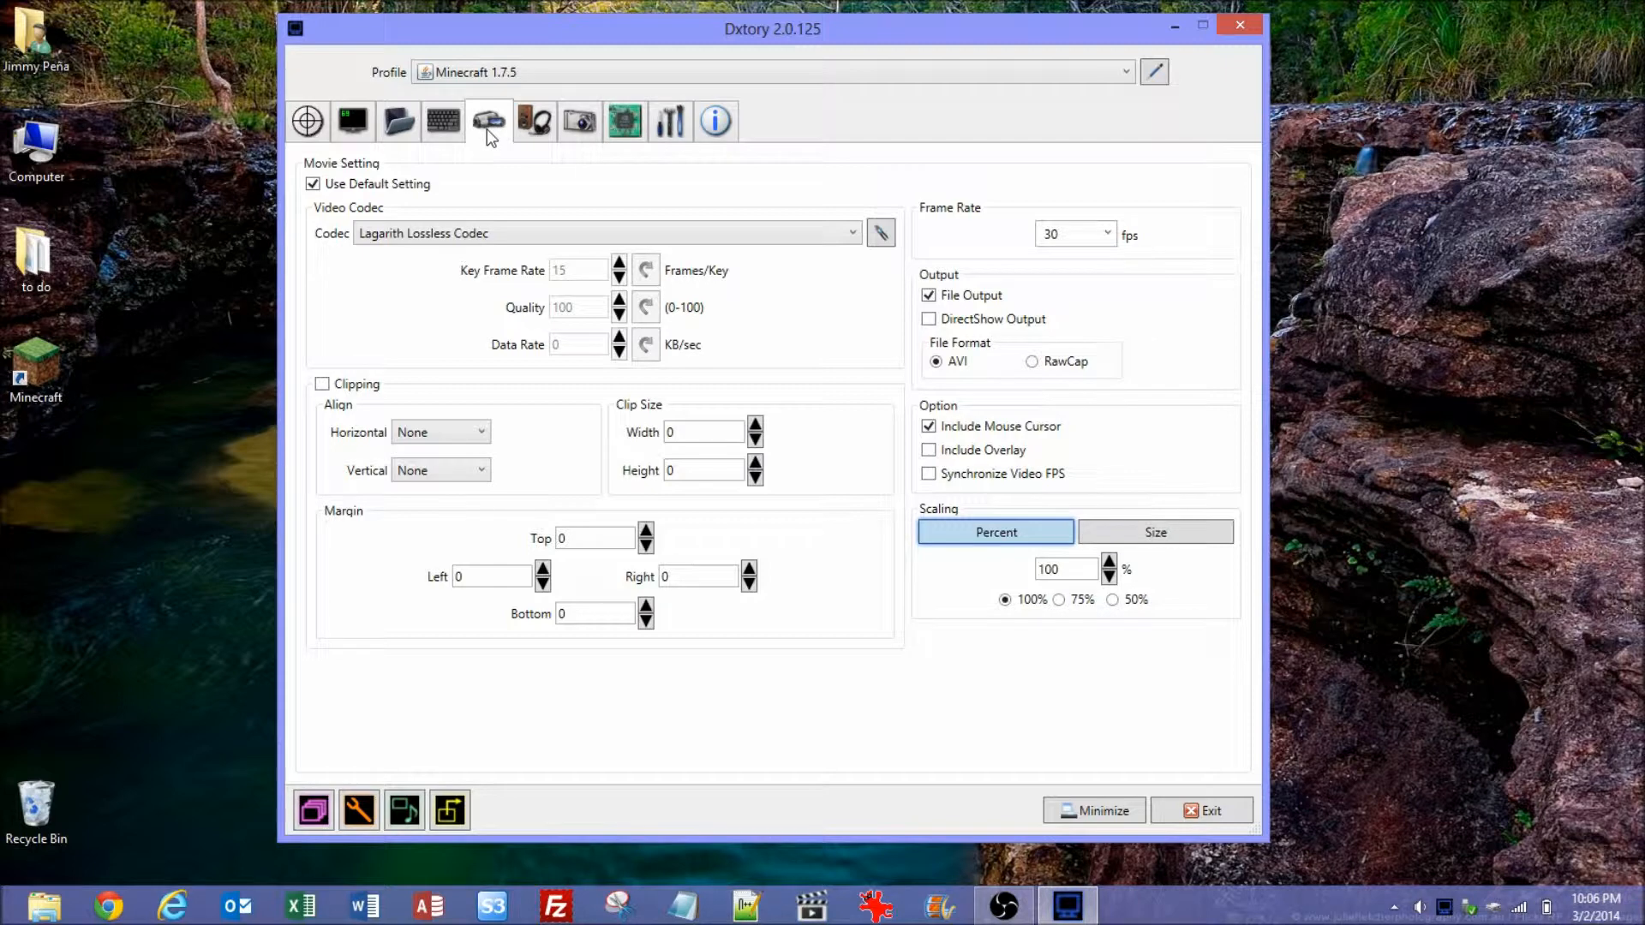